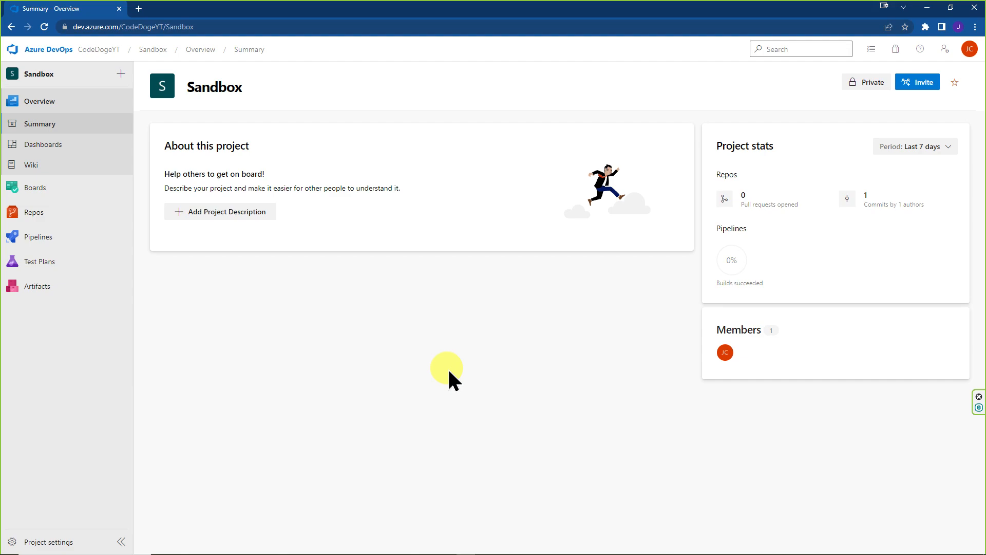
mouse_move(523, 316)
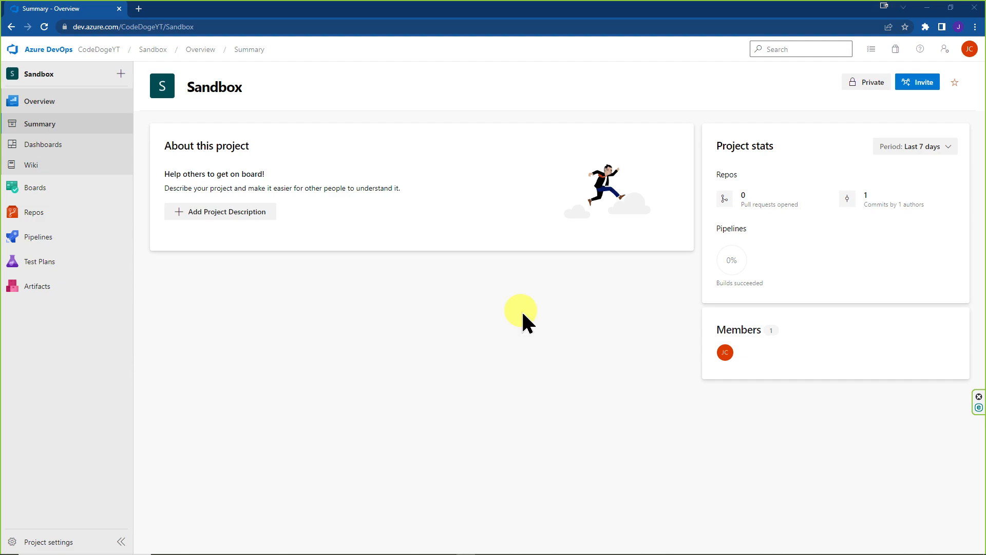
mouse_move(465, 345)
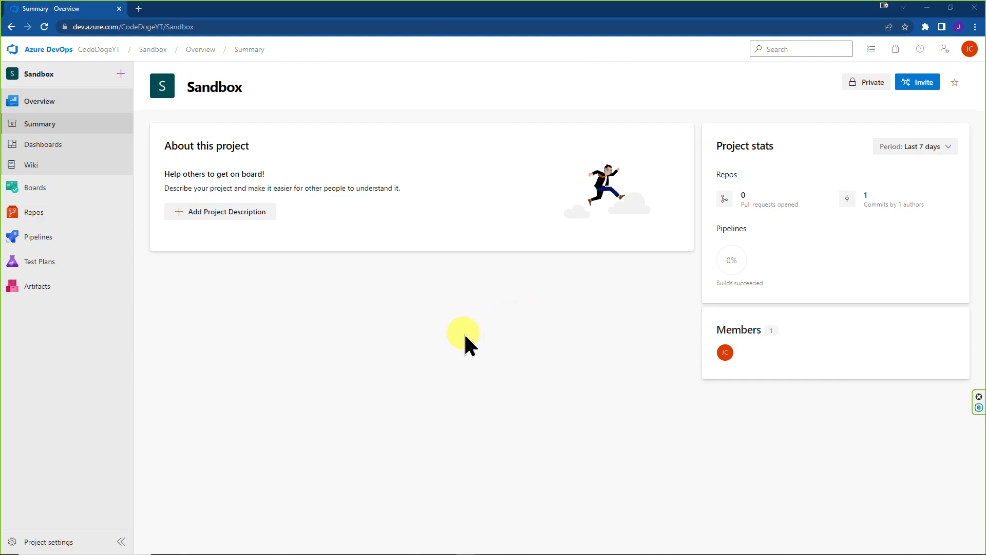
mouse_move(447, 367)
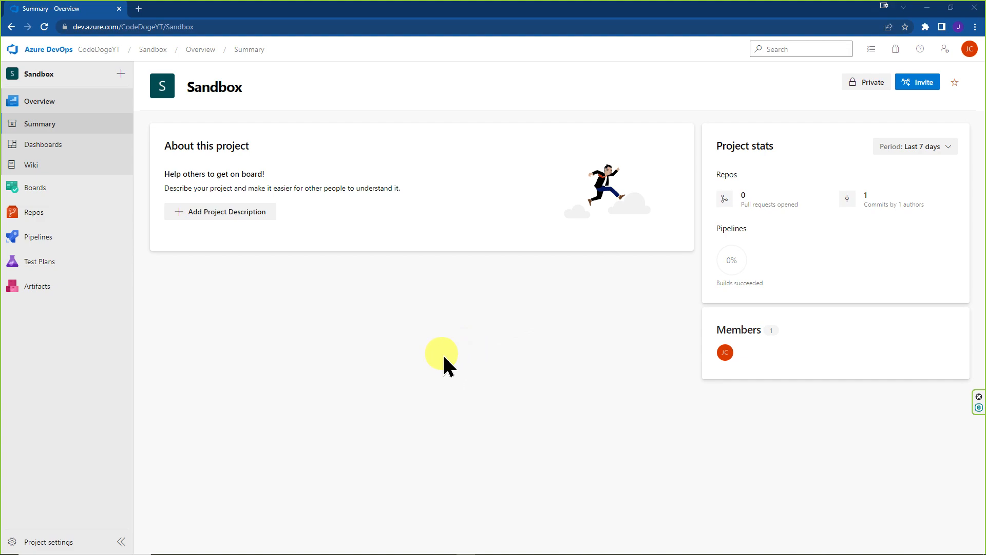
mouse_move(377, 380)
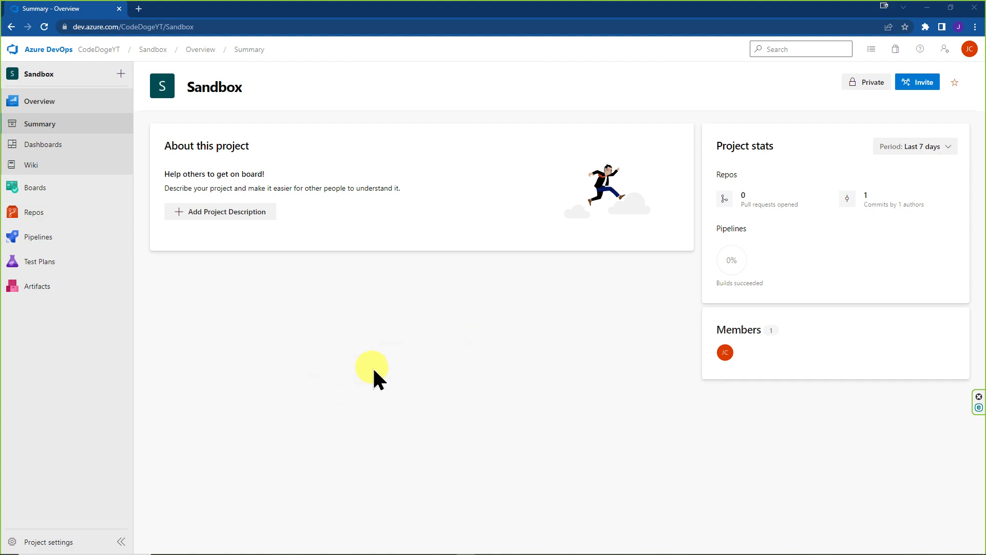
mouse_move(329, 346)
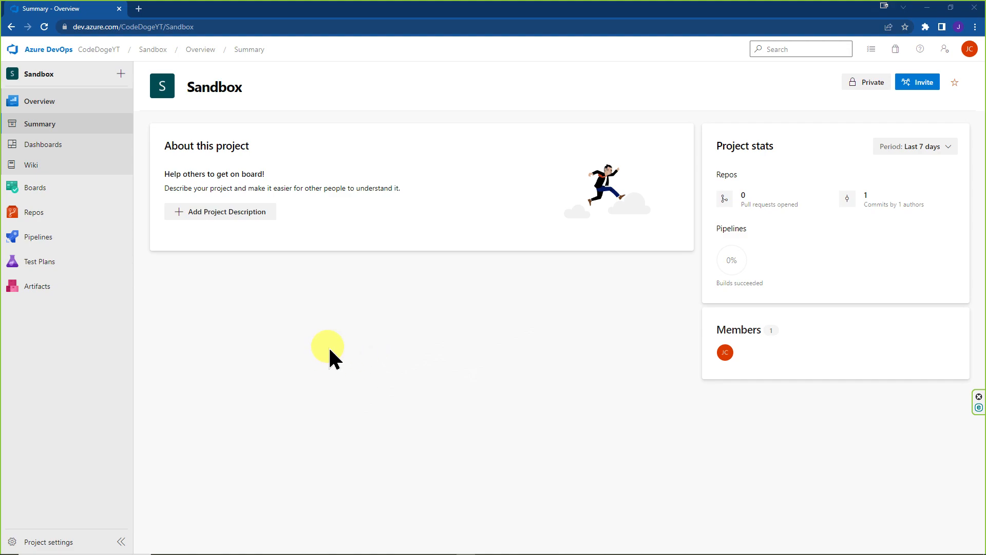
mouse_move(619, 335)
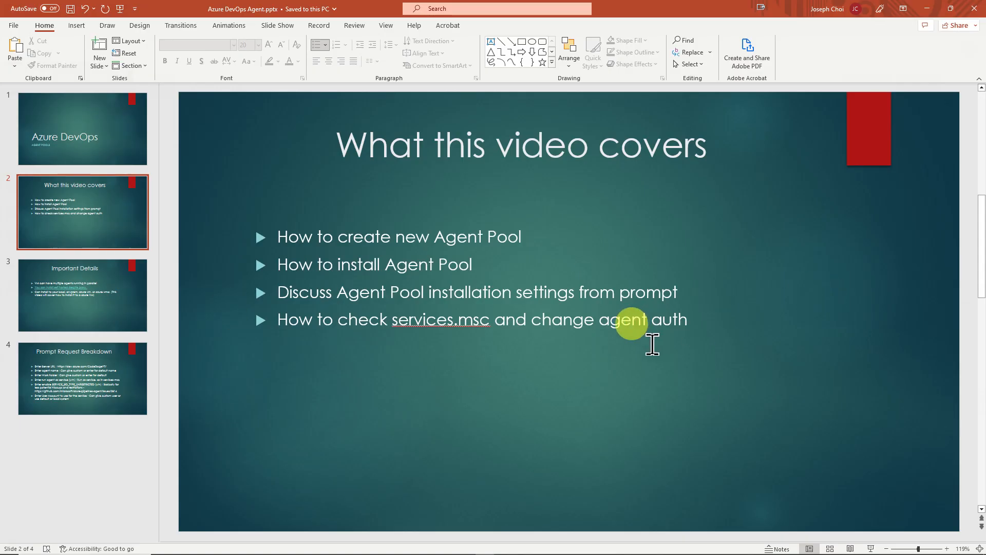
mouse_move(420, 202)
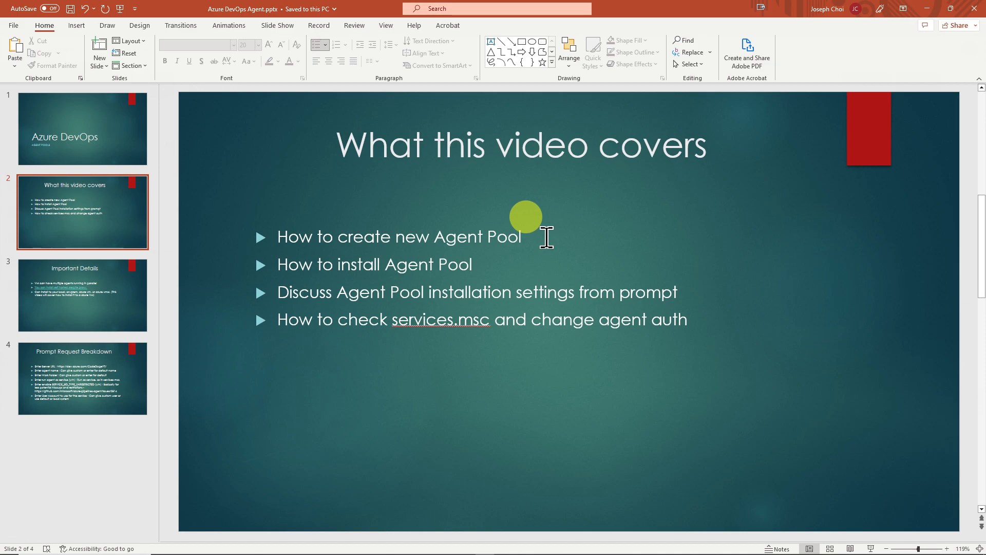
mouse_move(534, 300)
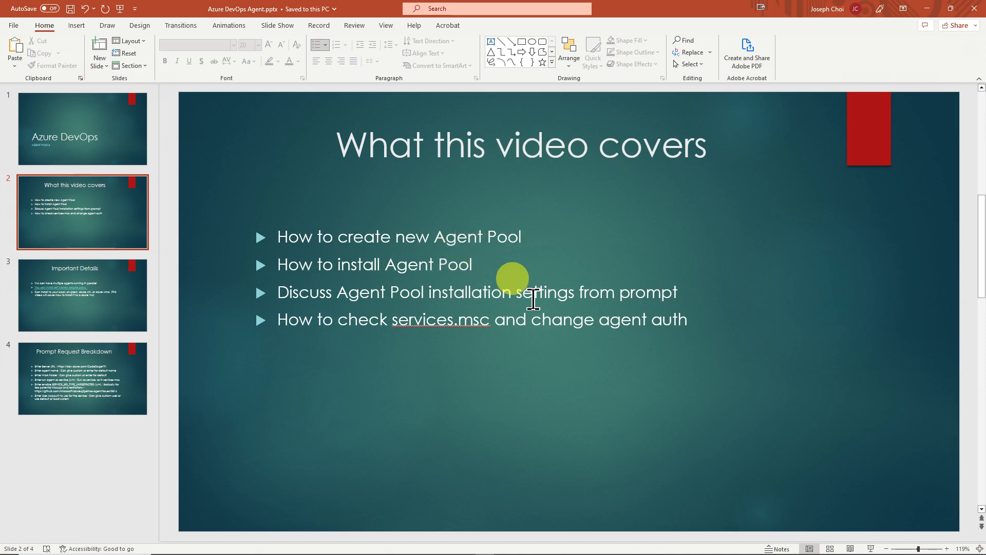
mouse_move(584, 416)
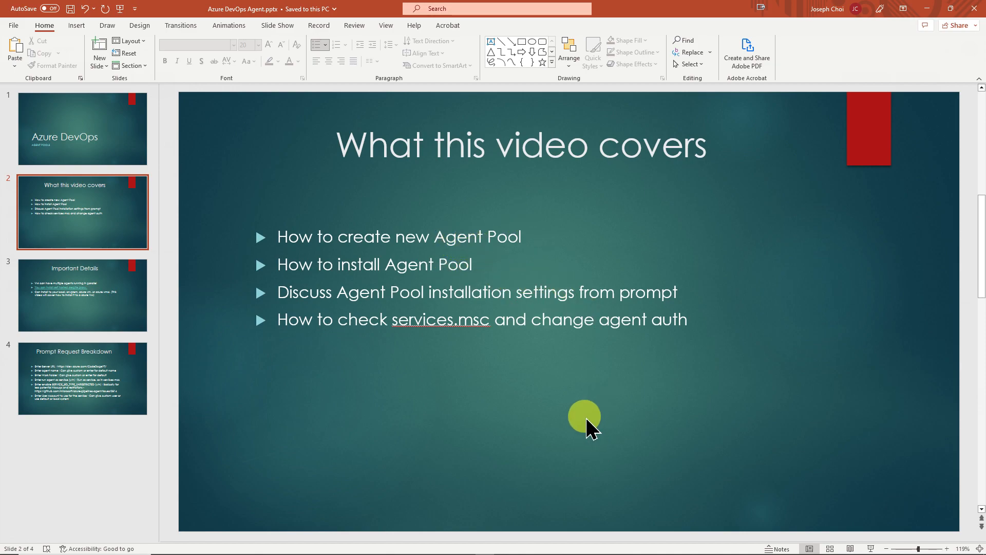
mouse_move(590, 293)
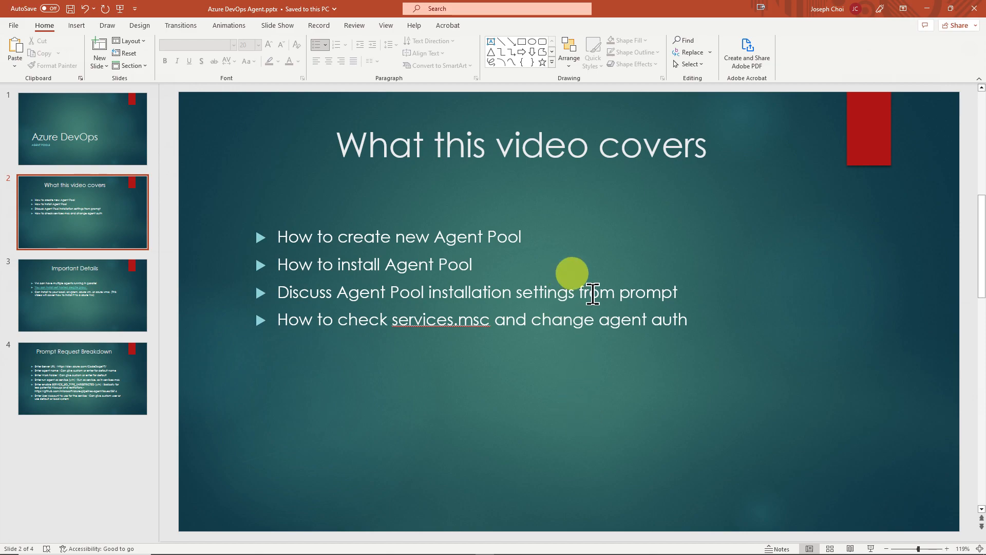
mouse_move(548, 402)
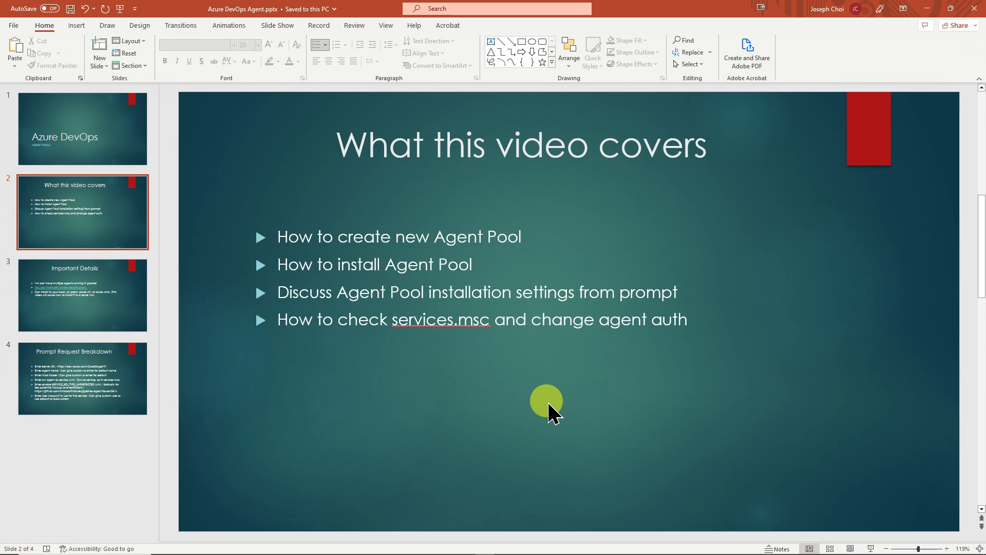
mouse_move(559, 418)
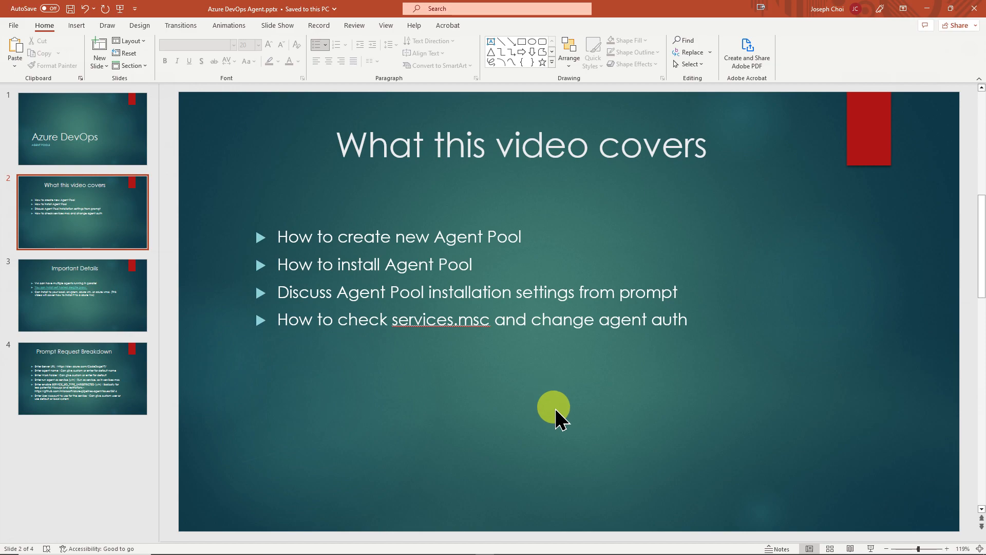
mouse_move(577, 377)
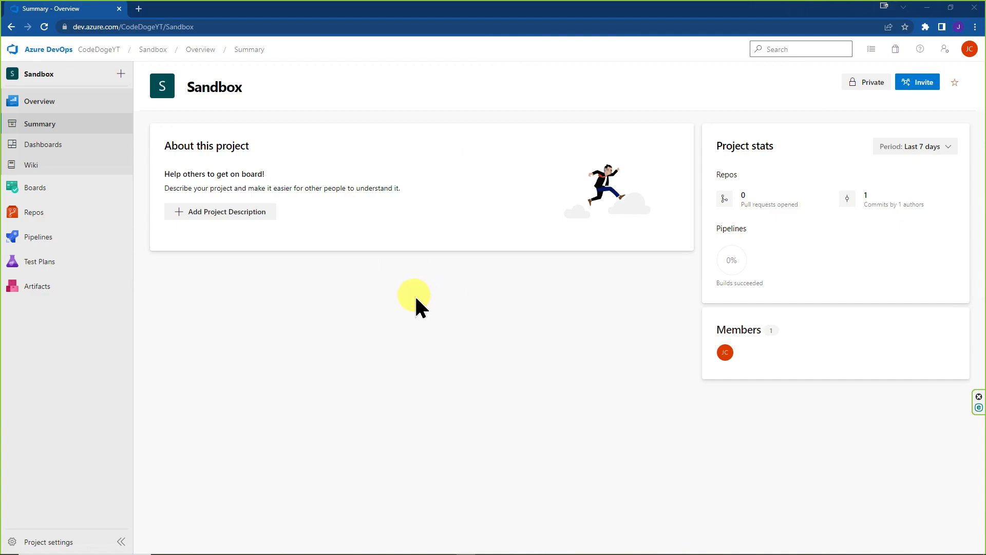
mouse_move(48, 541)
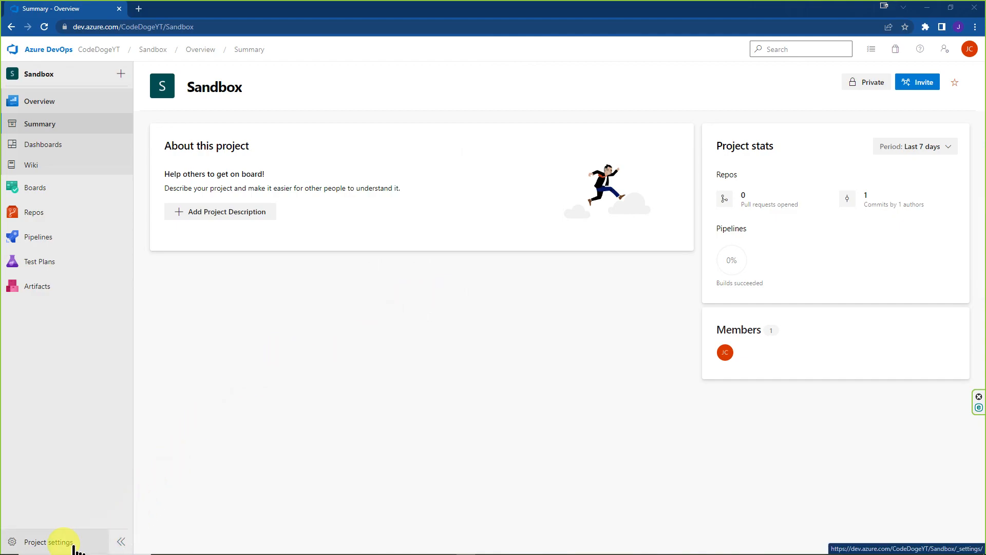
Go to the Sandbox project's settings and show its agent pools list
click(49, 542)
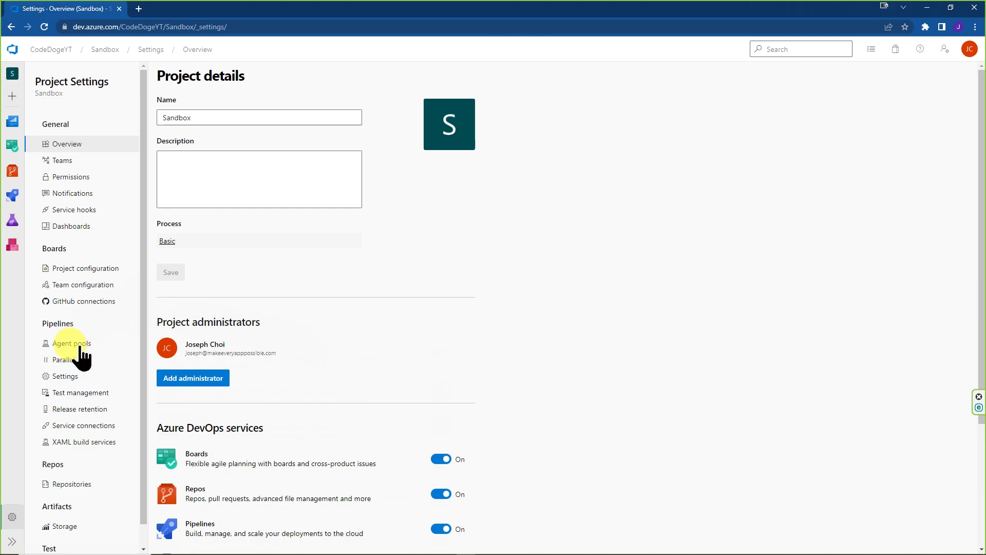
click(72, 343)
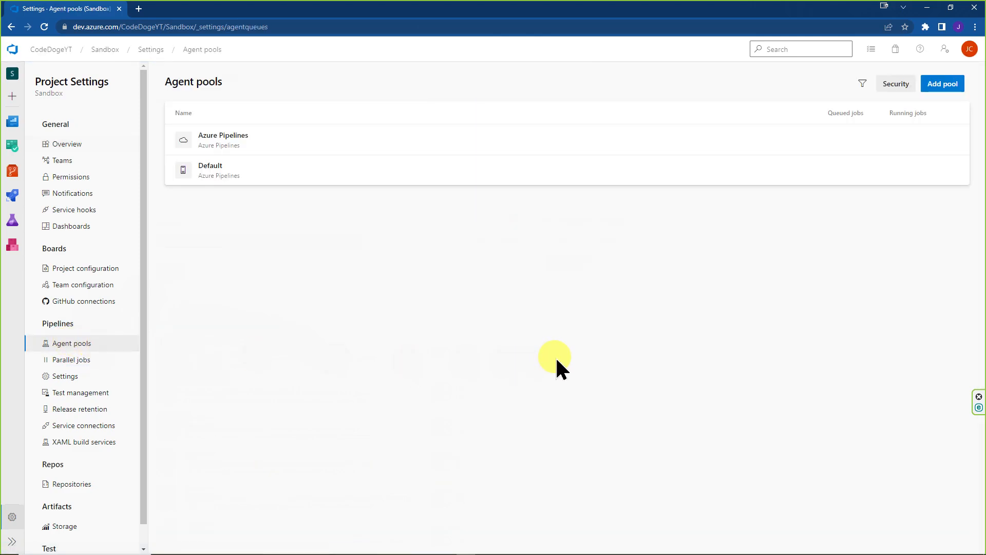
mouse_move(545, 277)
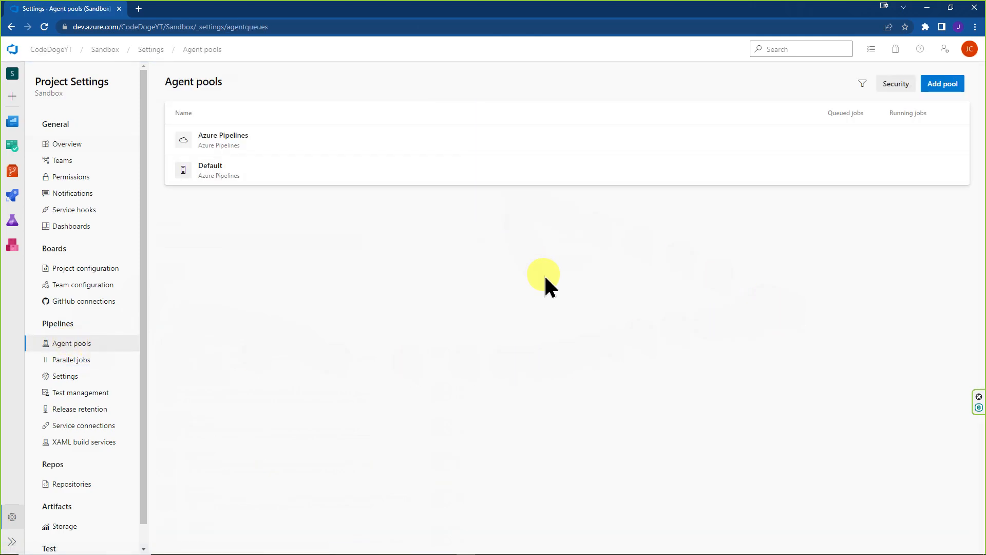
mouse_move(340, 142)
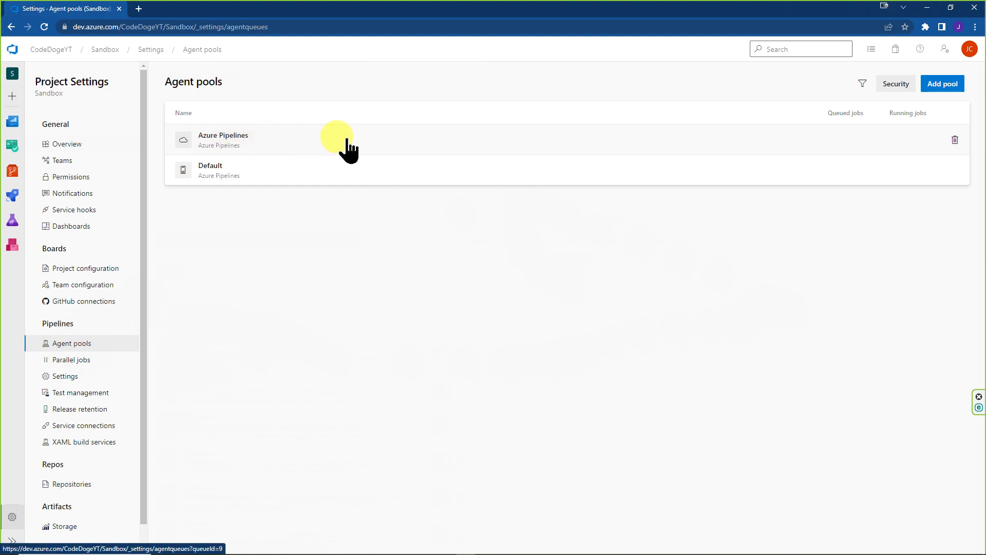
mouse_move(365, 176)
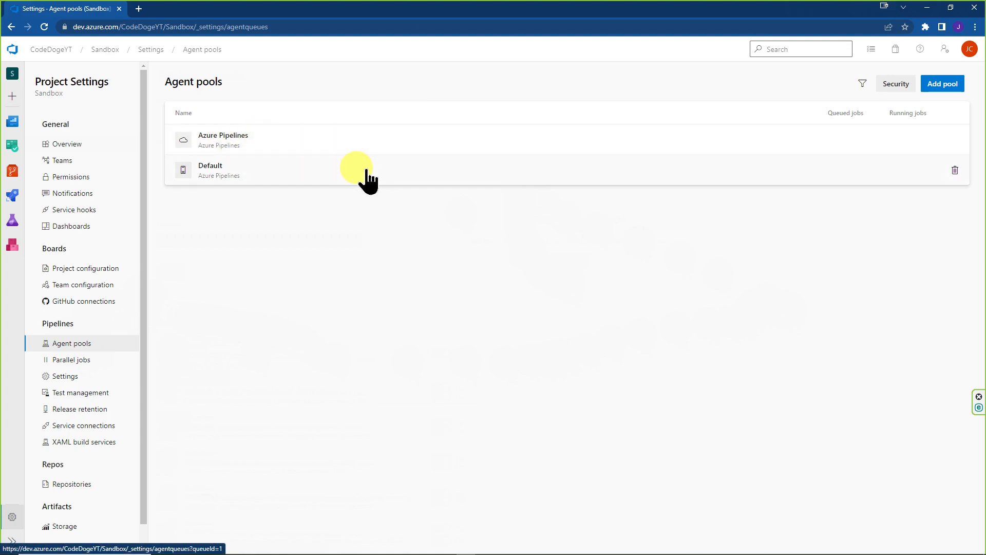
mouse_move(462, 288)
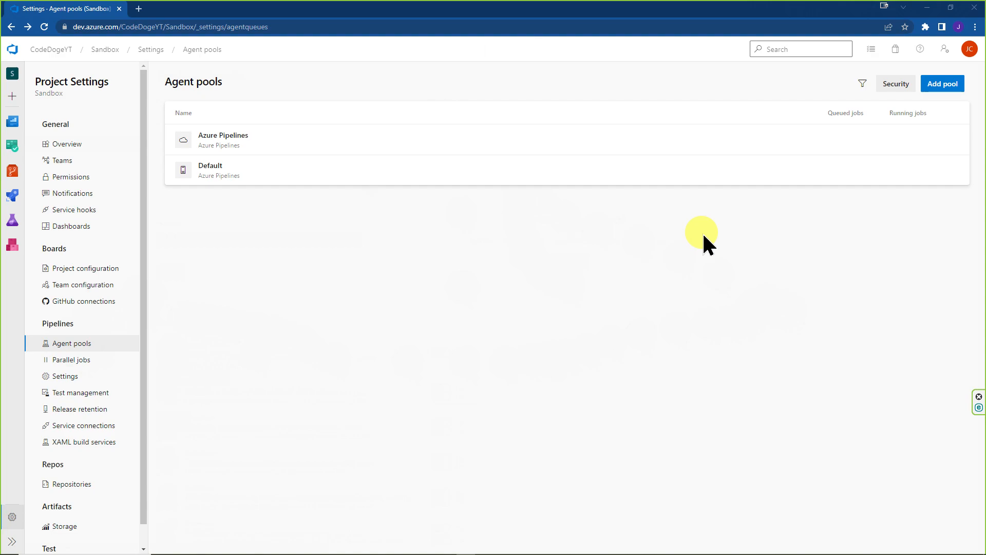
mouse_move(879, 263)
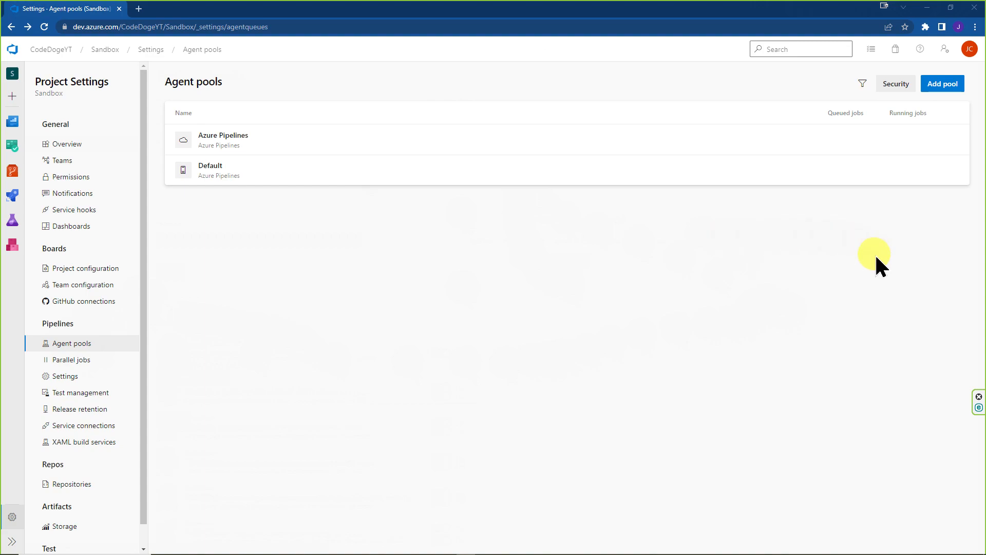
Create a new self-hosted agent pool named azurevmtest
click(943, 83)
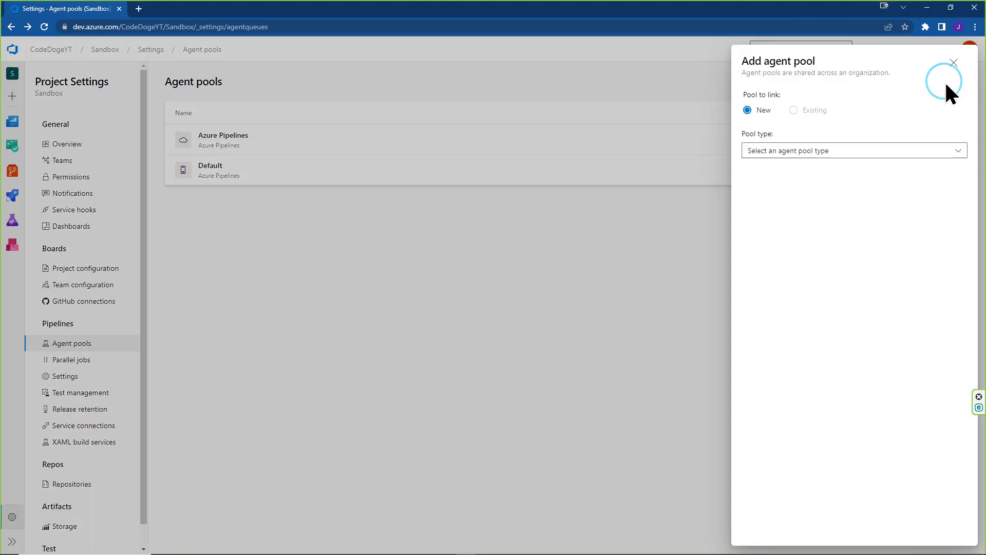
click(853, 150)
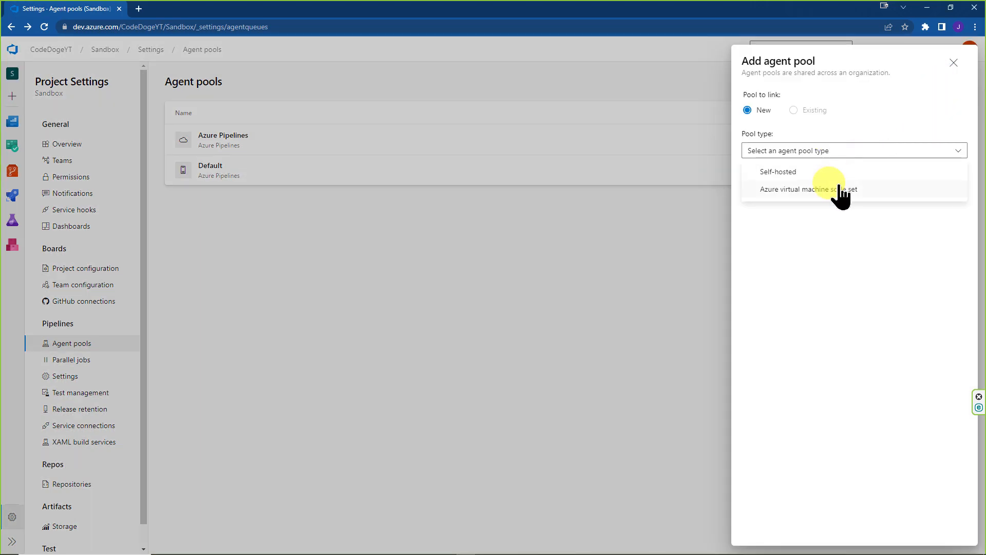
click(778, 171)
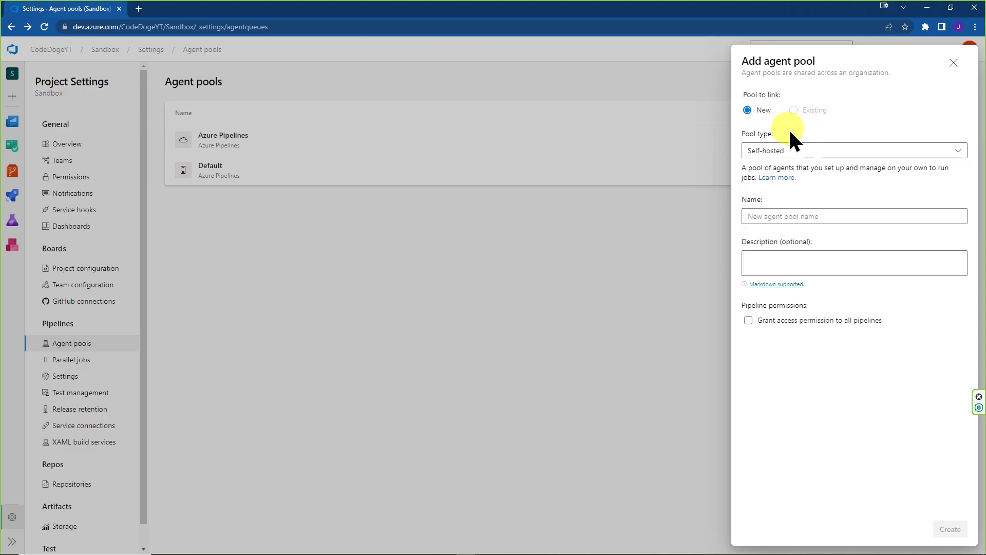
click(854, 215)
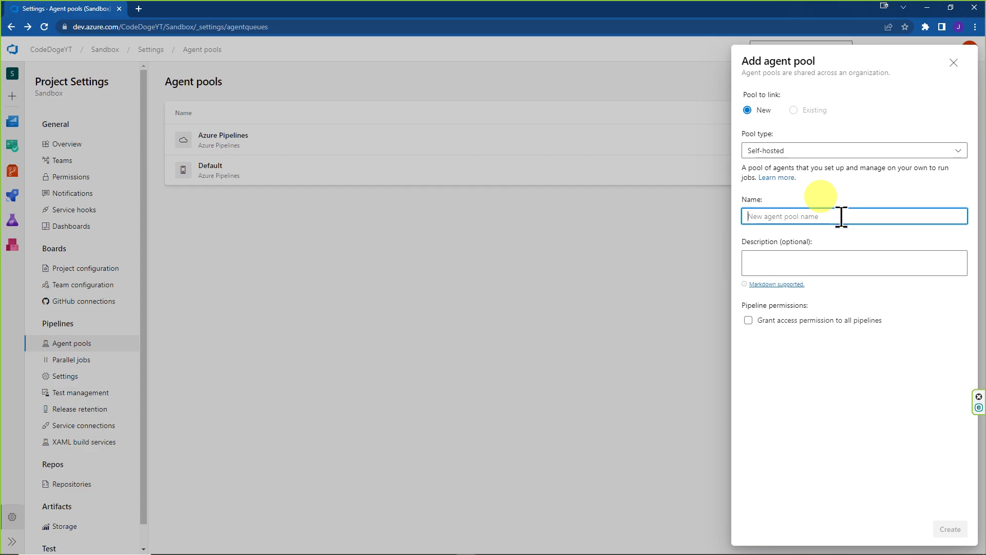
text(azureve)
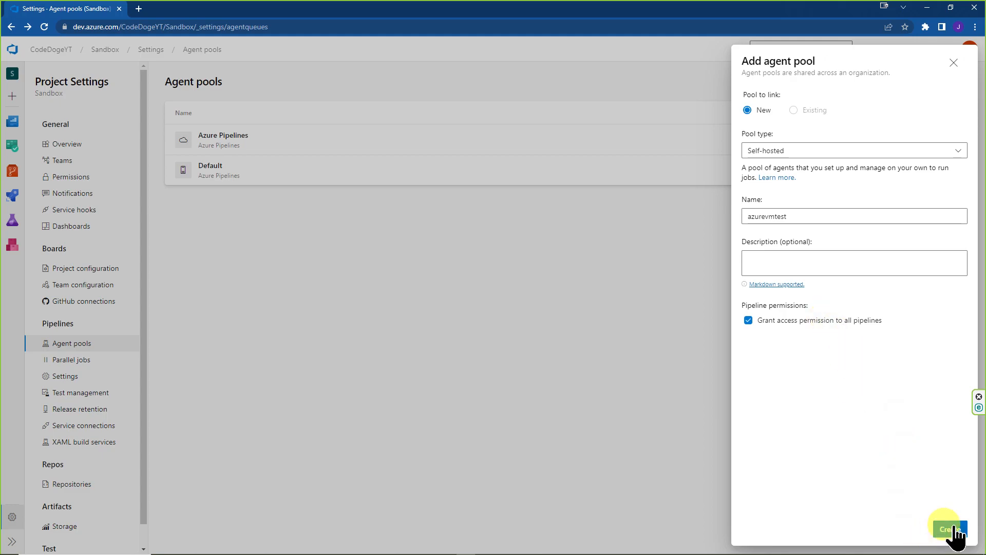
click(950, 529)
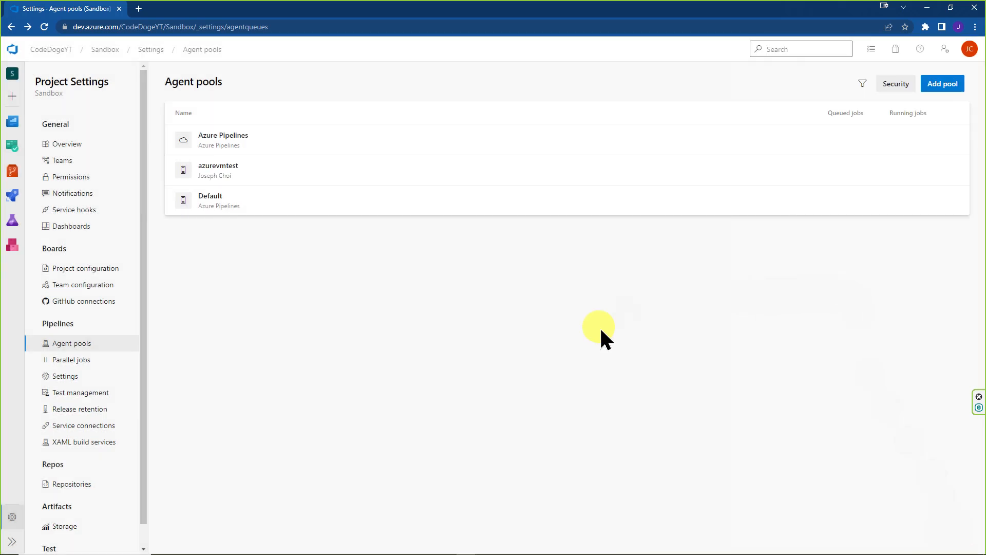
mouse_move(340, 172)
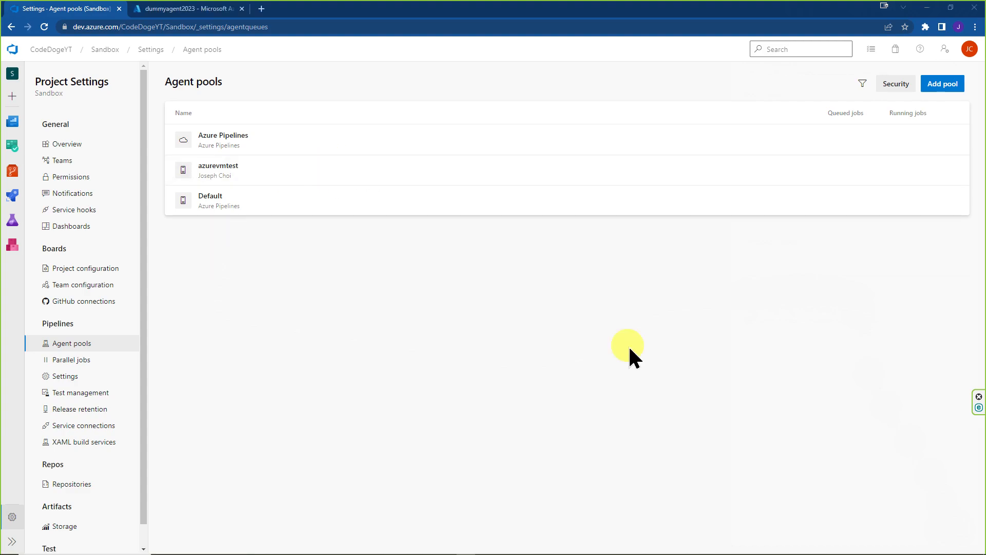
mouse_move(424, 178)
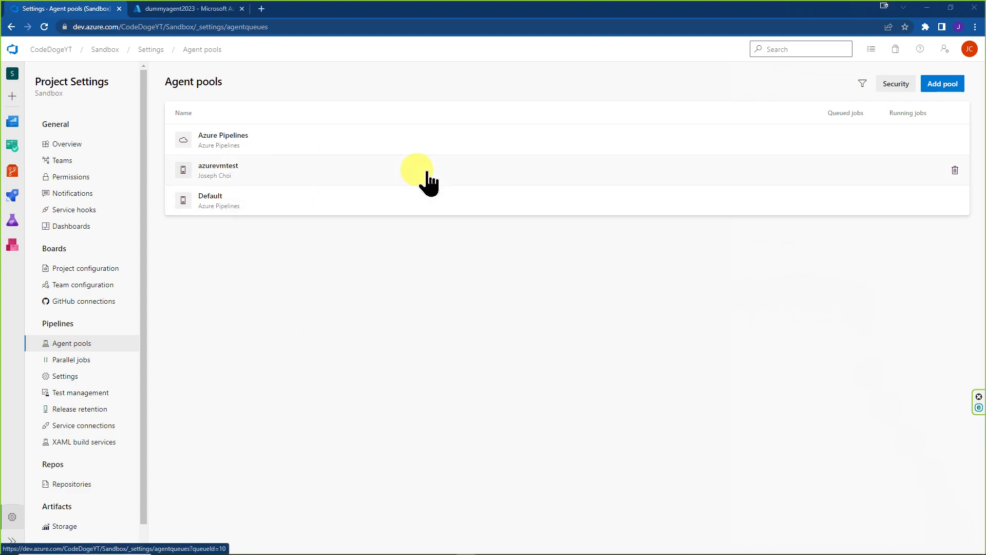
Enter the azurevmtest pool and start adding a new agent to it
click(218, 170)
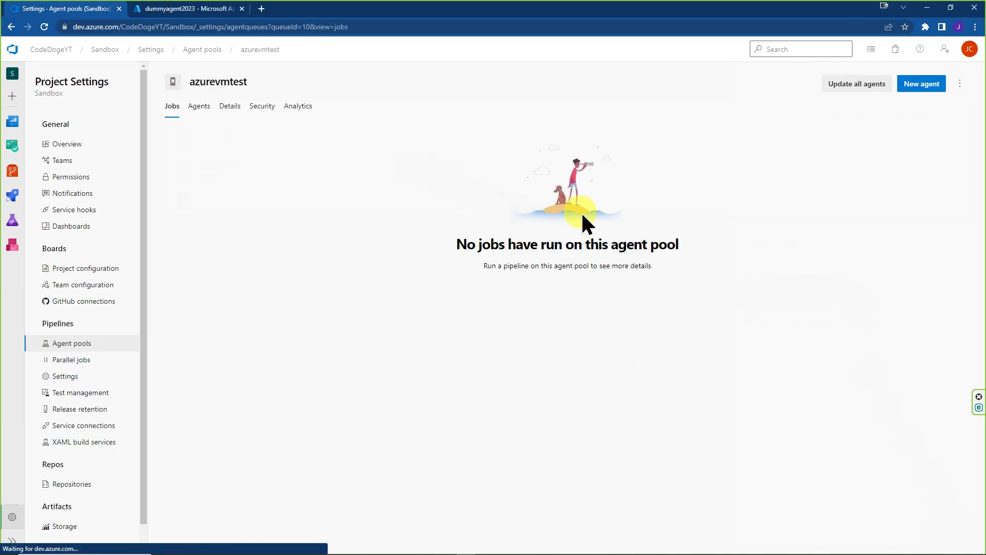
click(920, 83)
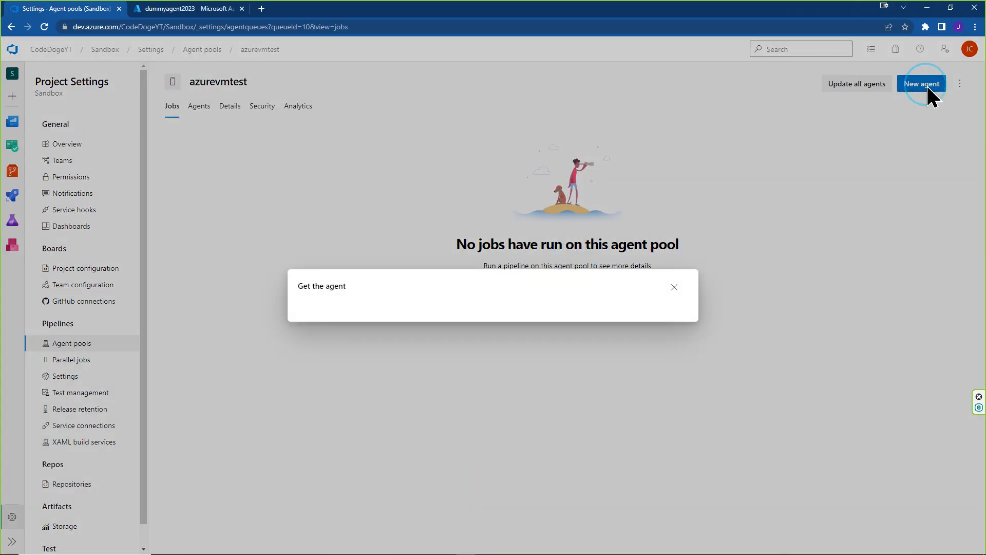
click(920, 84)
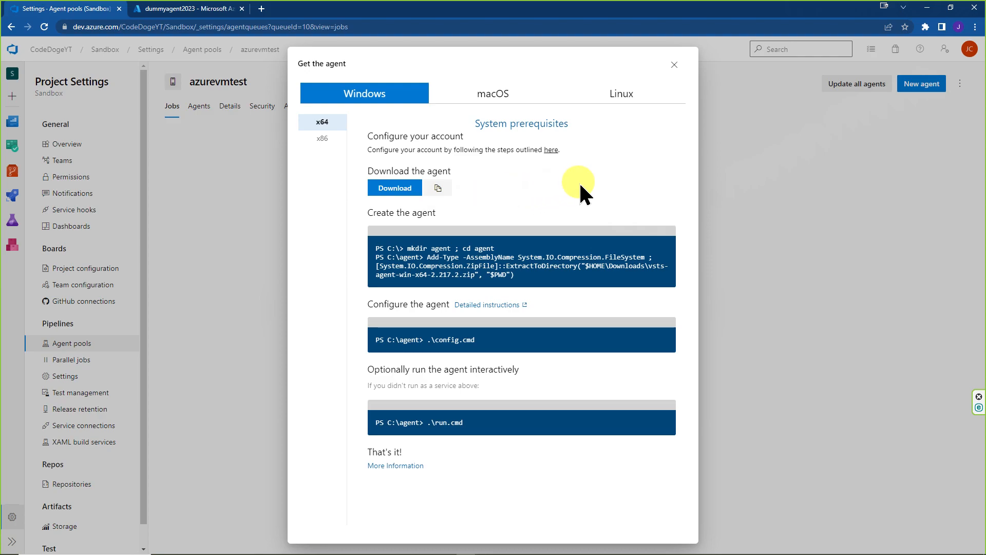
mouse_move(394, 187)
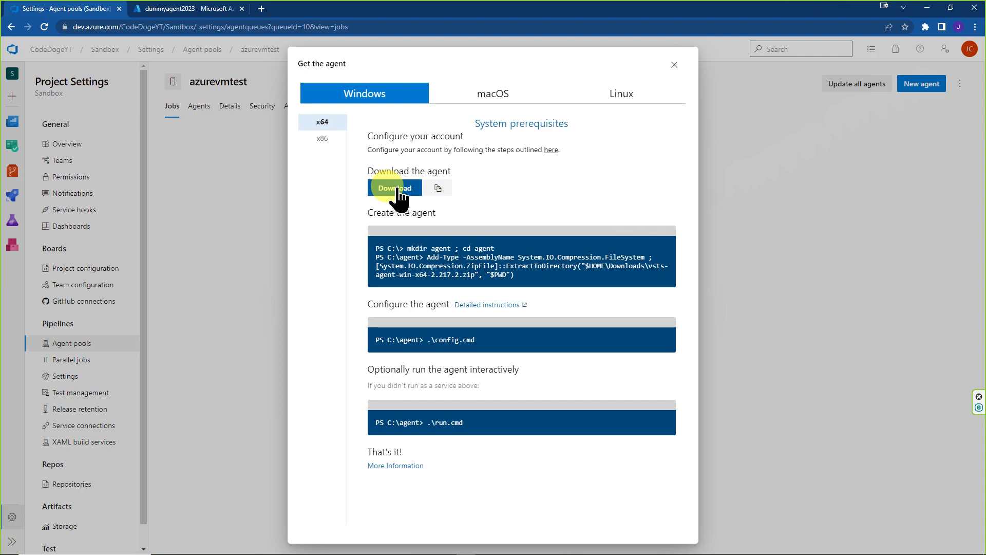
mouse_move(409, 246)
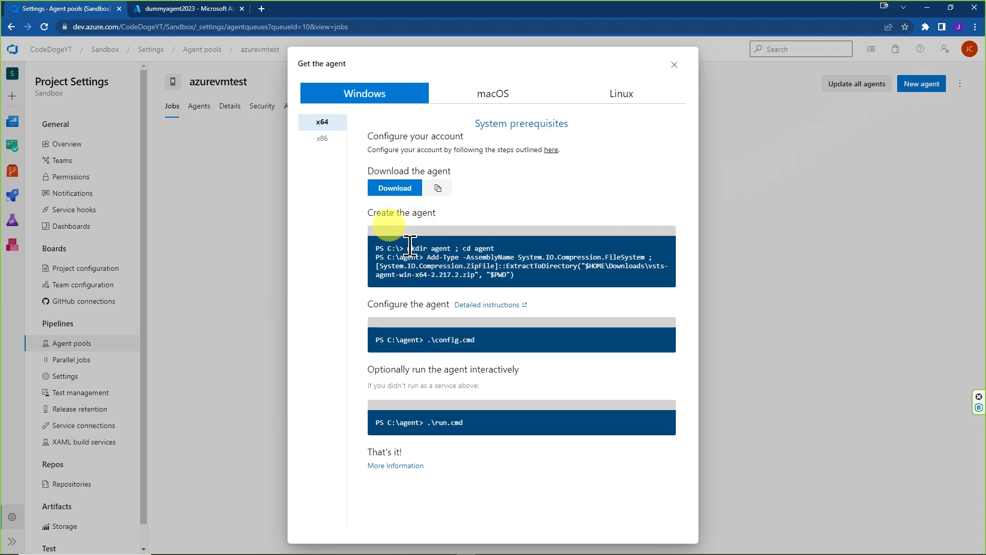
mouse_move(516, 258)
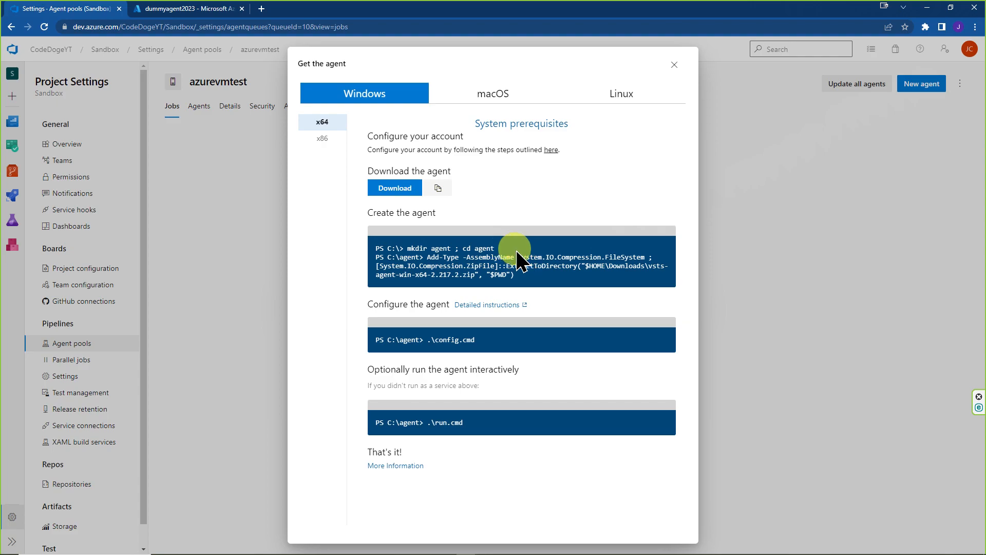
mouse_move(541, 257)
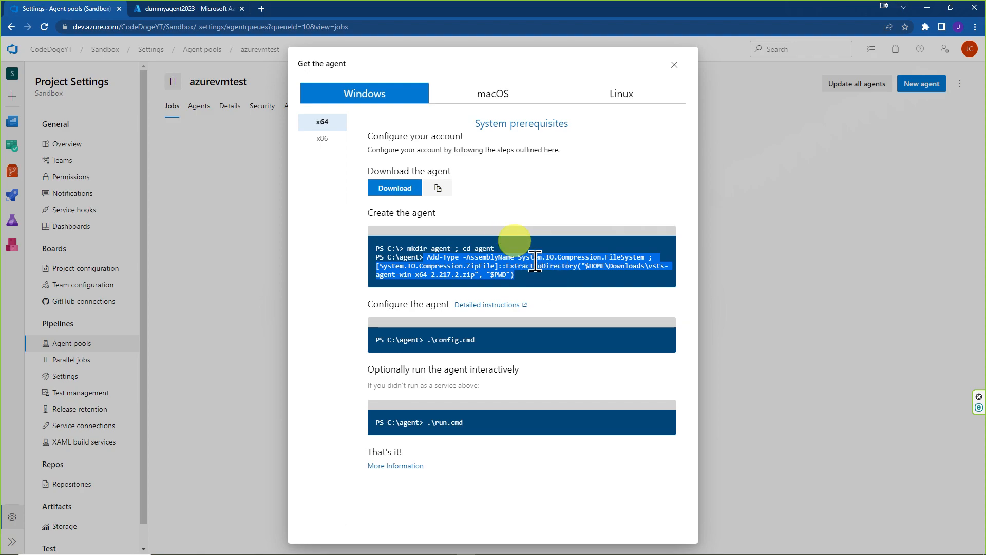
mouse_move(394, 187)
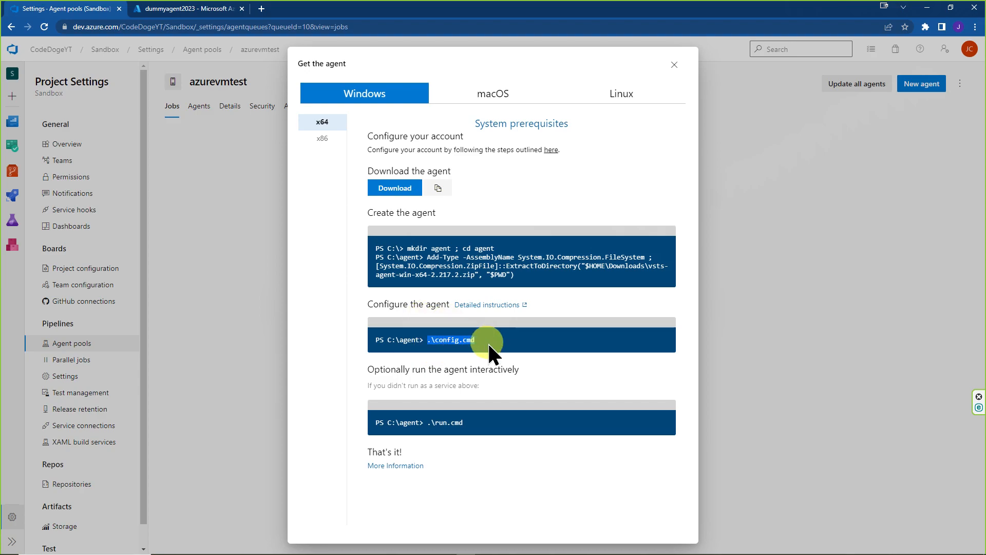
mouse_move(527, 345)
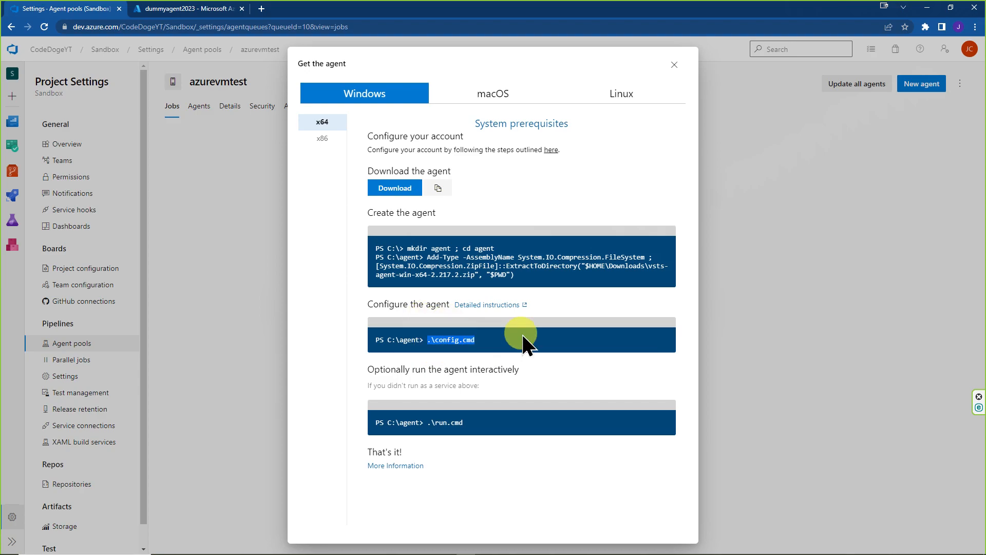
mouse_move(478, 217)
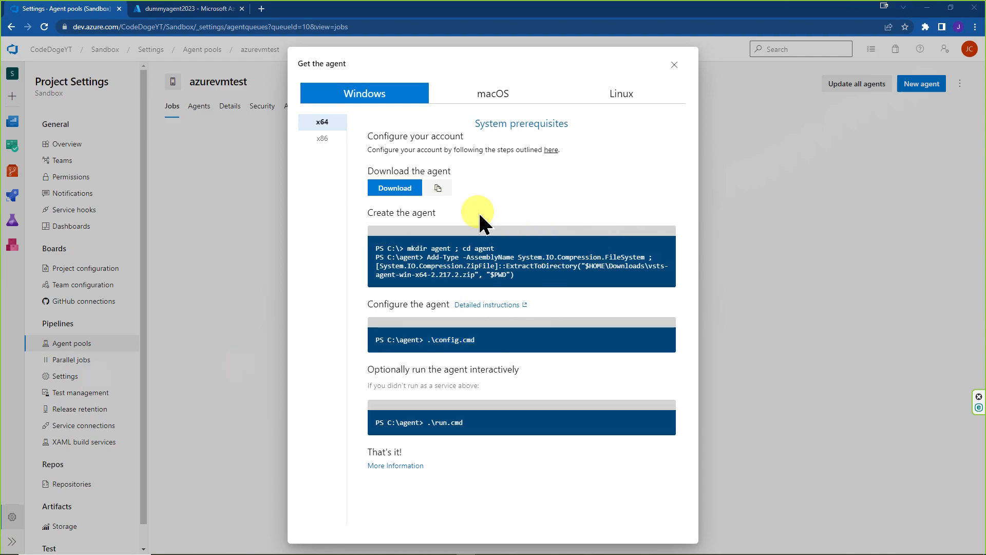
Review the Windows x64 agent install instructions, briefly checking the Linux ones
click(323, 139)
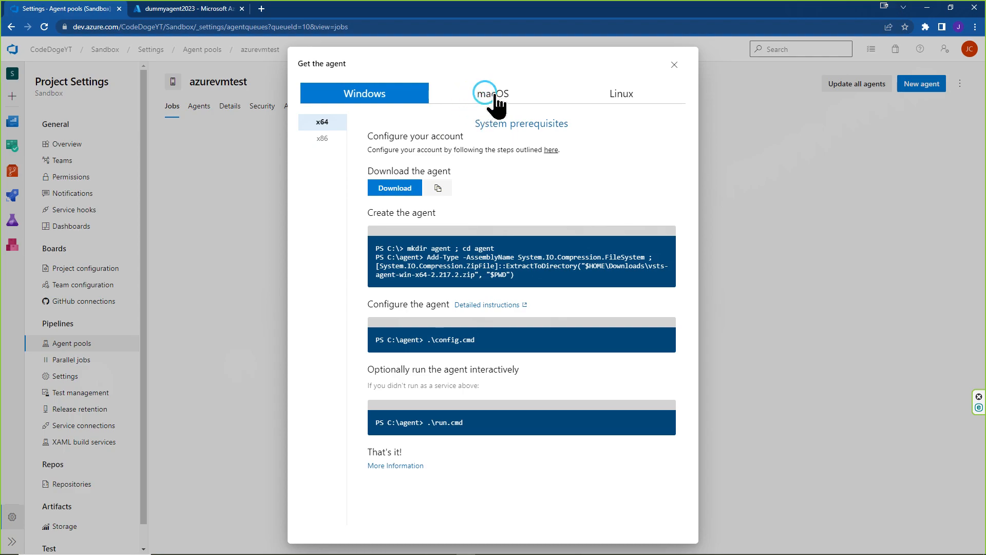
click(621, 93)
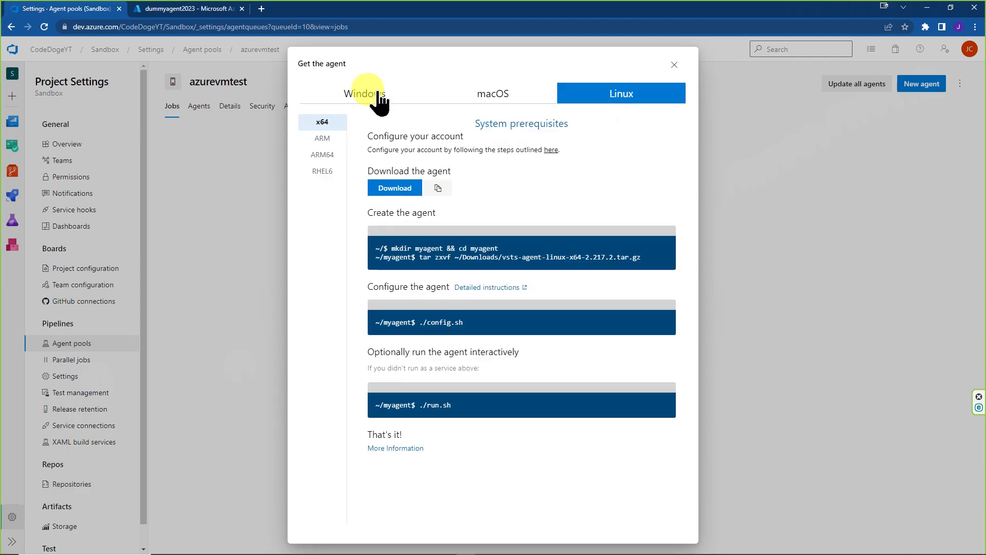
click(364, 93)
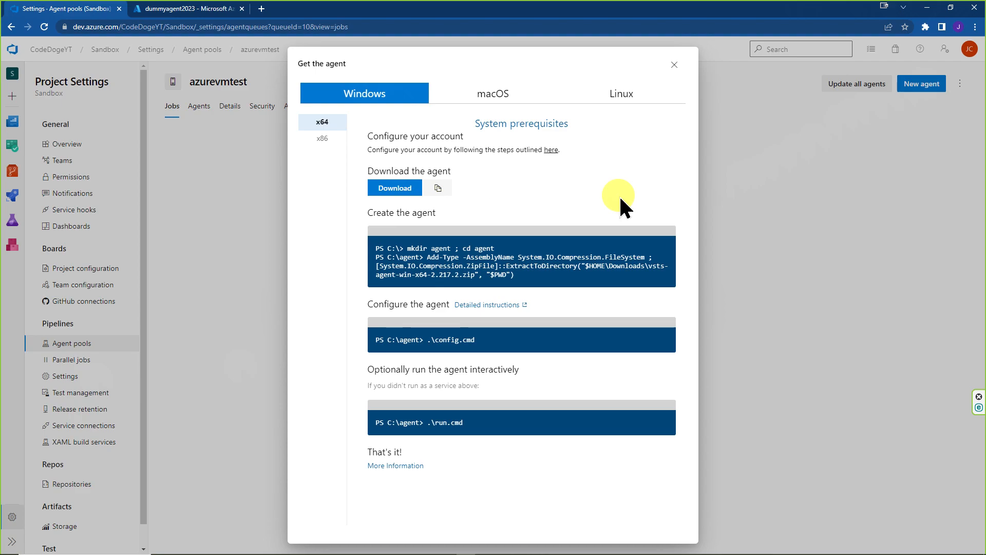
click(492, 93)
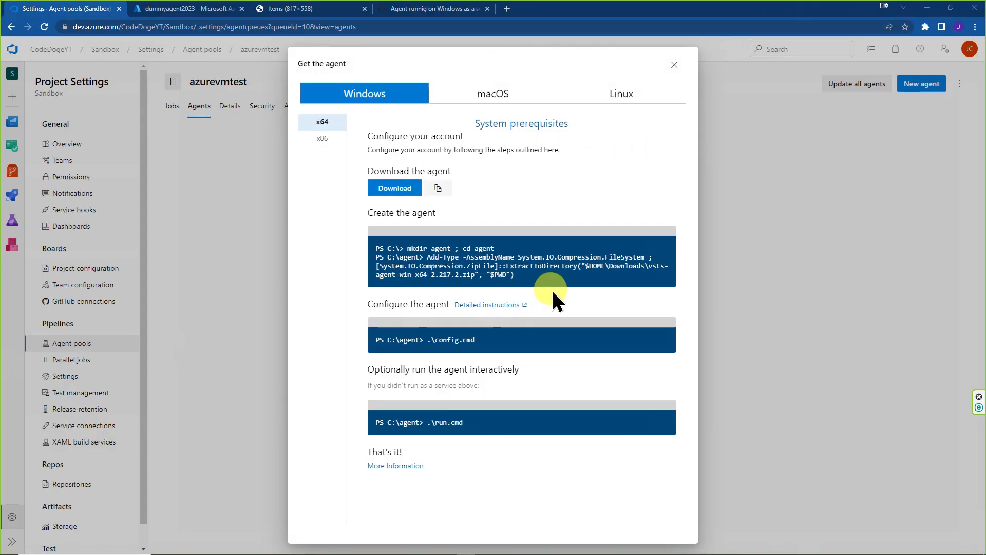
mouse_move(674, 64)
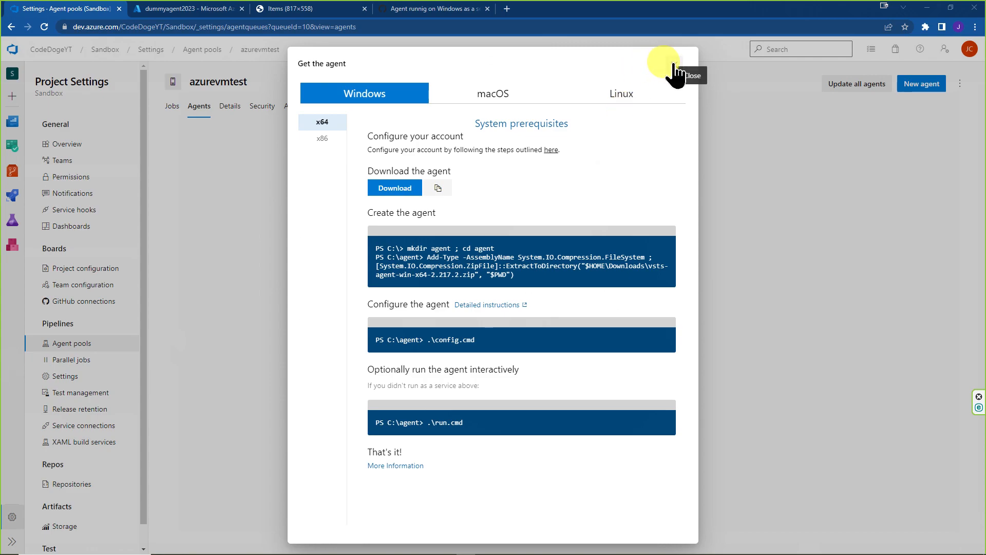
Create a full-access personal access token named testuser
click(691, 75)
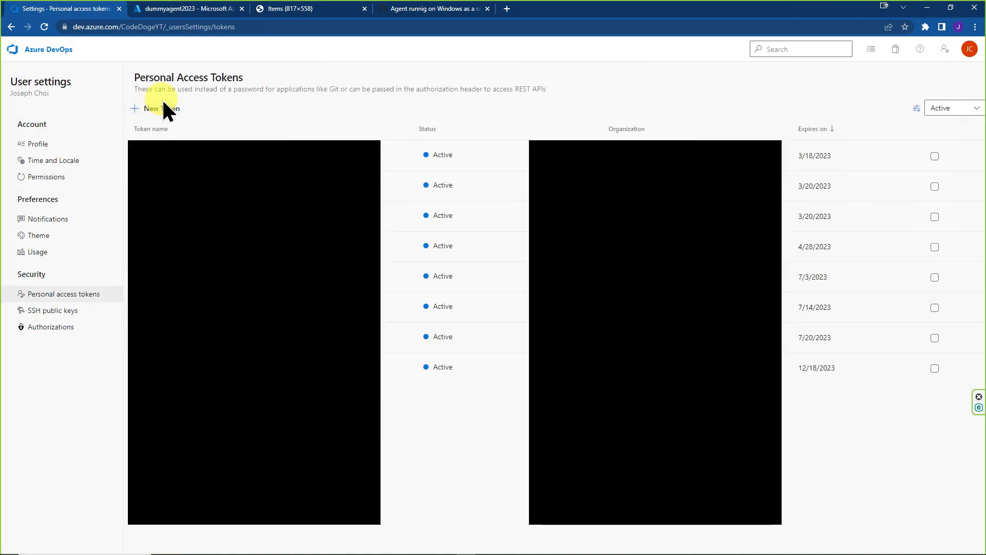
click(156, 108)
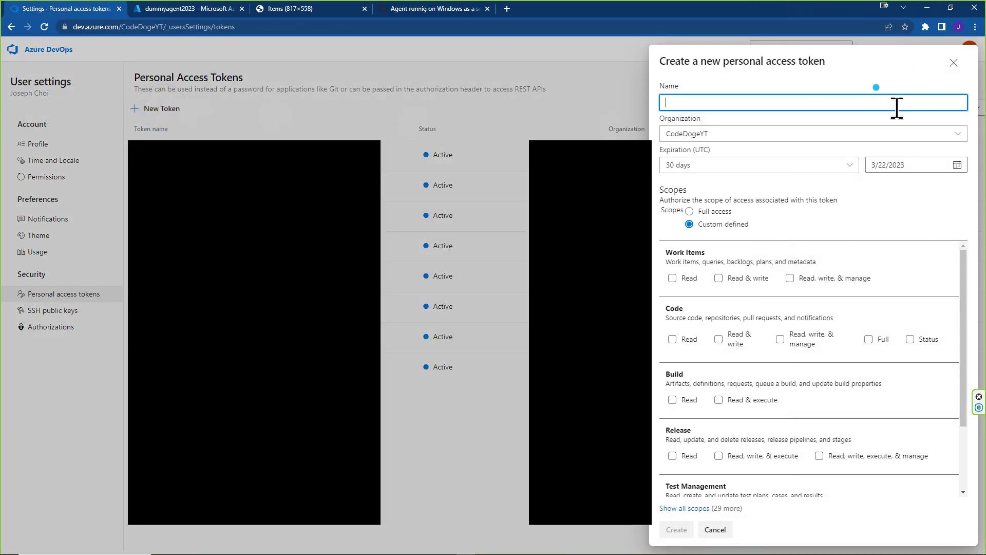
click(690, 210)
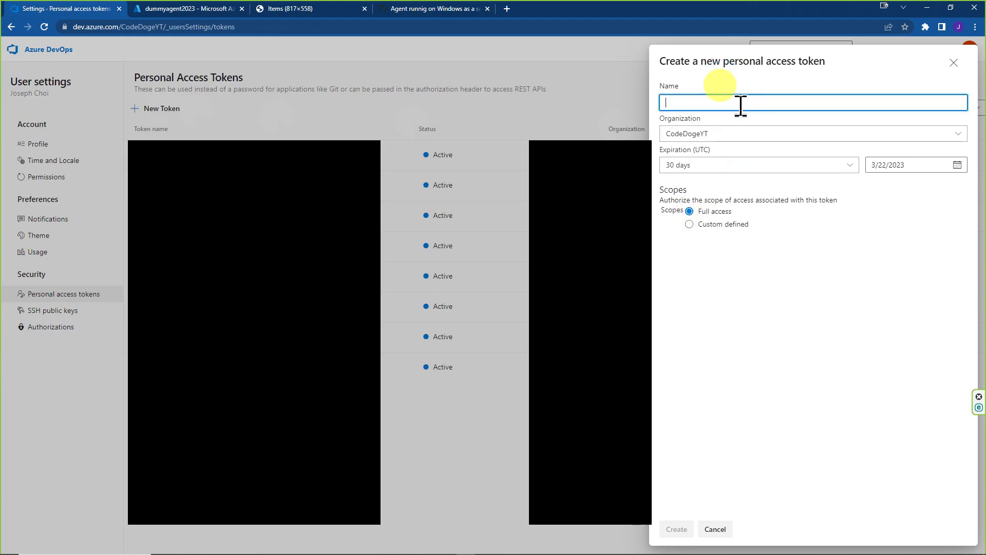
text(testuser)
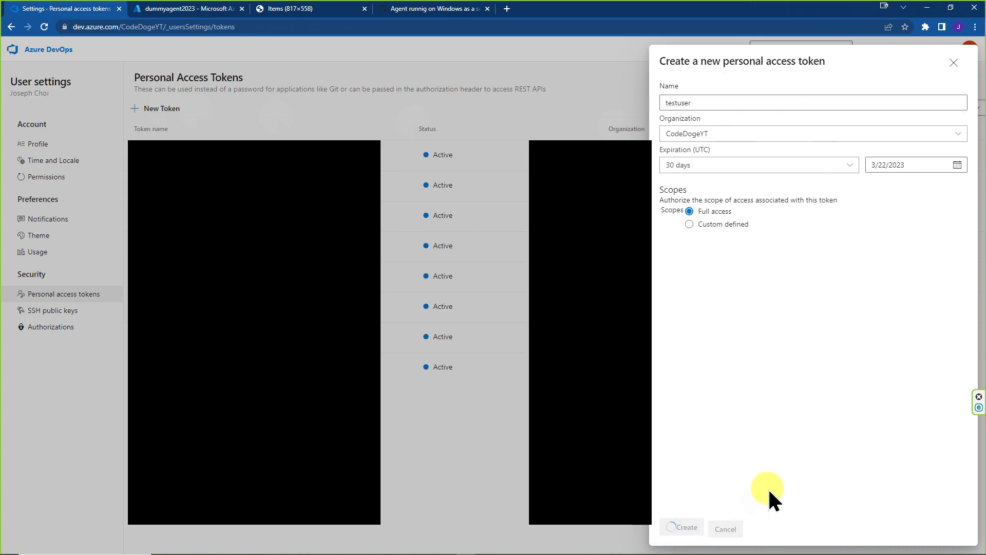
click(681, 526)
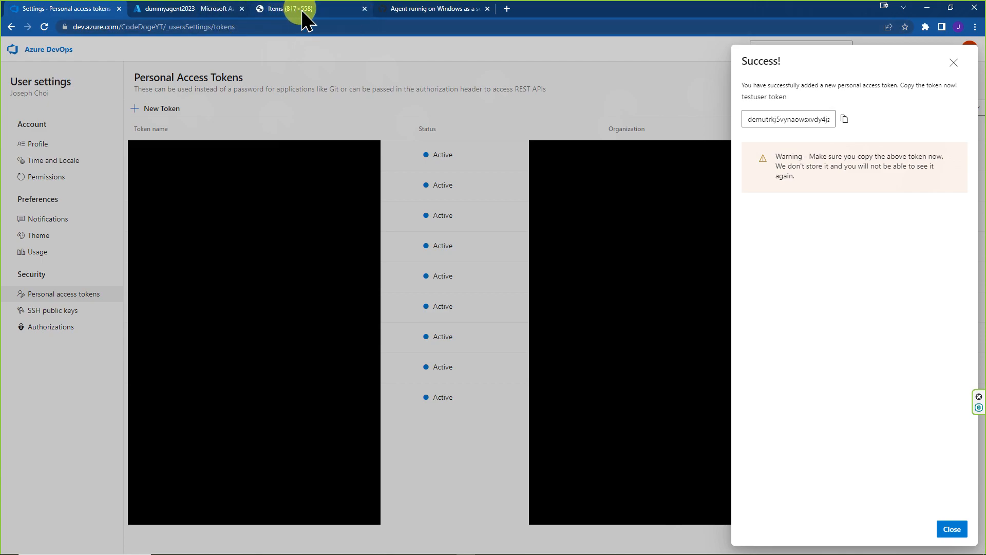
click(951, 528)
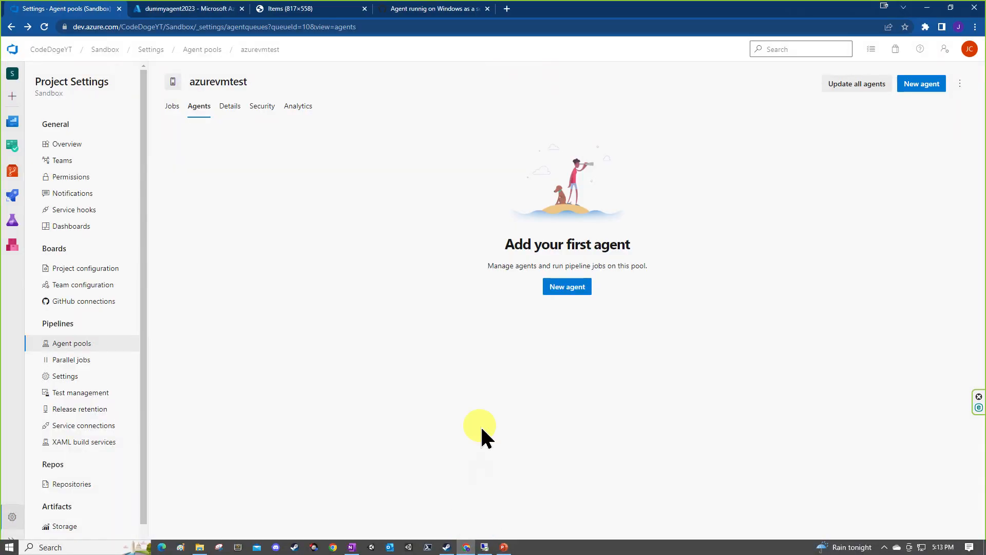
mouse_move(359, 44)
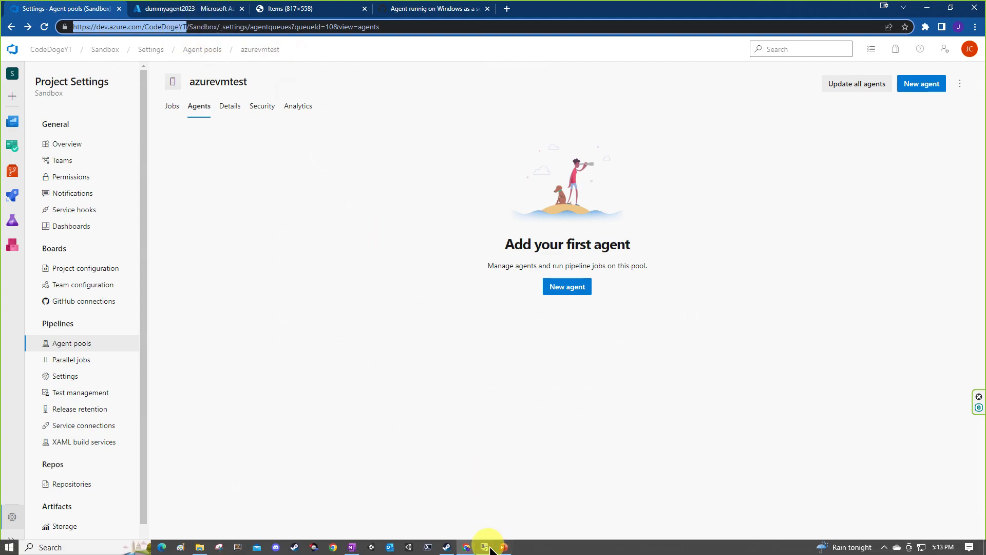
Switch back to the Agent pools list showing Azure Pipelines, azurevmtest and Default
click(484, 546)
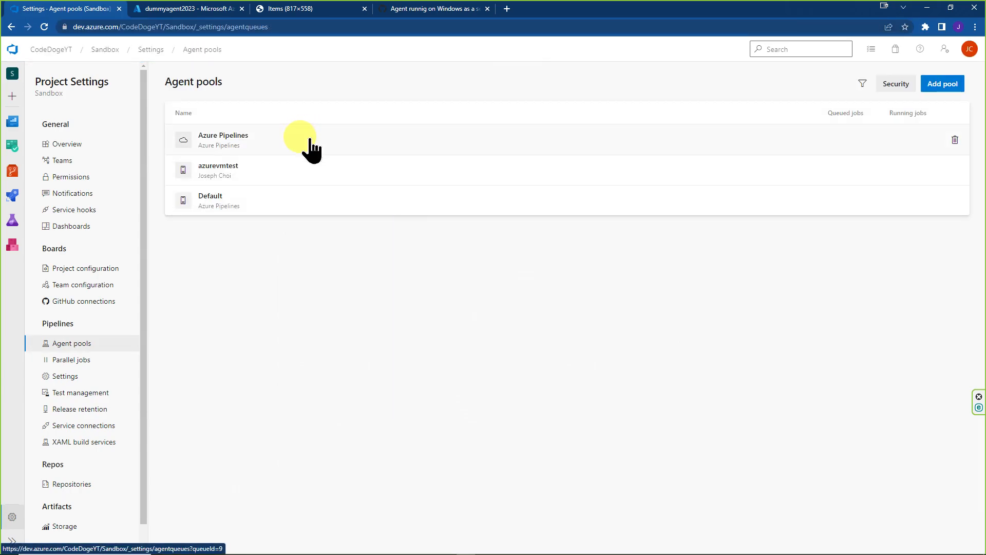
mouse_move(286, 220)
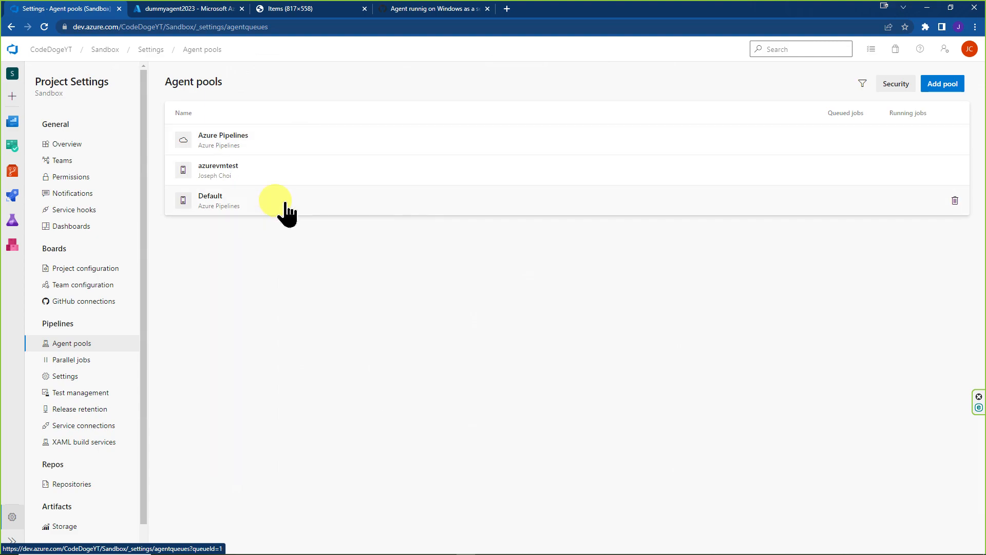
mouse_move(289, 192)
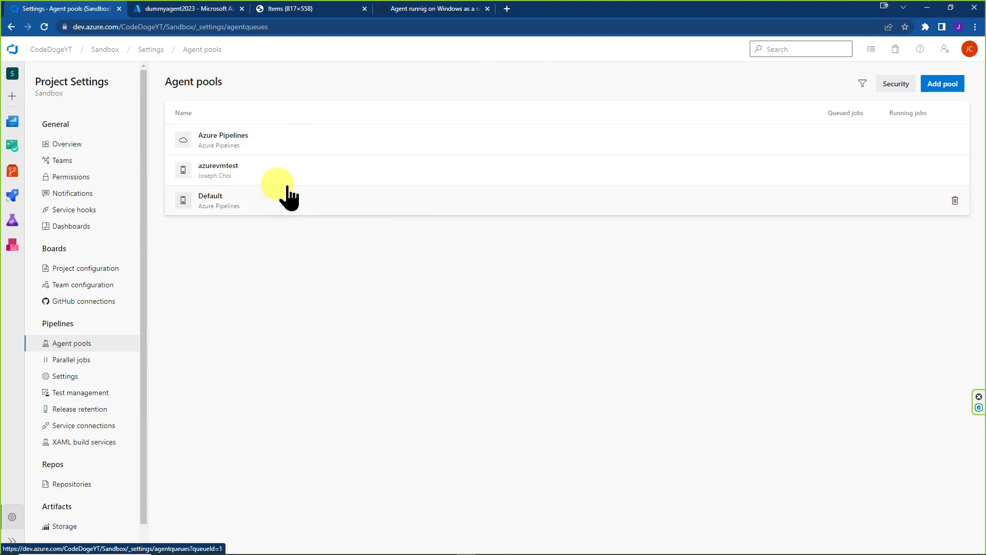
mouse_move(290, 183)
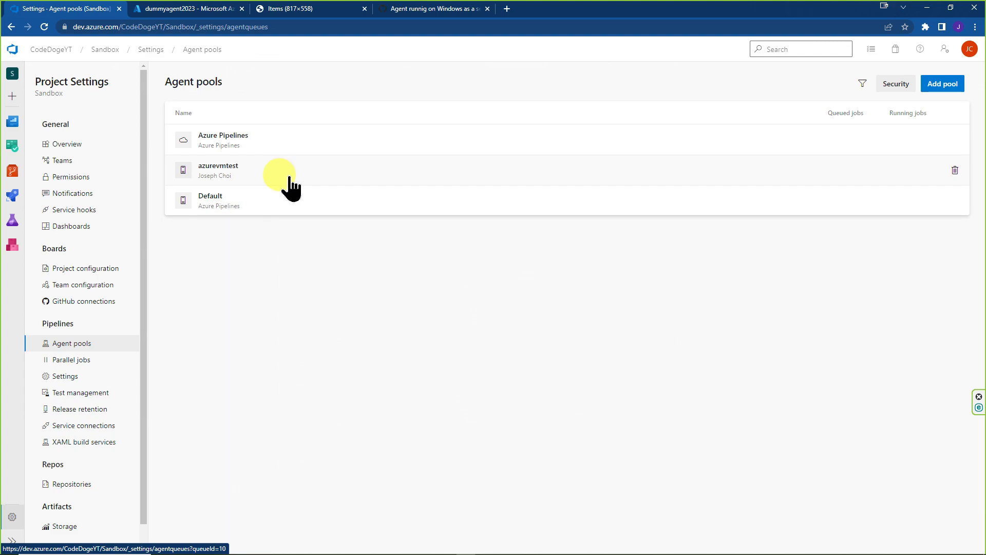
mouse_move(260, 189)
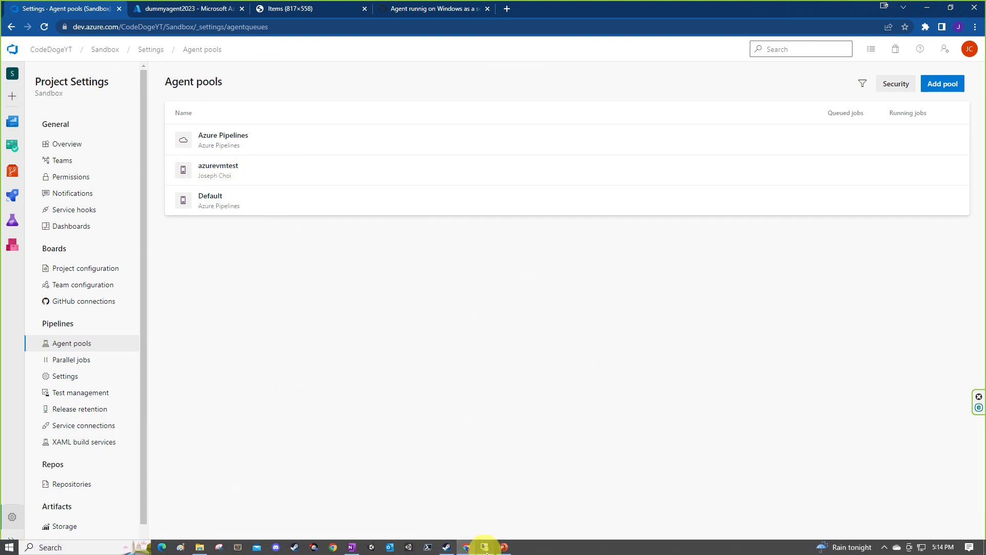
Switch to PowerPoint's Prompt Request Breakdown slide on the configuration prompts
click(484, 547)
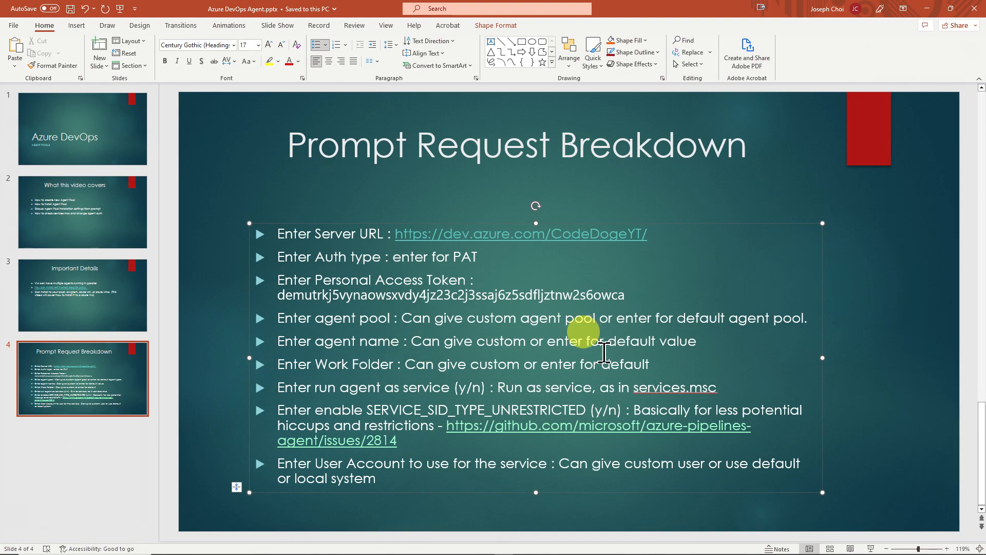
mouse_move(531, 377)
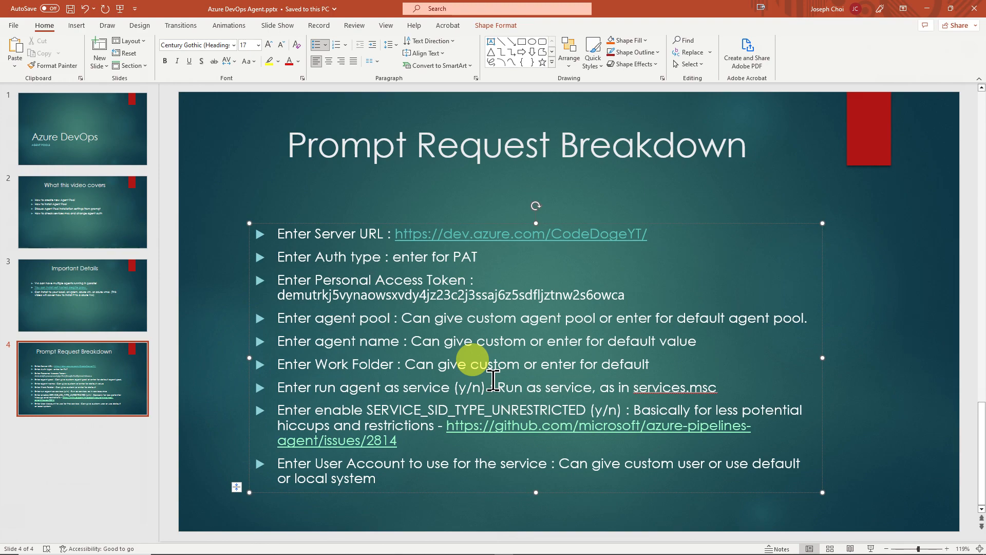
mouse_move(456, 468)
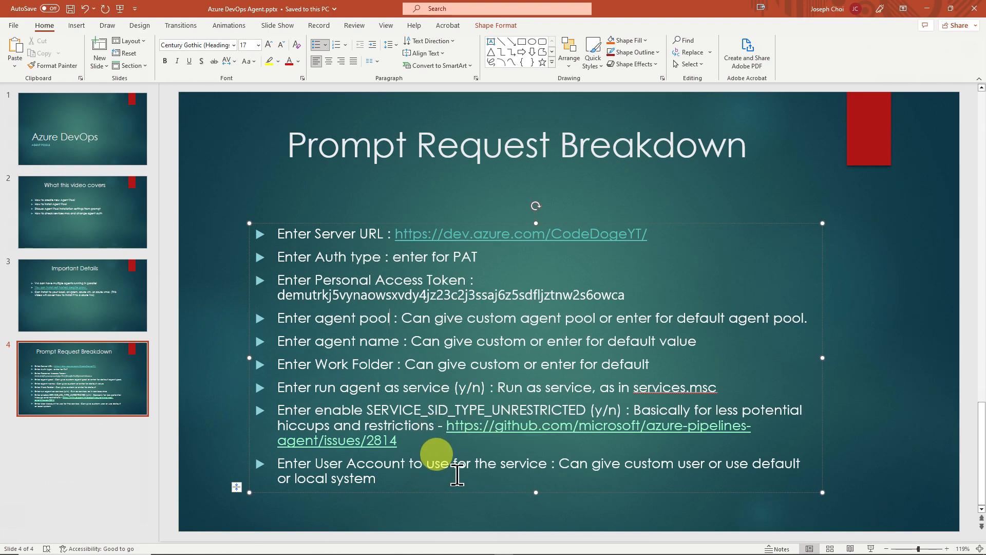
mouse_move(646, 491)
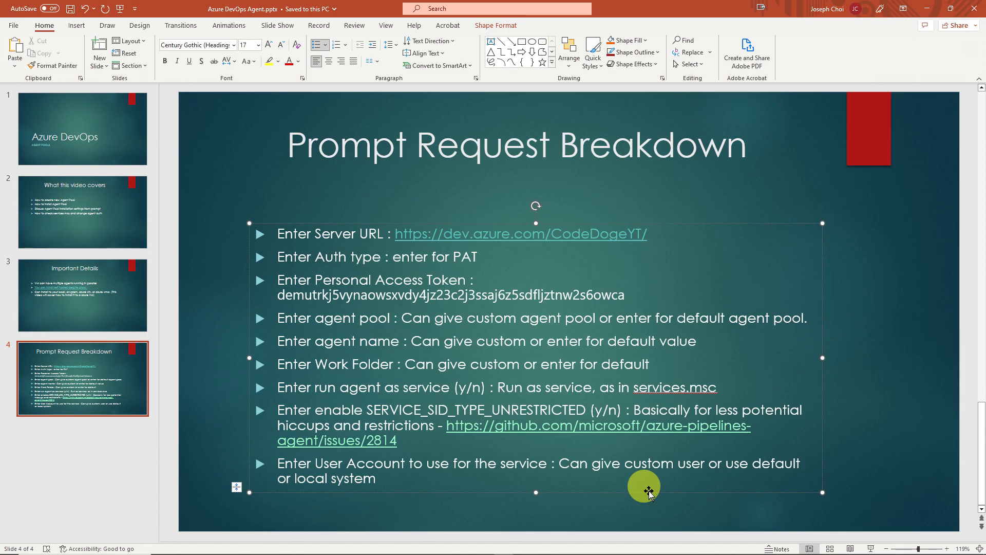
From the azurevmtest pool's New agent dialog, download the Windows x64 agent package
click(211, 545)
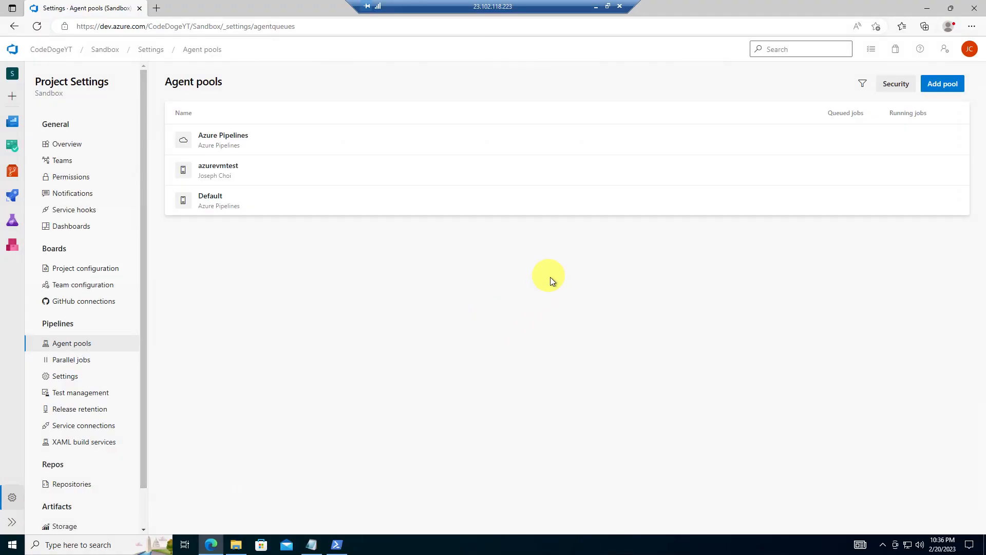
mouse_move(451, 15)
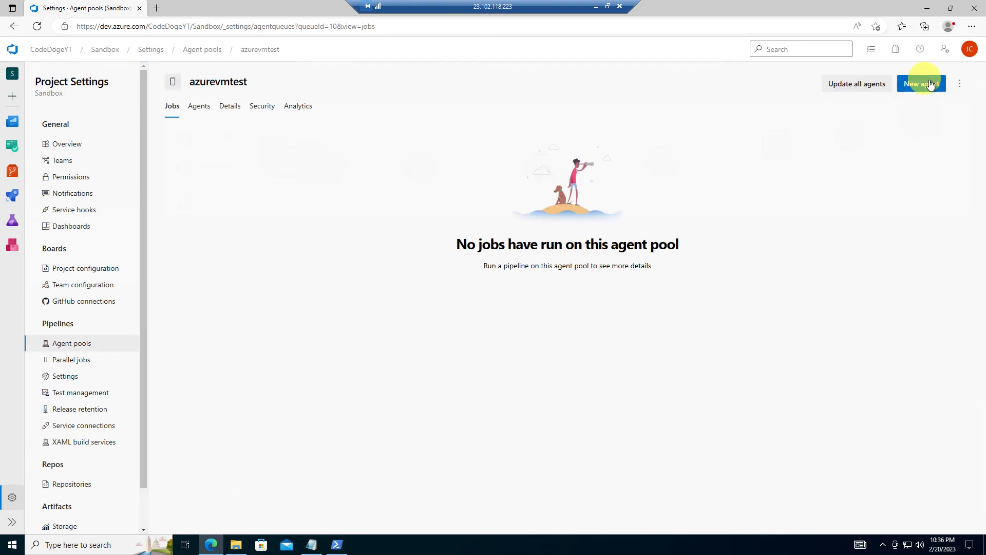
click(921, 83)
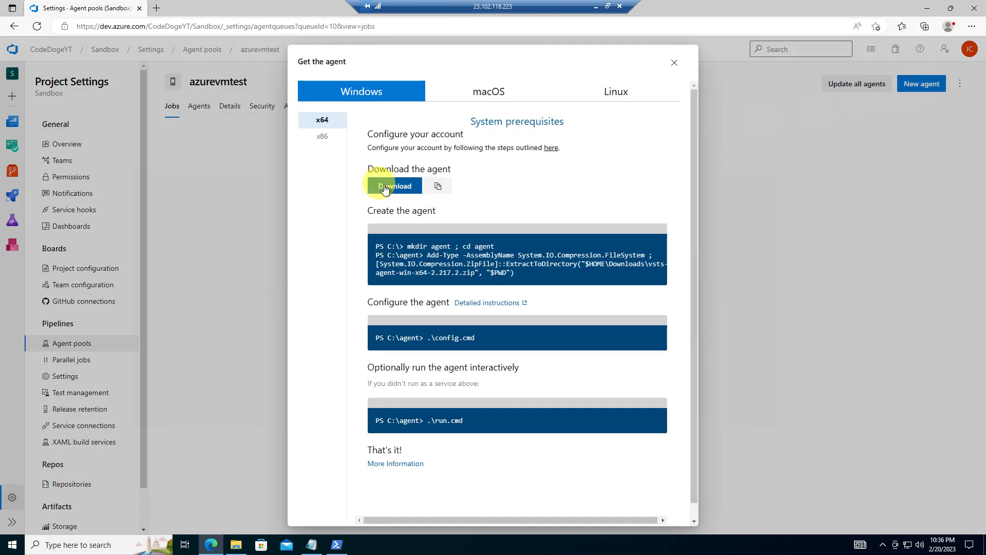
click(395, 186)
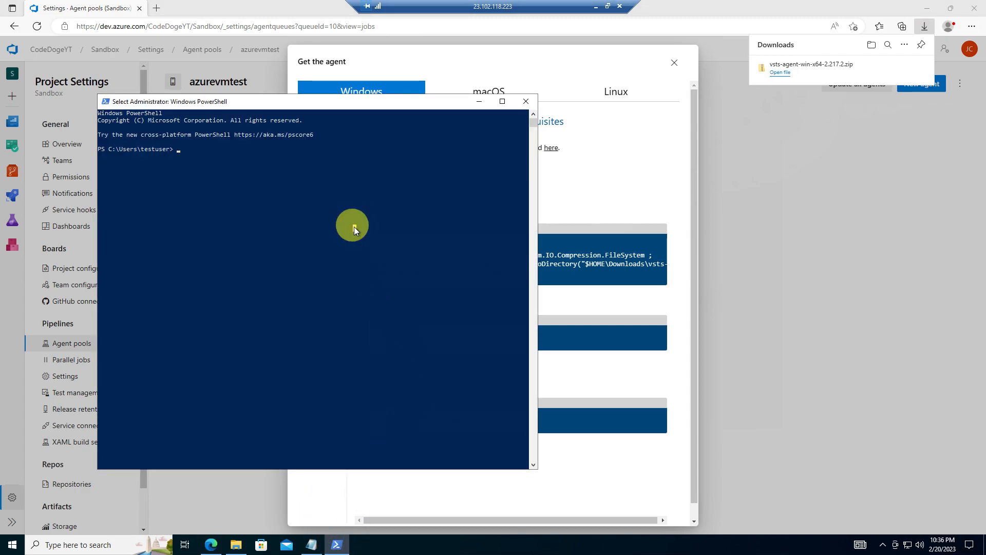
Create C:\agent and extract the downloaded agent package into it
text(cd.)
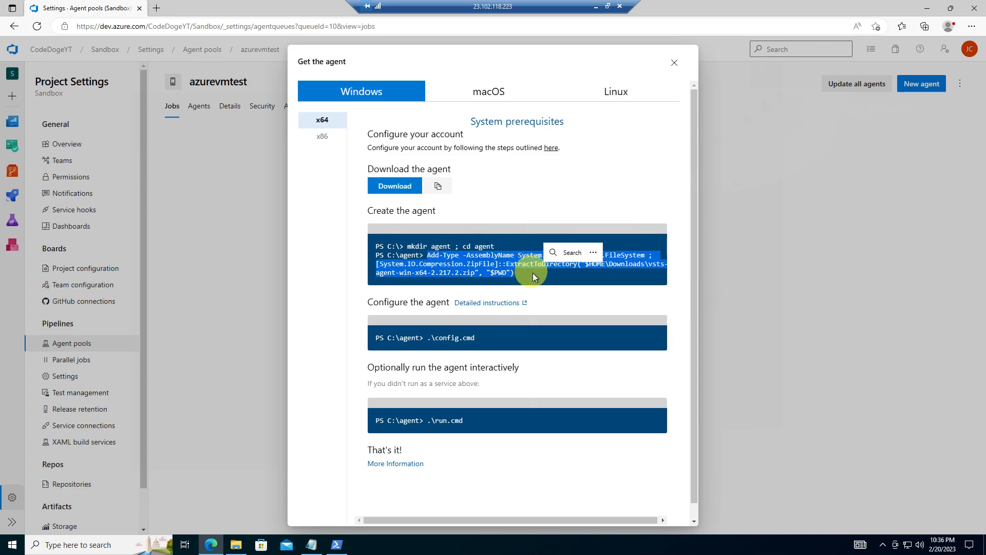
mouse_move(406, 404)
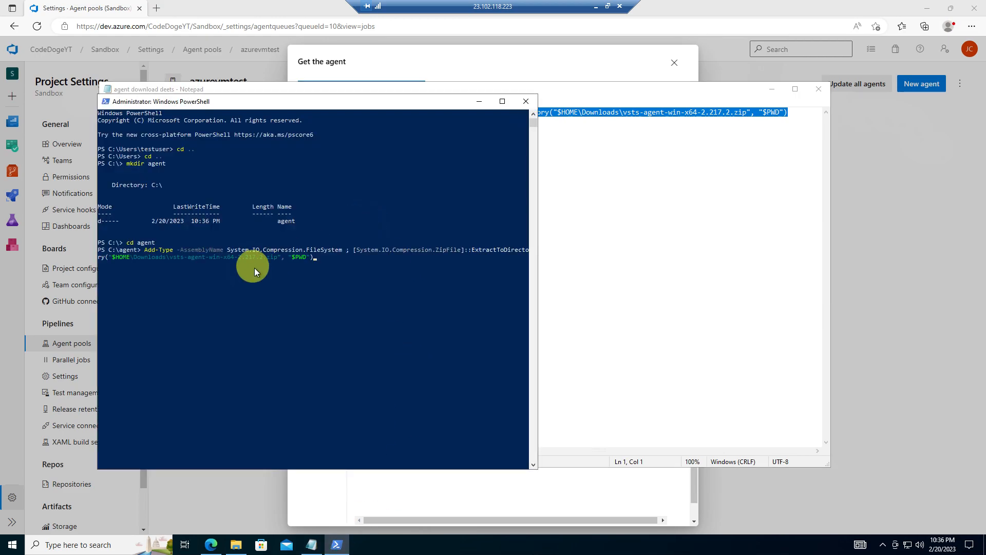
mouse_move(345, 283)
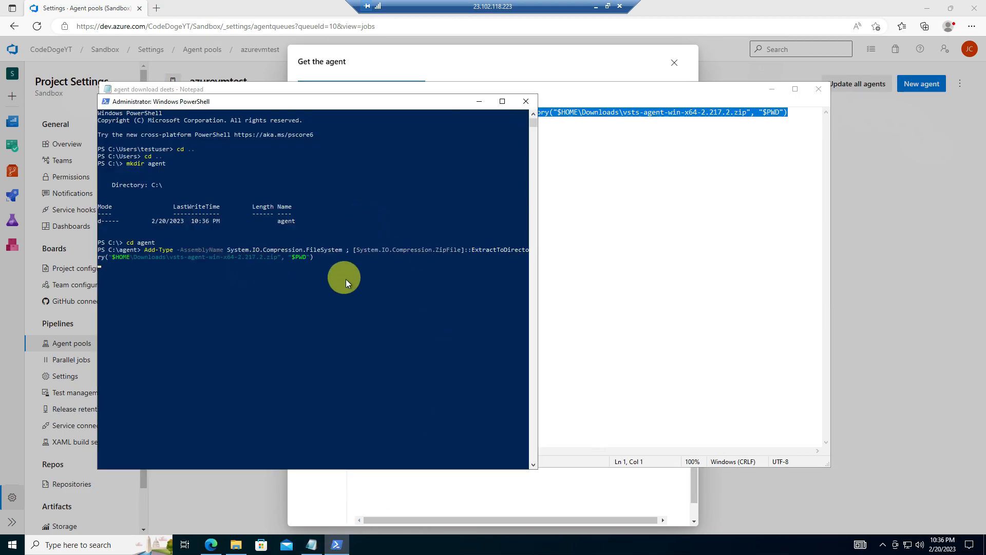
mouse_move(355, 277)
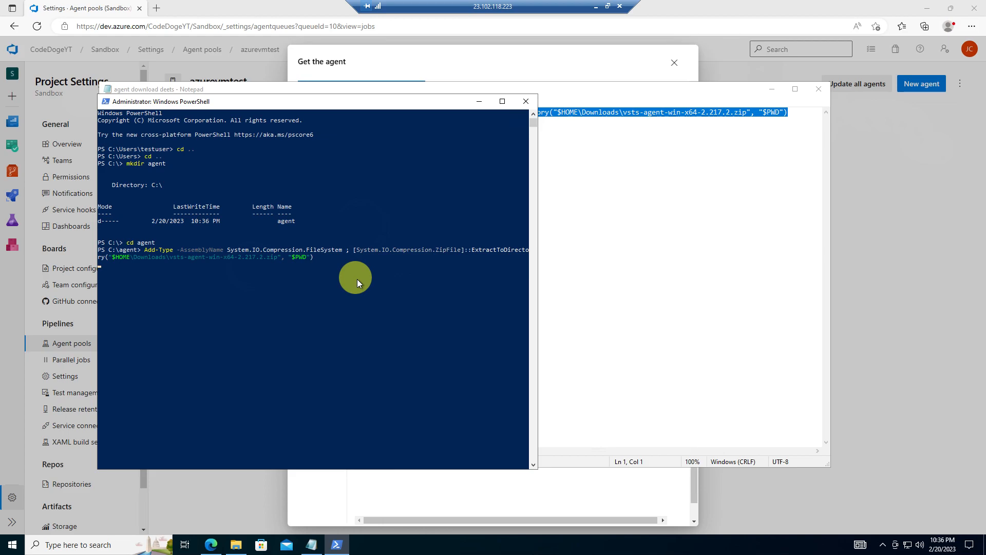
mouse_move(410, 334)
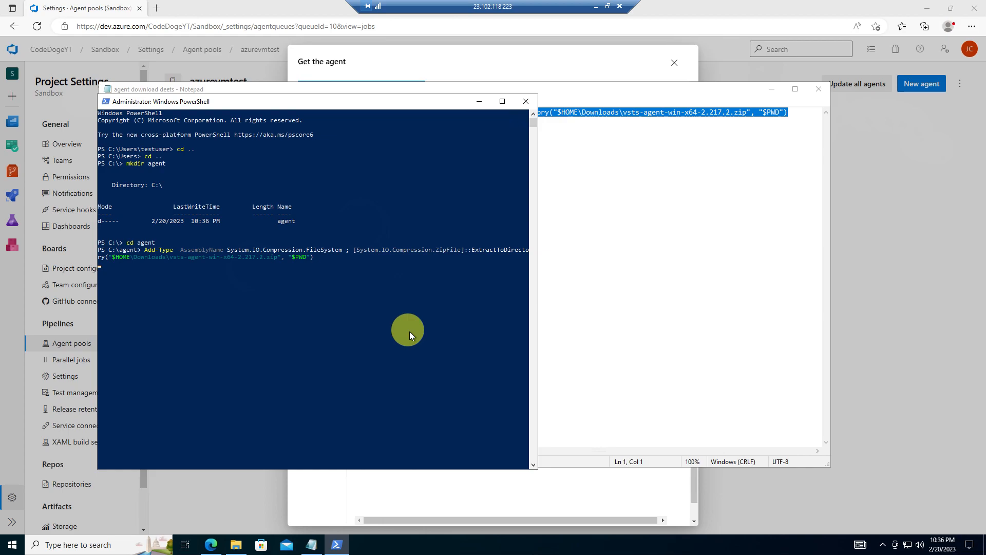
key(Return)
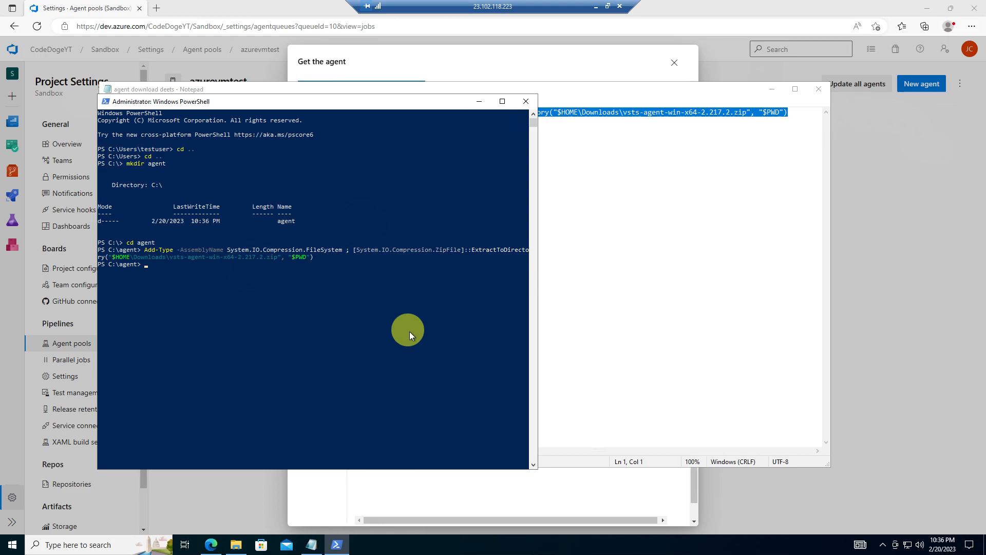
mouse_move(233, 544)
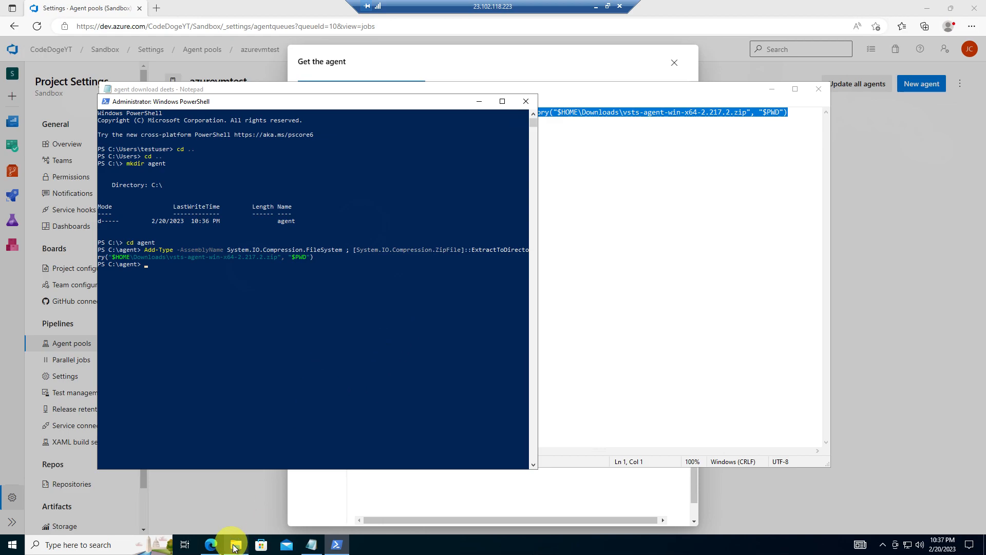
Browse to C:\agent to confirm bin, externals, config and run were extracted
click(236, 545)
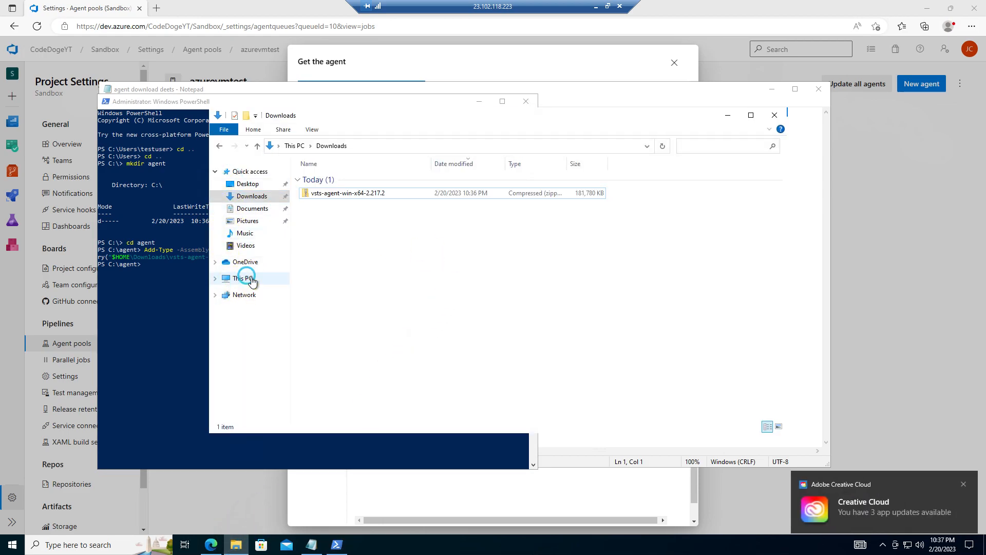
click(243, 278)
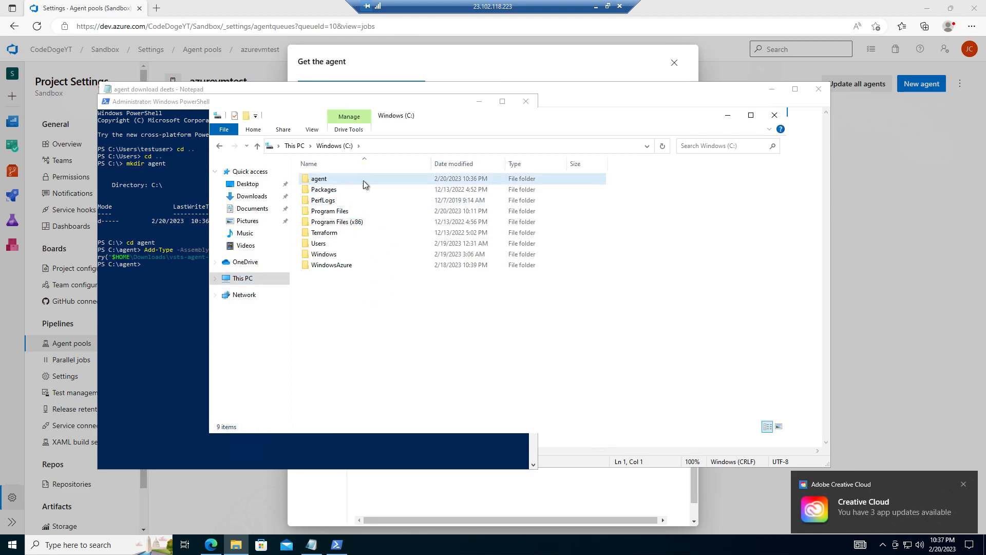
double_click(318, 178)
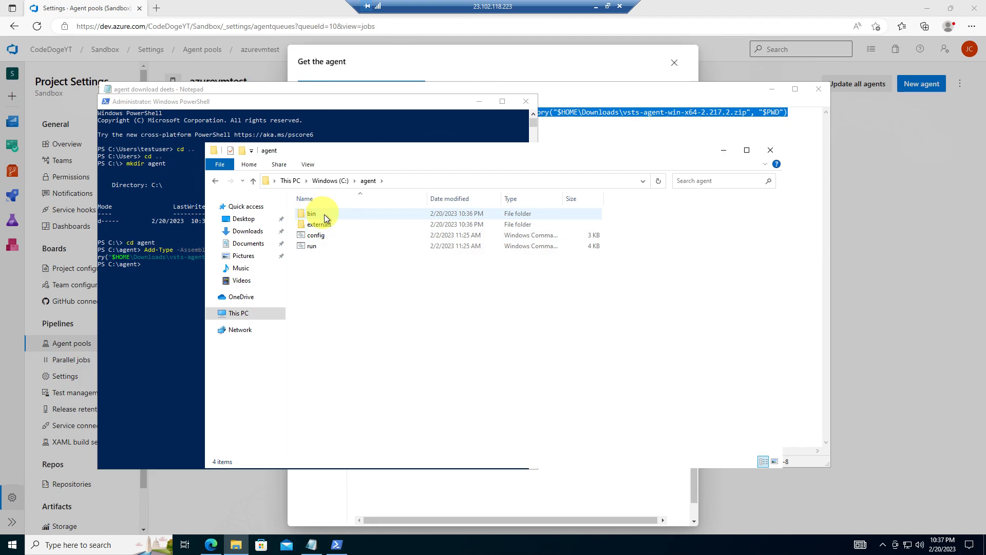
mouse_move(321, 217)
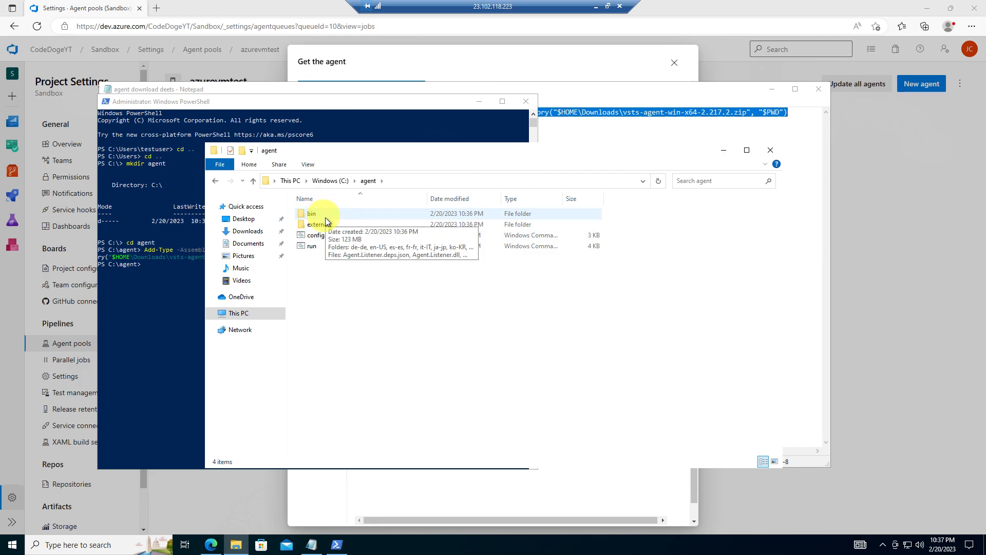
click(247, 231)
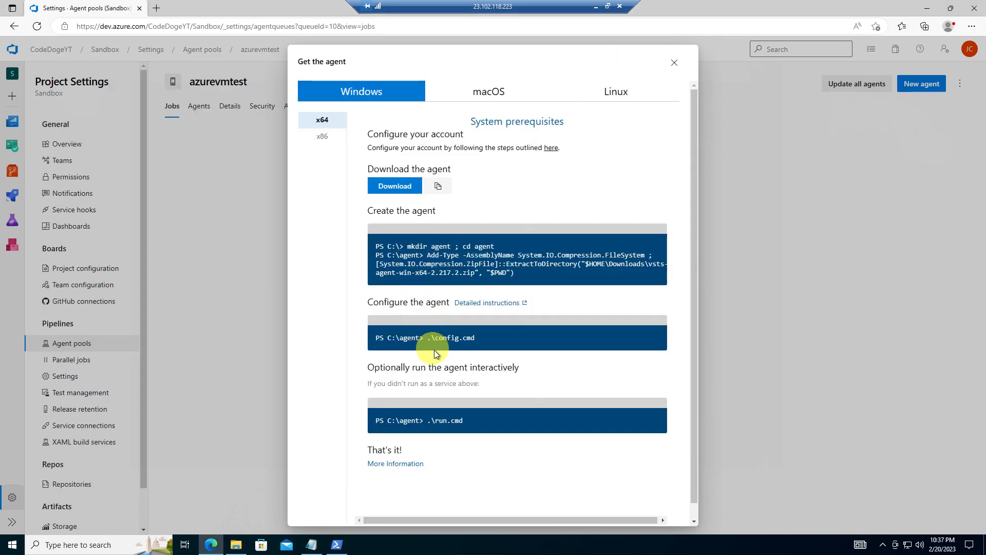
mouse_move(477, 338)
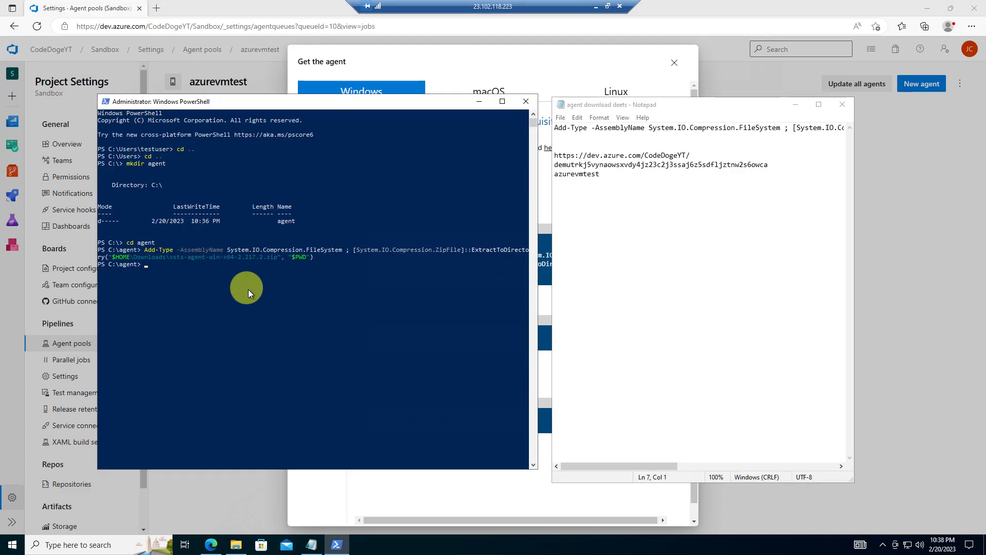
Run config.cmd with pool azurevmtest and default agent name dummyagent2023
text(./)
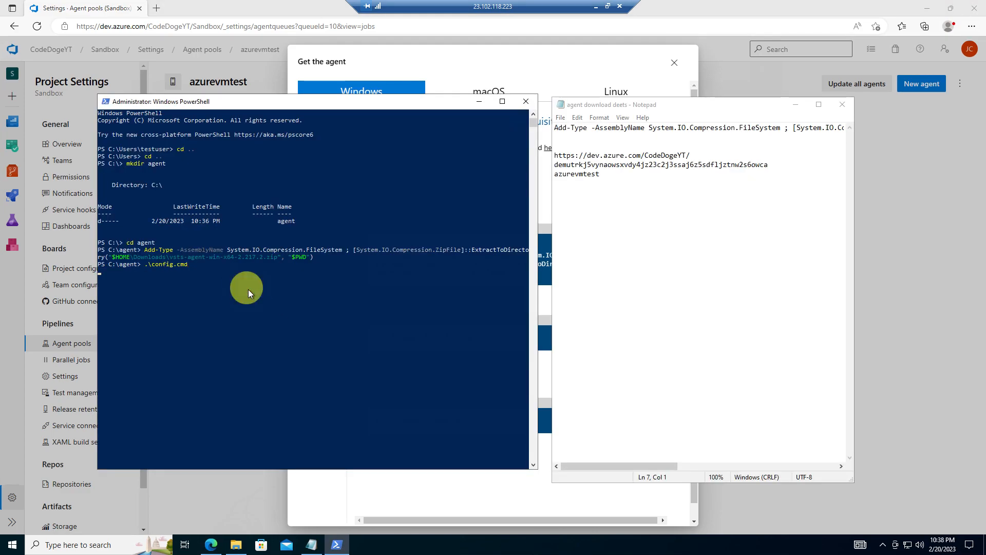
key(Return)
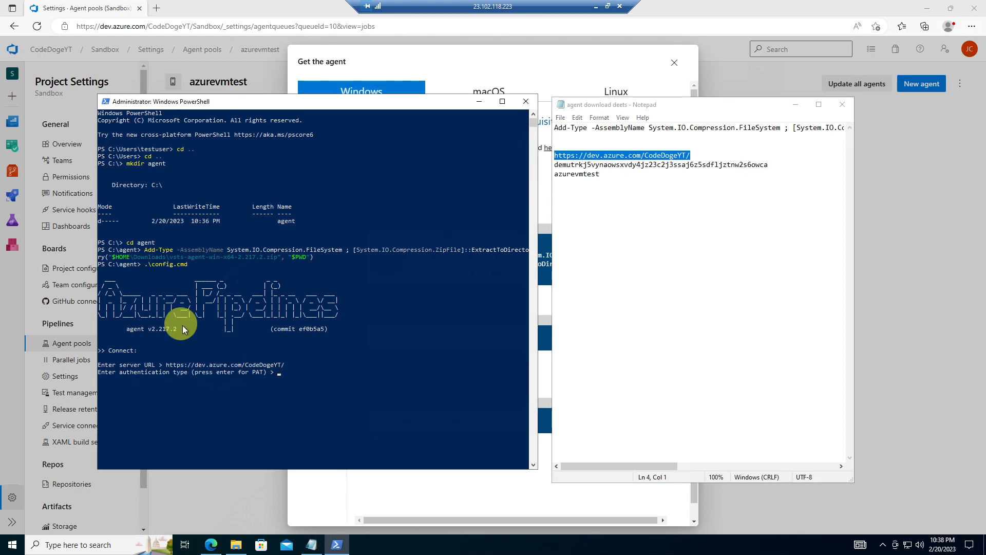
mouse_move(267, 397)
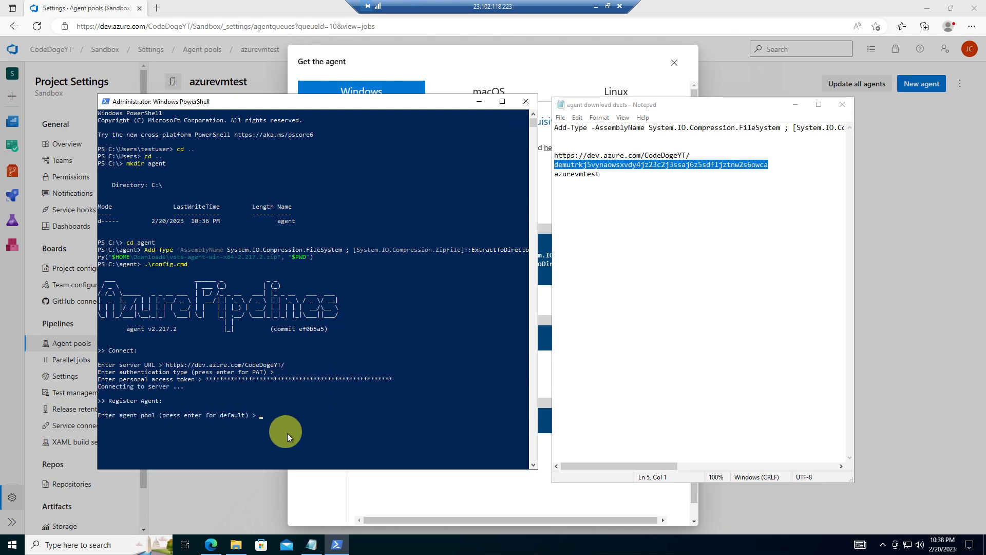
mouse_move(137, 415)
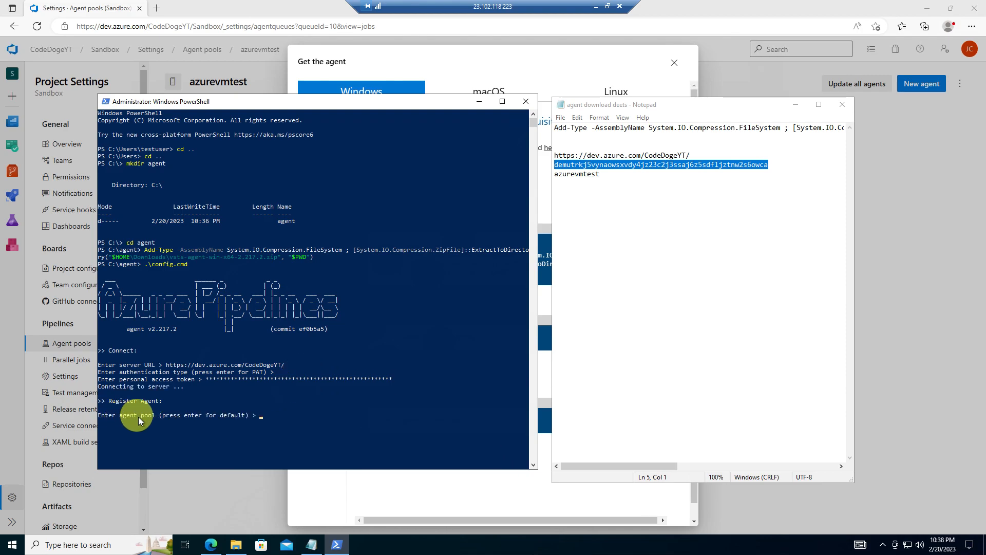
mouse_move(387, 340)
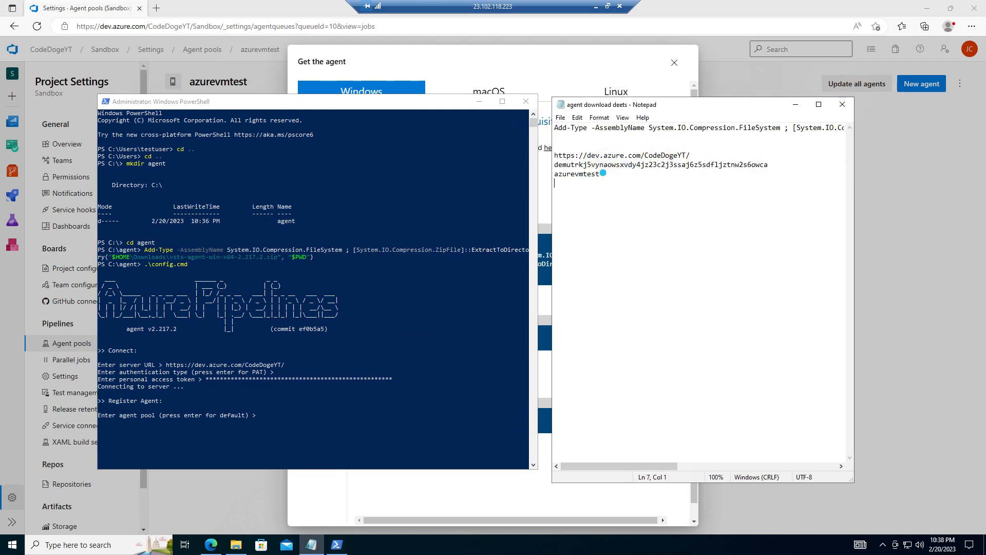
text(azurevmtest)
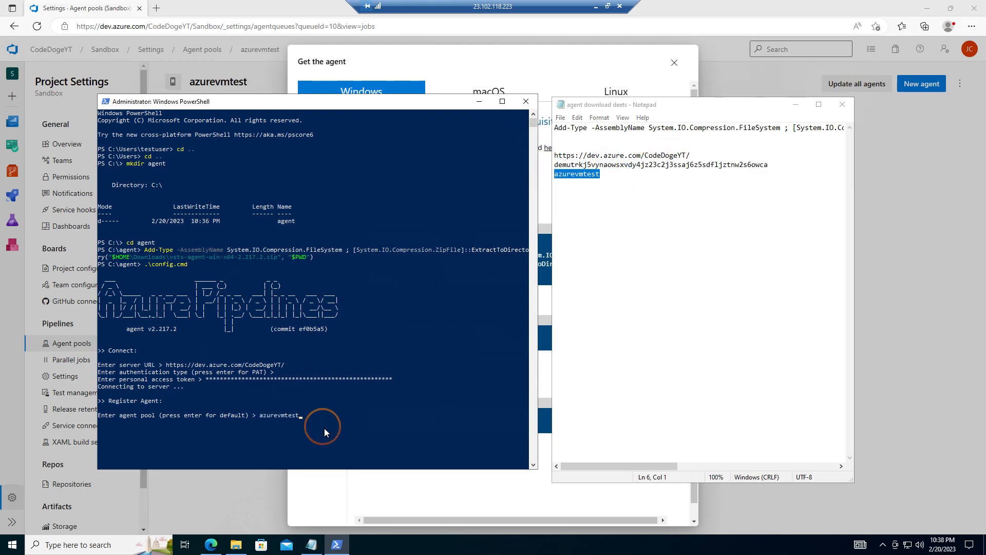
key(Return)
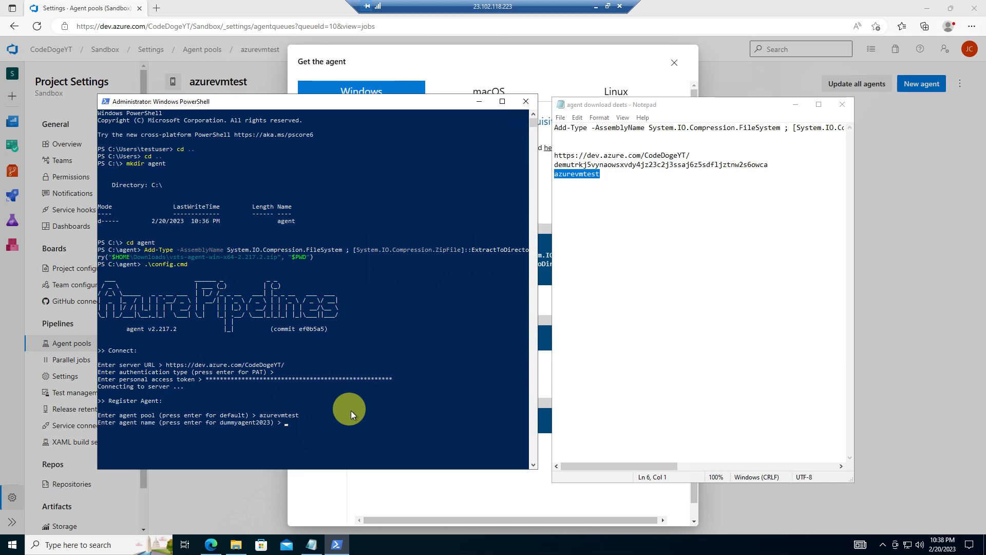
mouse_move(357, 425)
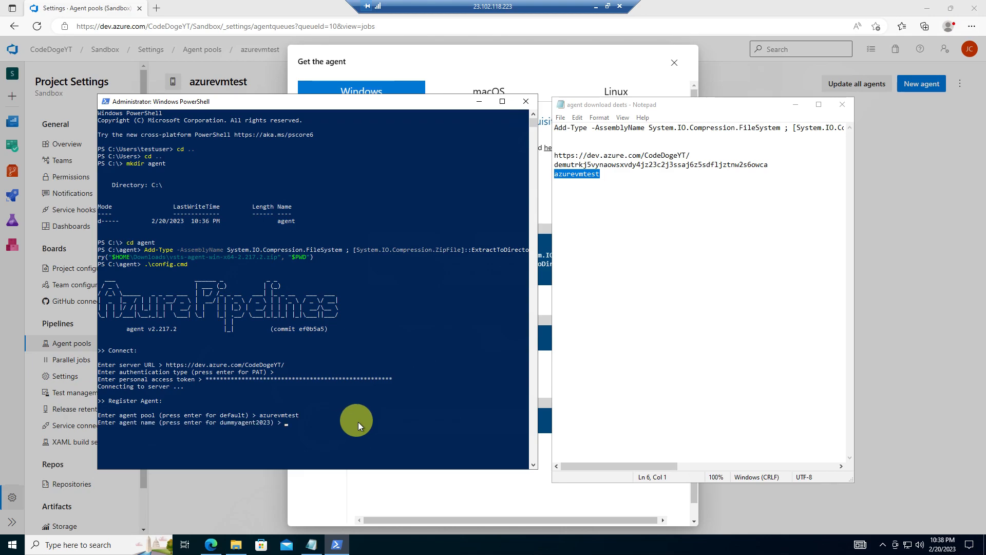
mouse_move(232, 428)
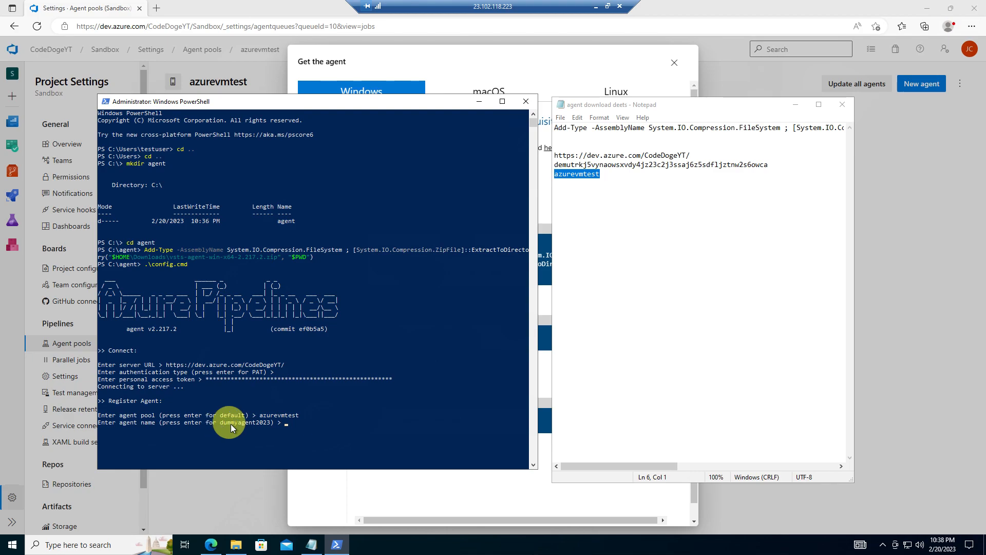
key(Return)
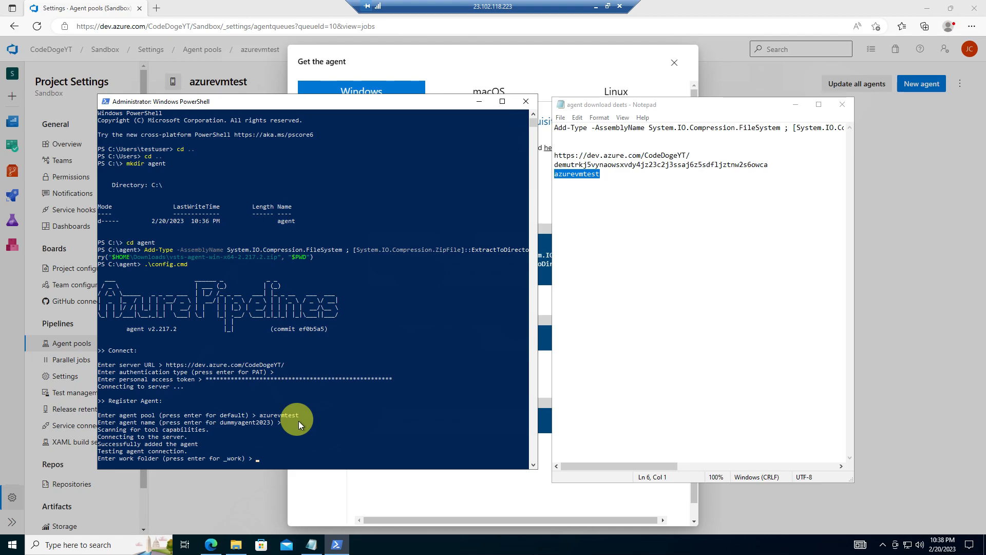
mouse_move(290, 458)
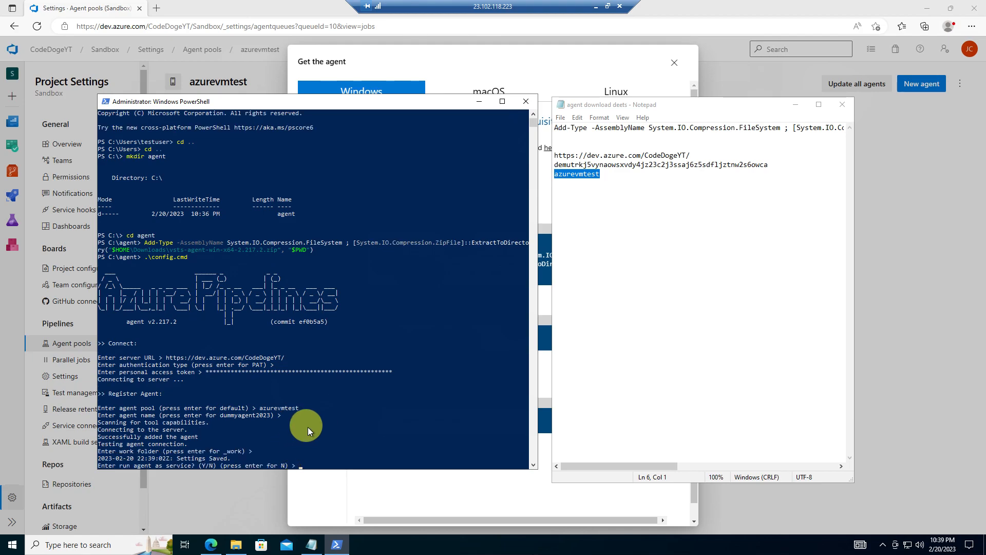
Answer Y to install the agent as a Windows service and start it immediately
text(Y)
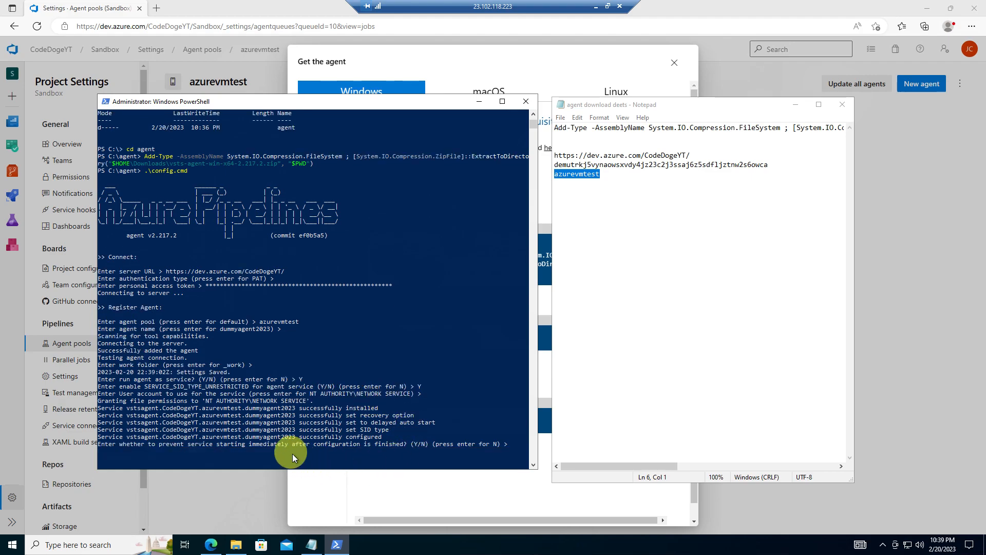
key(Return)
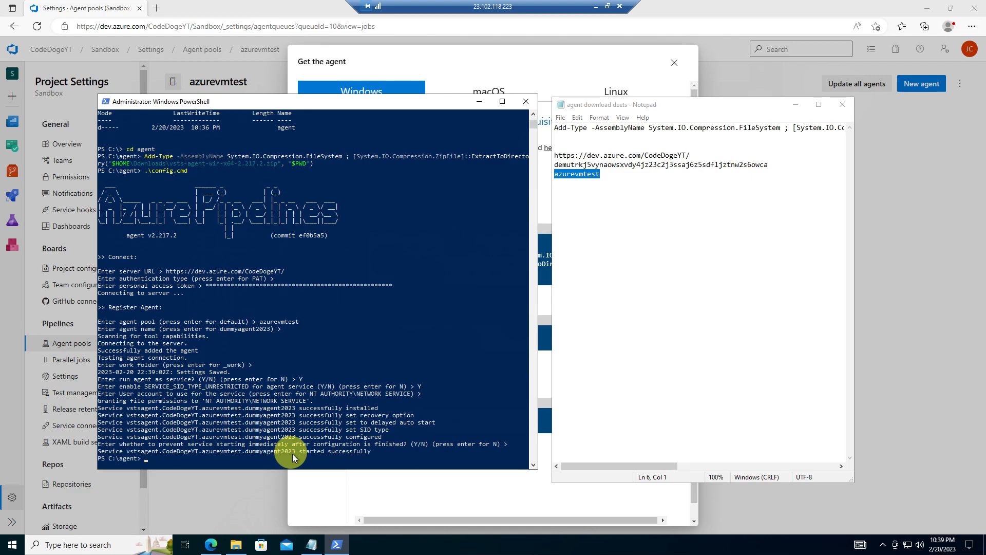
mouse_move(384, 459)
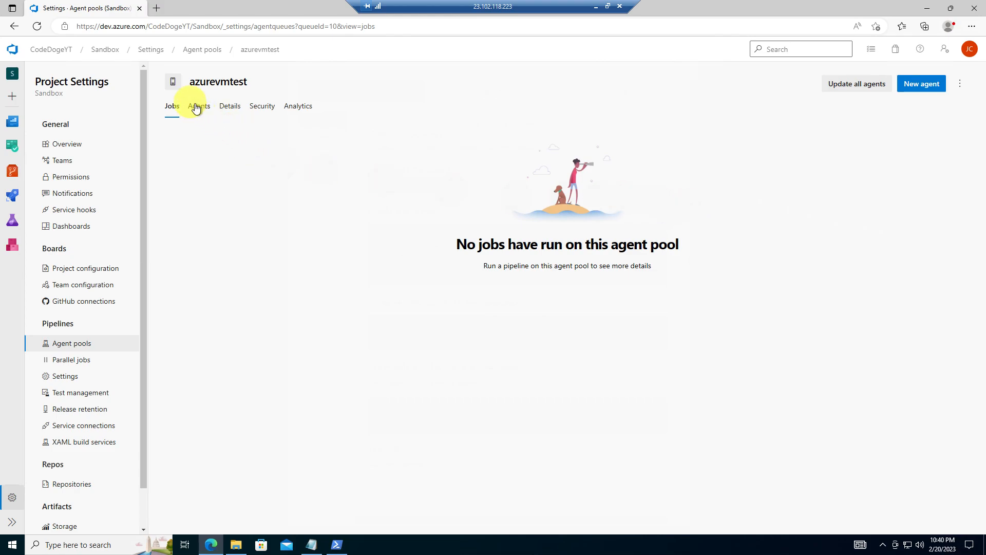
Show the azurevmtest pool's Agents list with dummyagent2023 online, idle and enabled
click(198, 106)
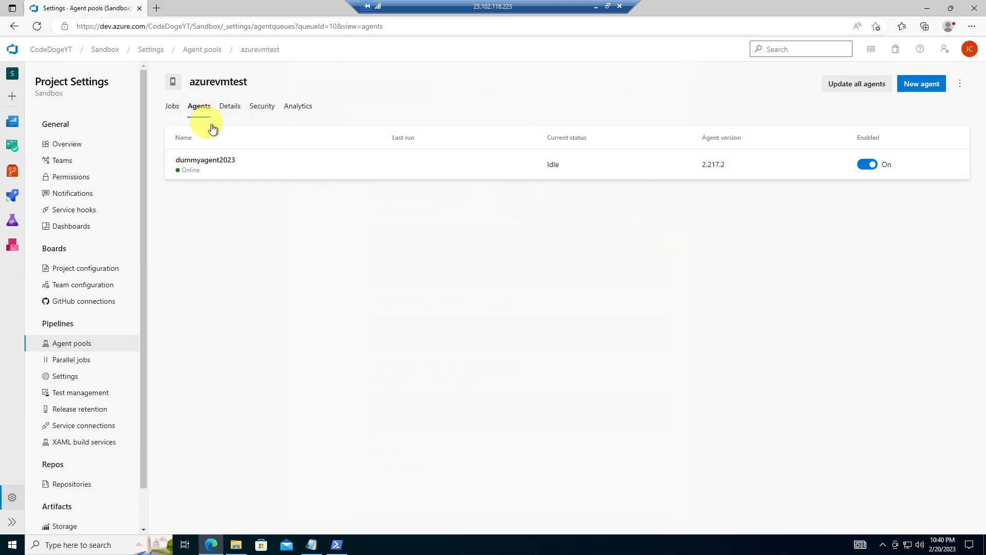
mouse_move(205, 160)
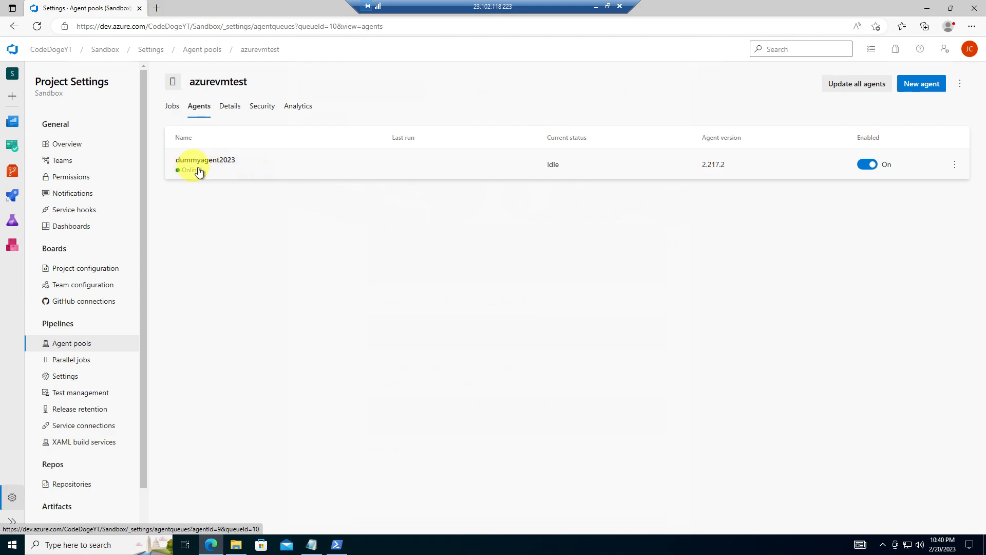
mouse_move(820, 178)
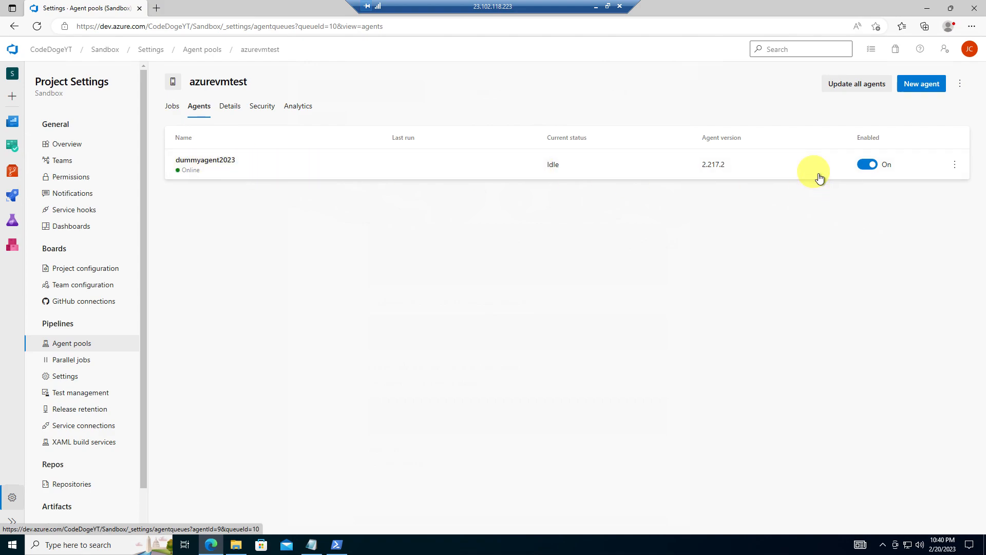
mouse_move(785, 210)
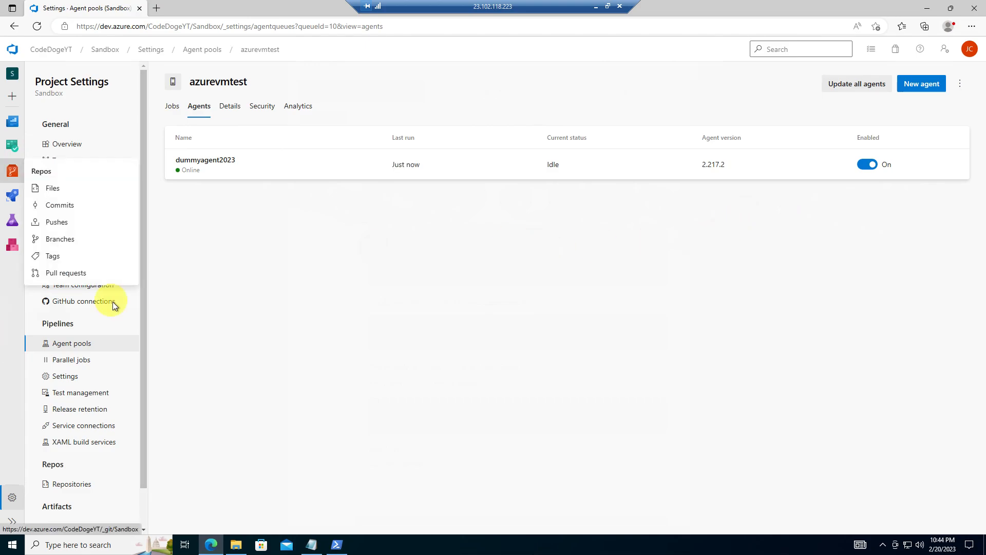
scroll(up, 3)
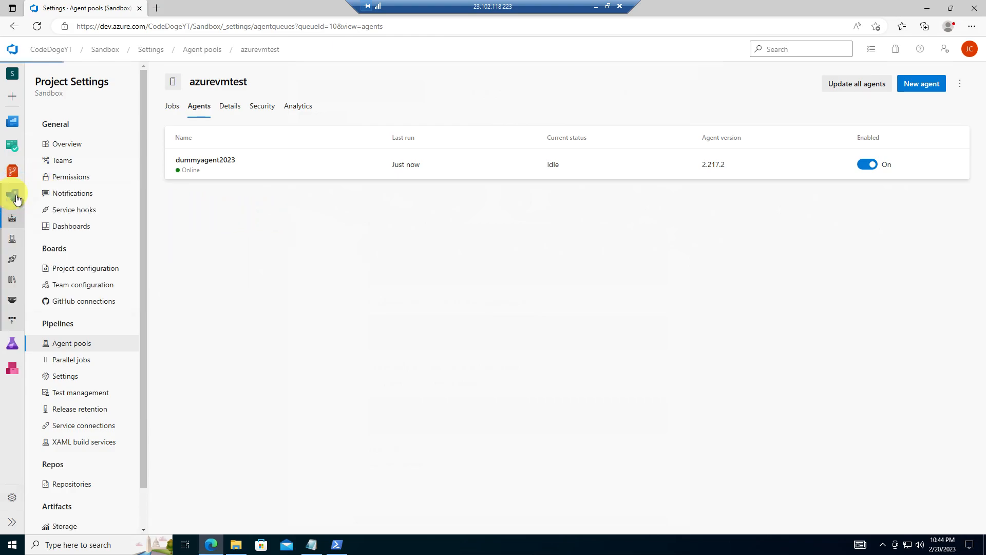
Bring up the Sandbox pipeline's YAML and highlight the azurevmtest pool name
click(11, 193)
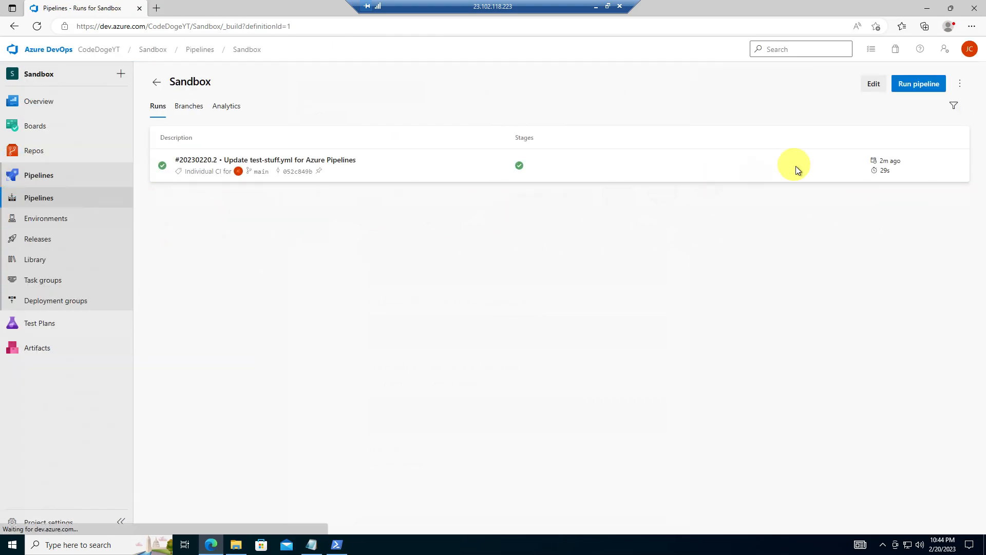
click(874, 83)
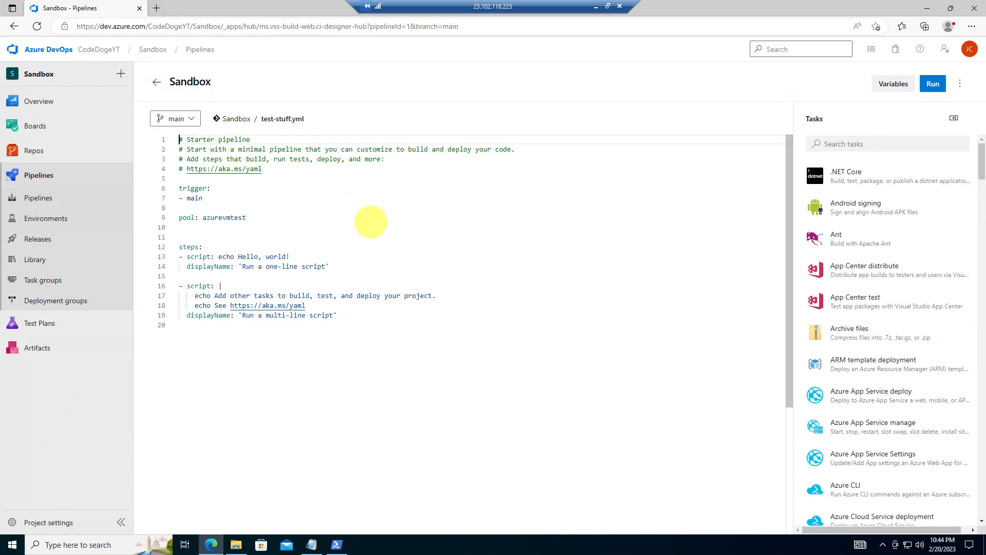
double_click(228, 217)
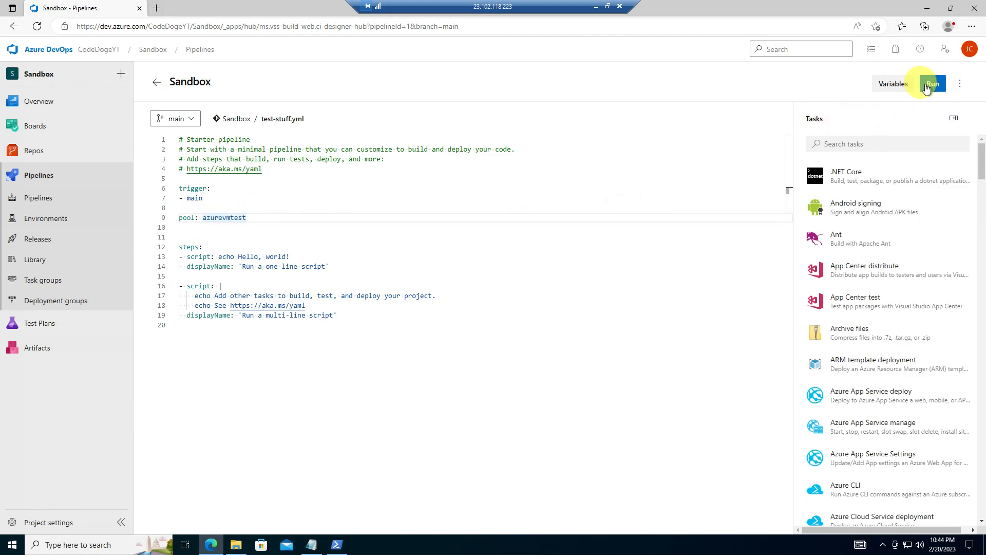
Run the Sandbox pipeline and read its job log showing pool azurevmtest, agent dummyagent2023
click(933, 84)
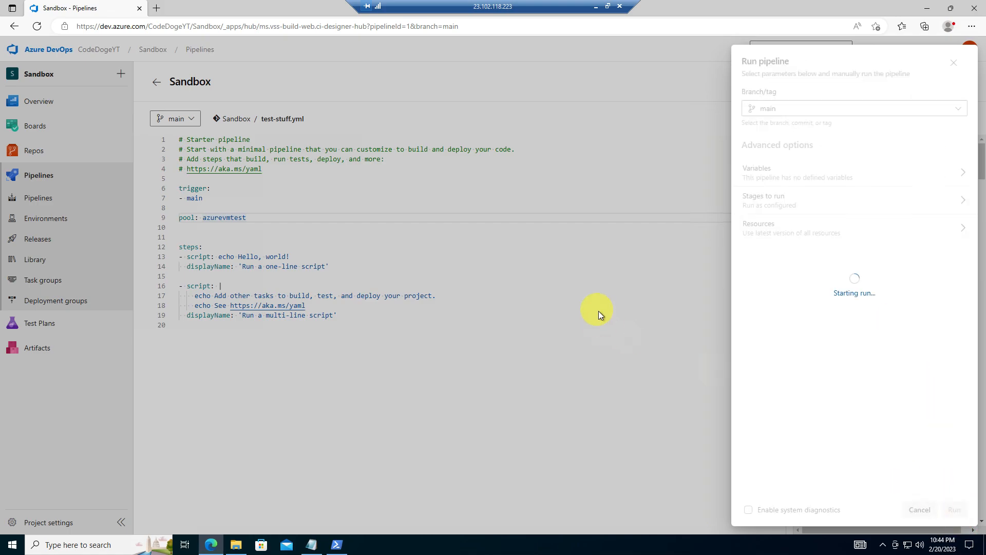
click(953, 510)
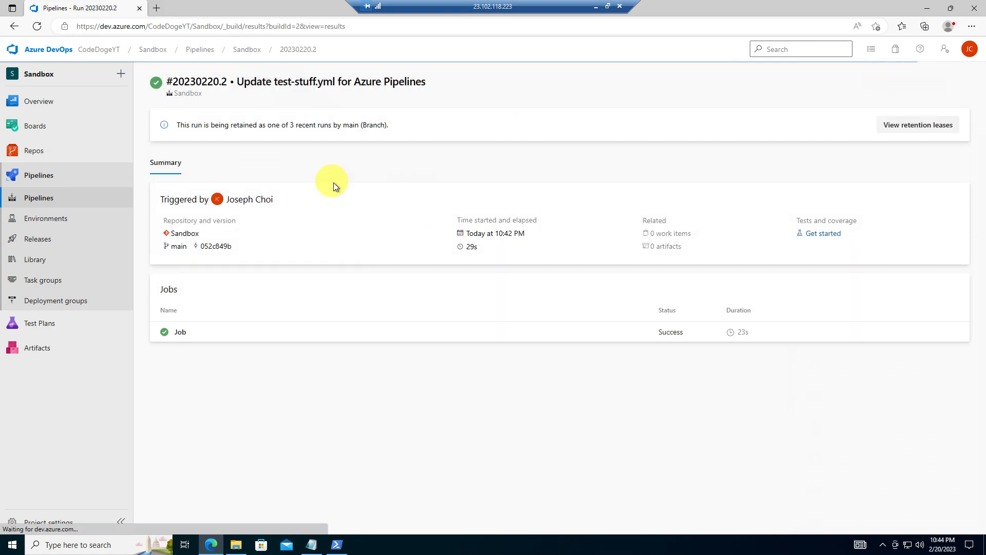
click(180, 332)
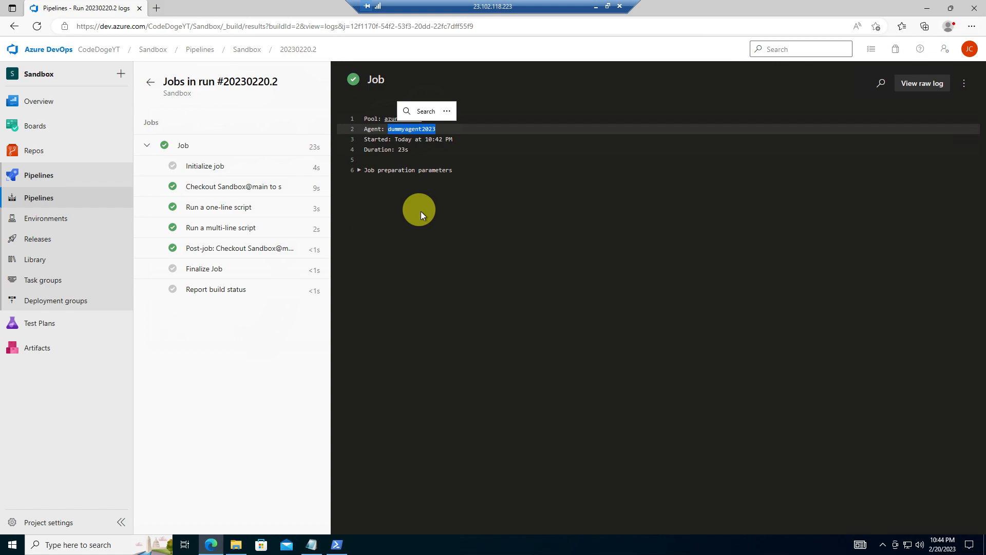
click(579, 262)
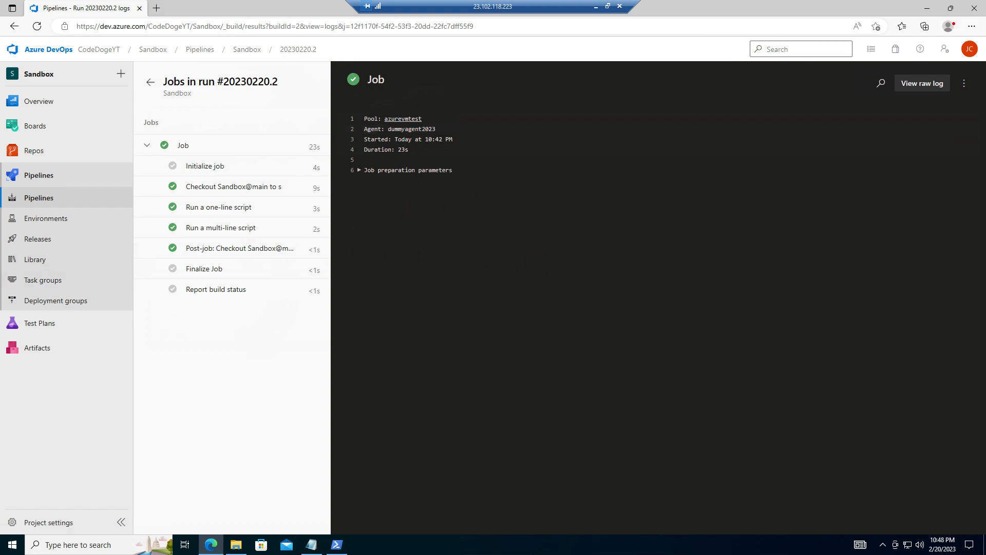
mouse_move(803, 215)
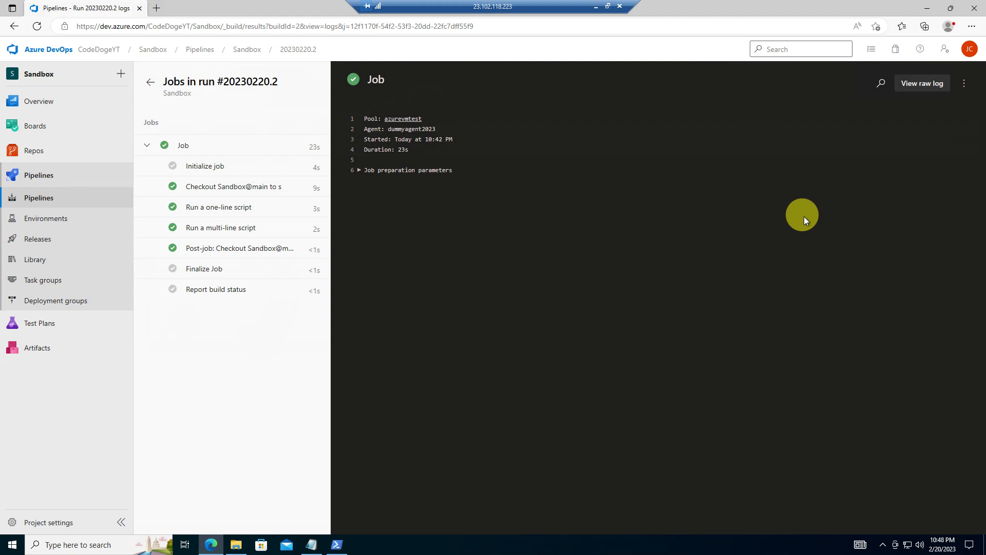
mouse_move(768, 239)
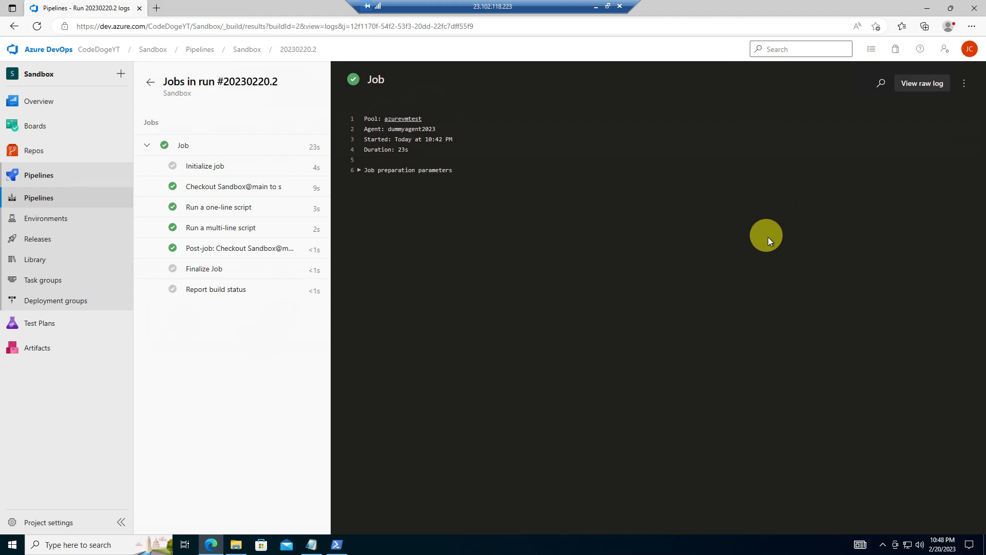
mouse_move(727, 222)
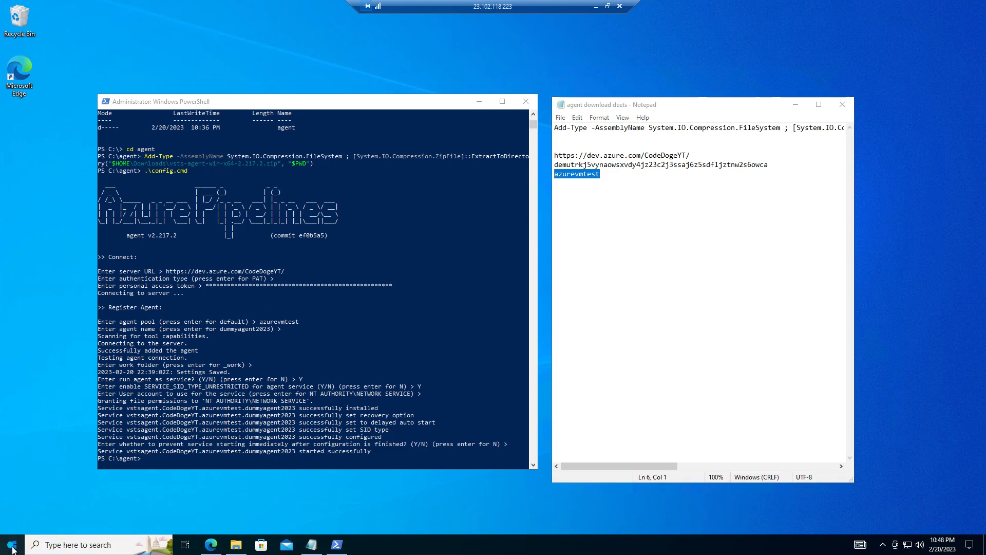
Launch Services and bring up the context menu for the dummyagent2023 Azure Pipelines Agent service
click(10, 545)
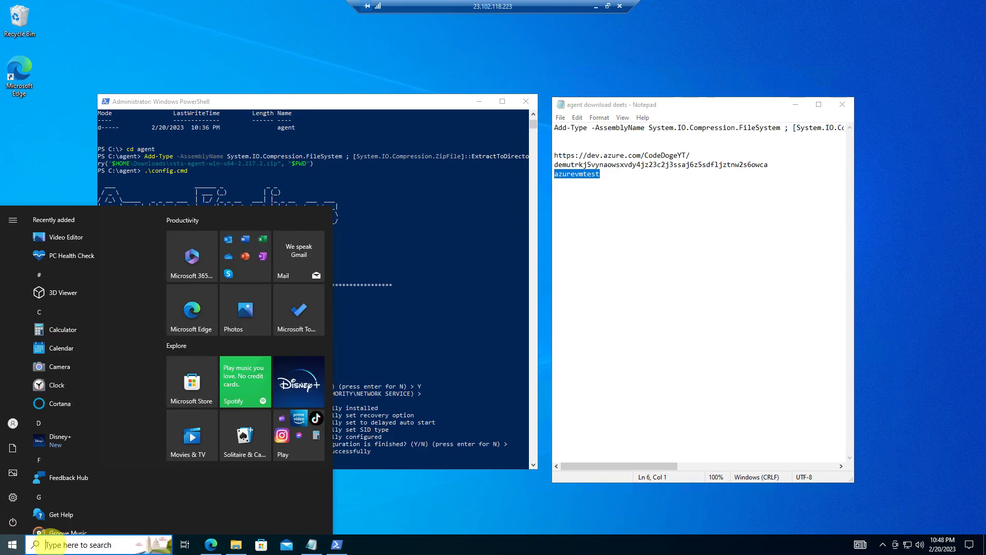
text(service)
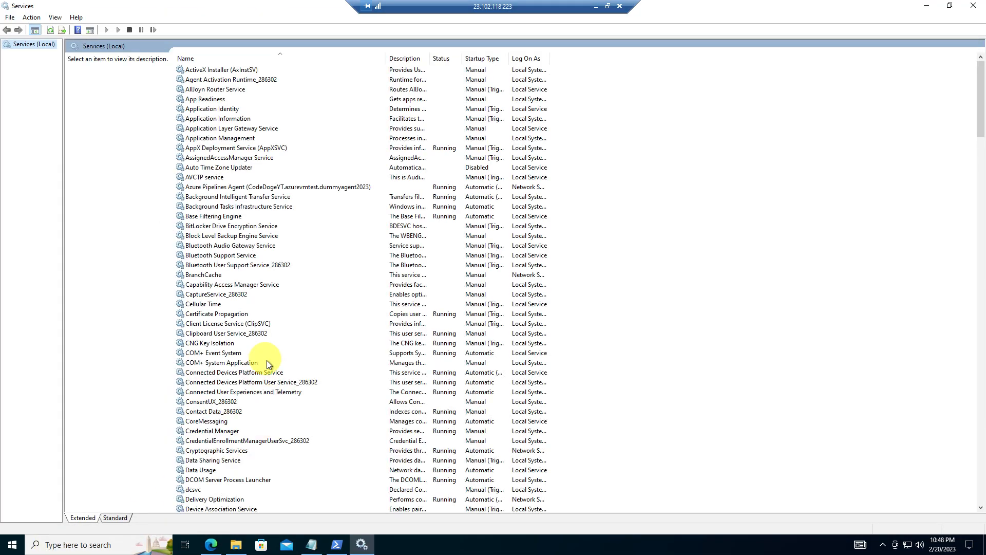
mouse_move(468, 145)
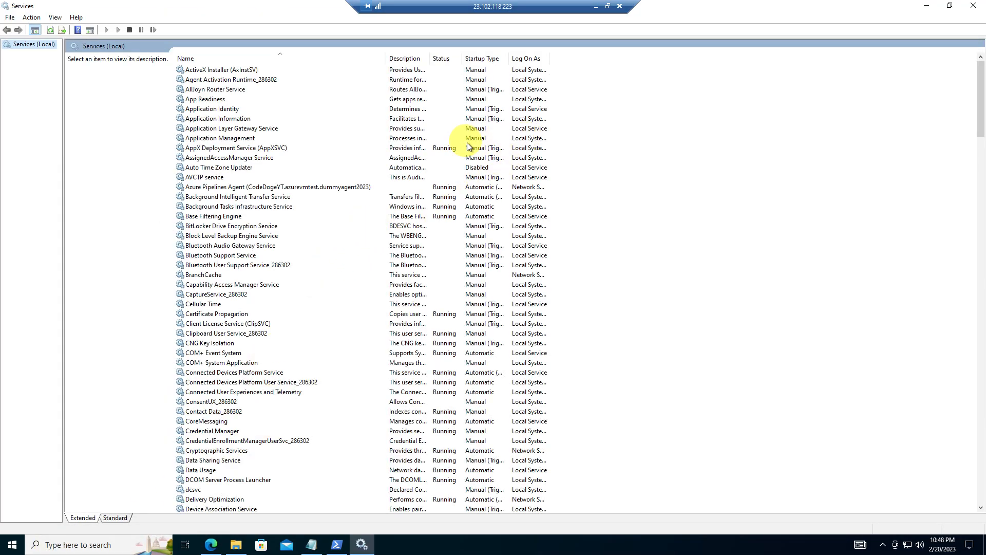
mouse_move(371, 189)
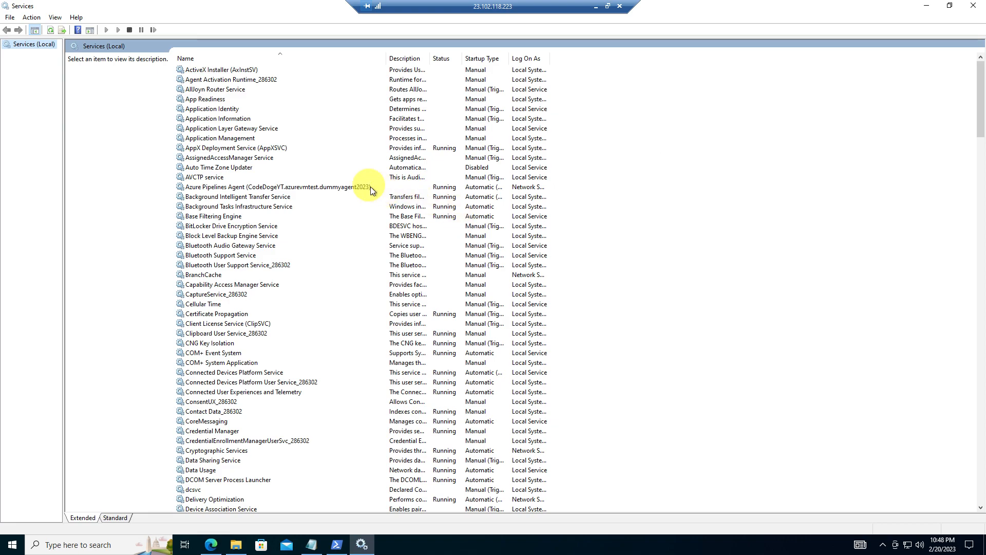
click(284, 187)
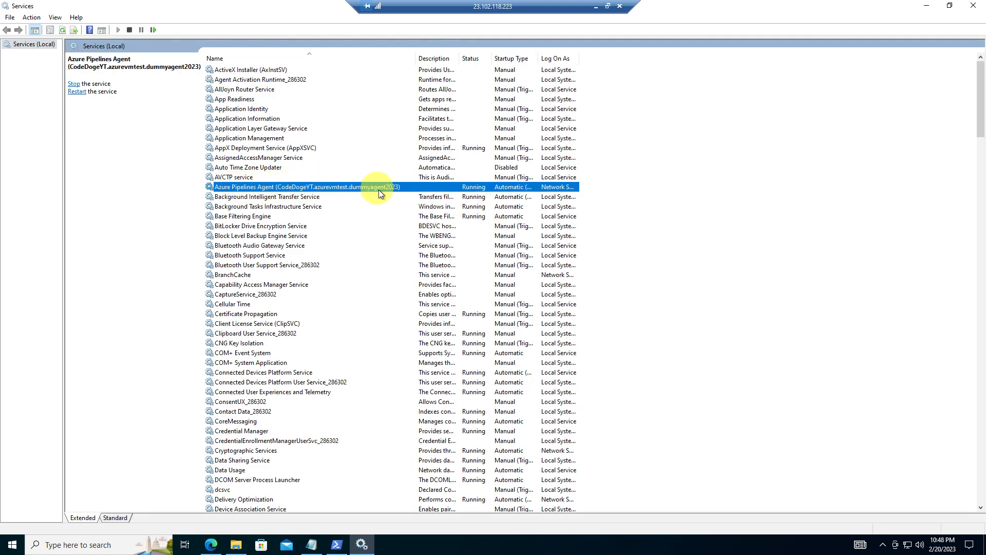
mouse_move(509, 187)
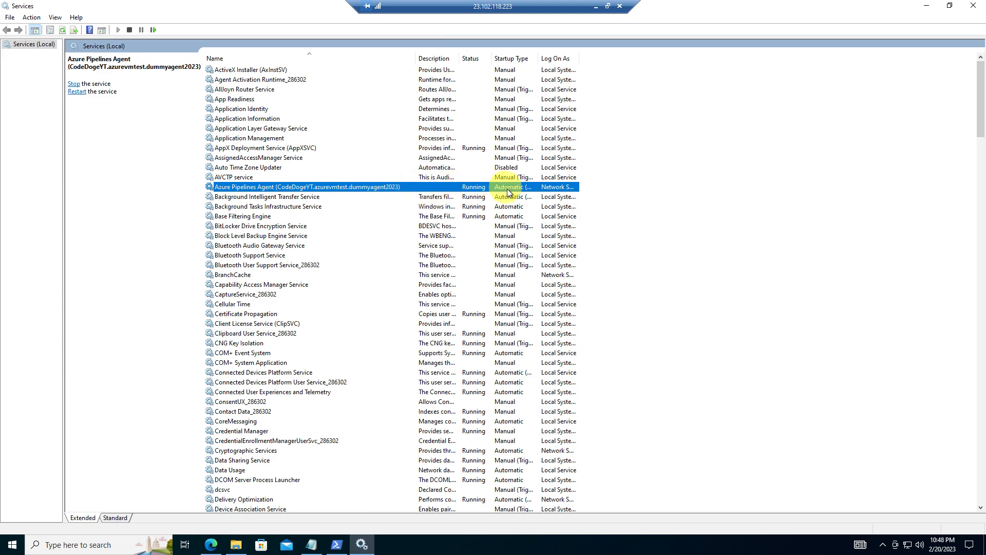
right_click(309, 187)
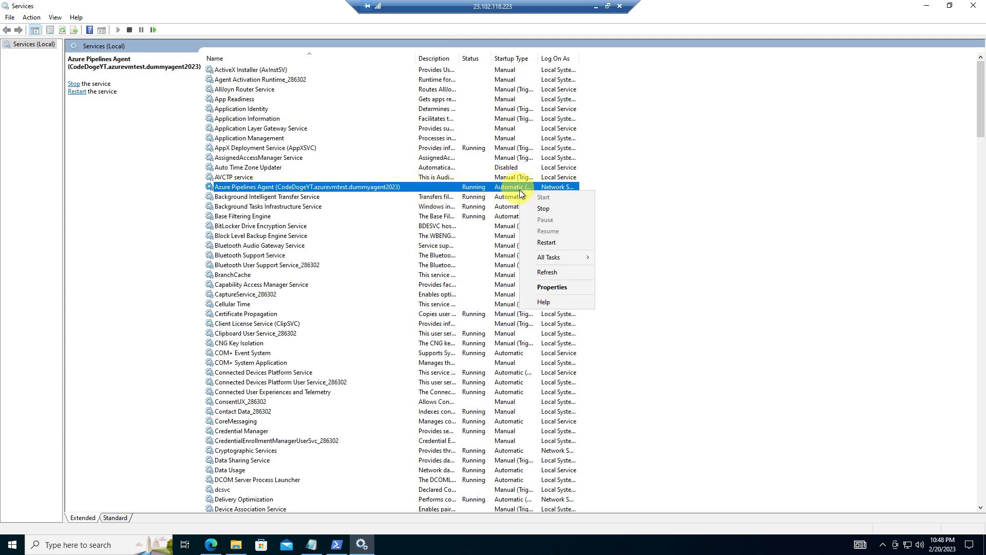
Switch the agent service's Log On from Network Service to Local System account and acknowledge the warning
click(552, 286)
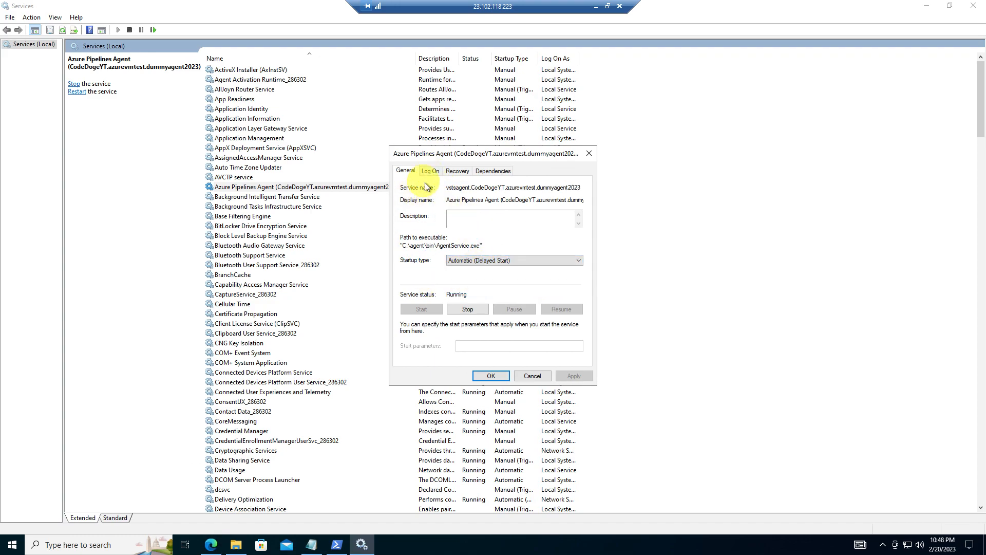
click(429, 171)
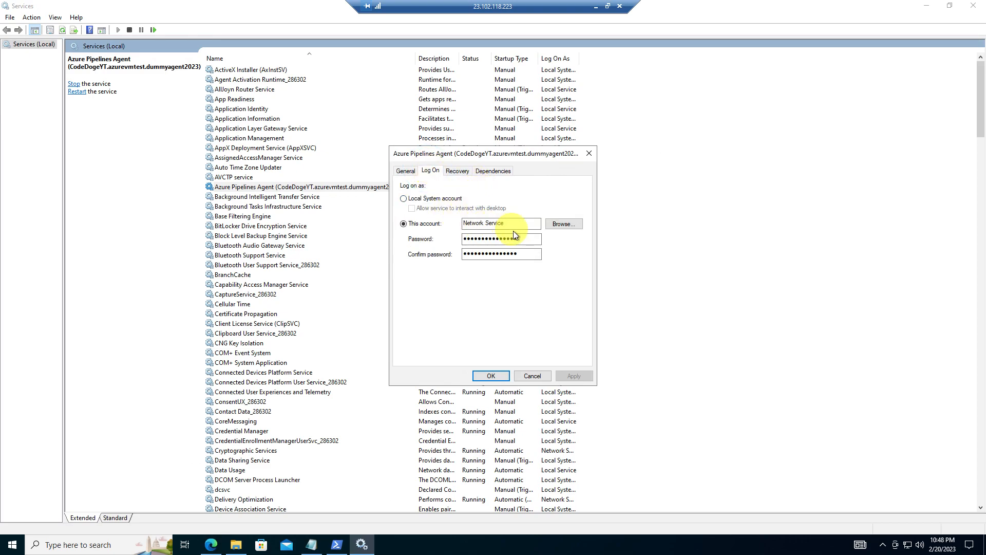
double_click(487, 223)
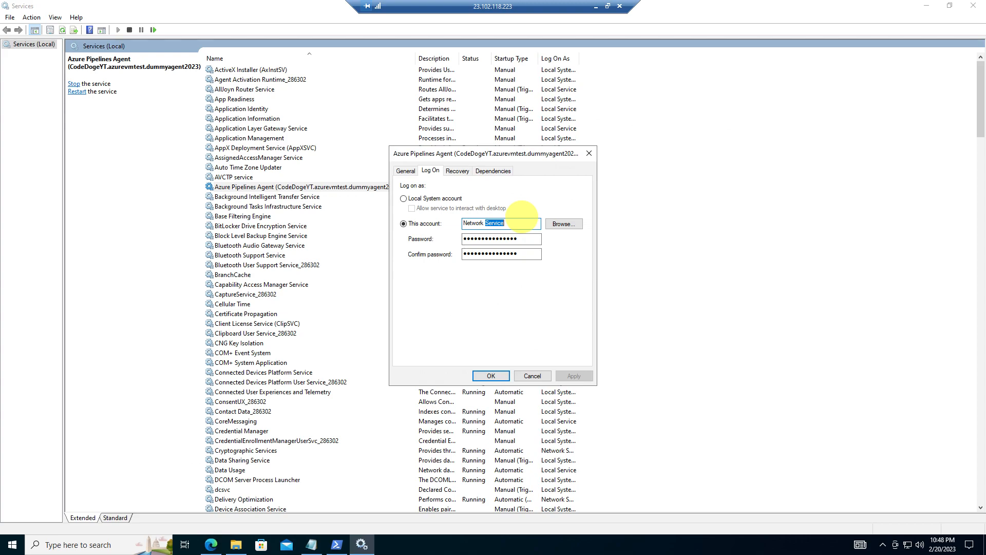
mouse_move(439, 288)
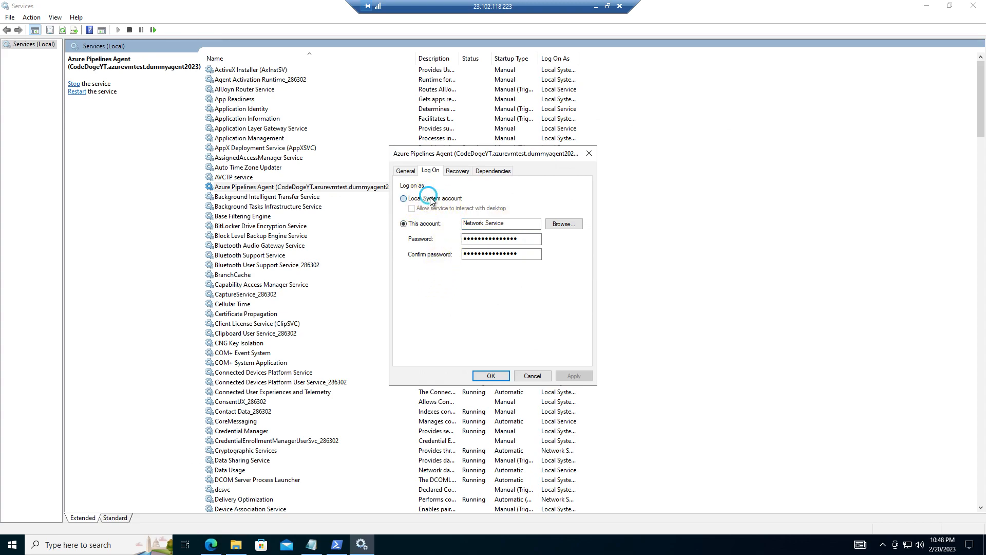
click(403, 199)
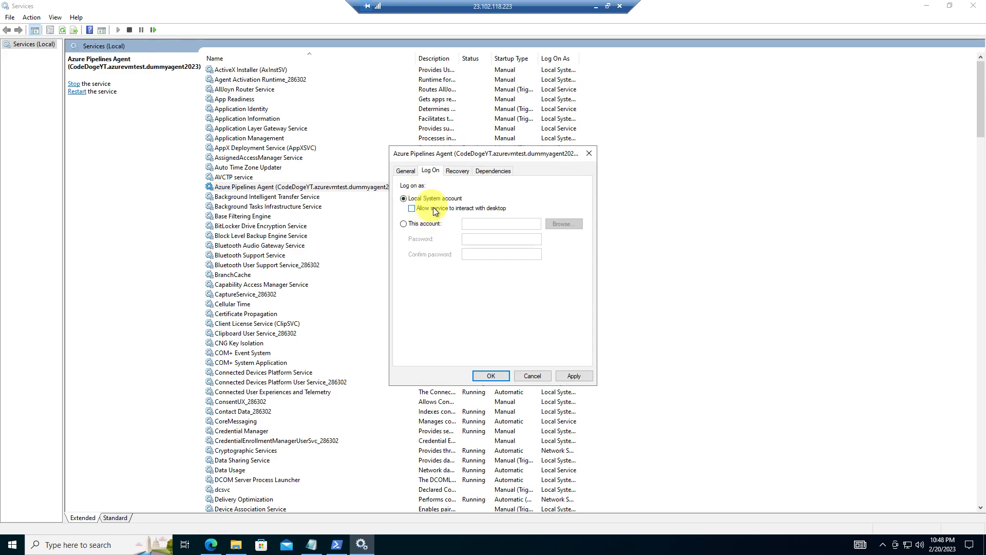
mouse_move(551, 376)
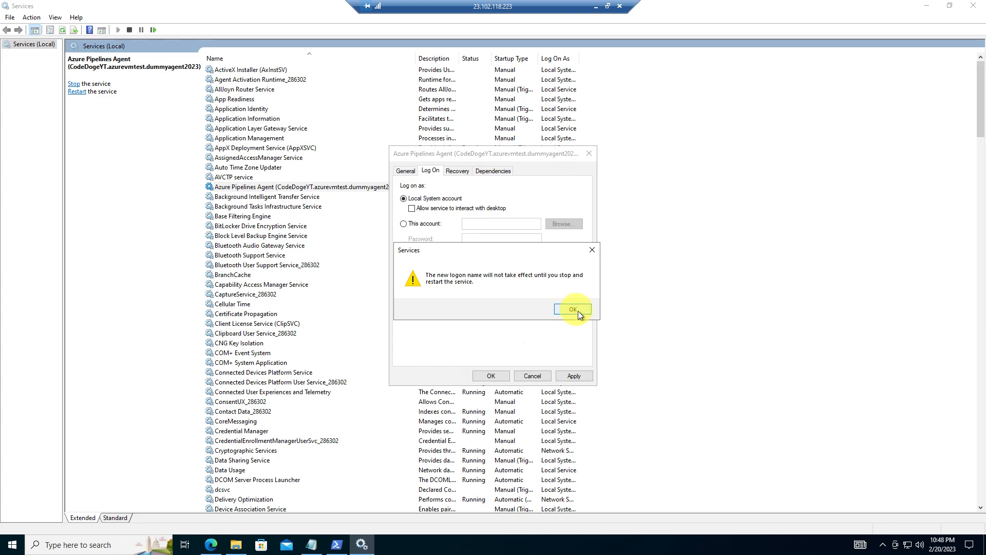
click(571, 309)
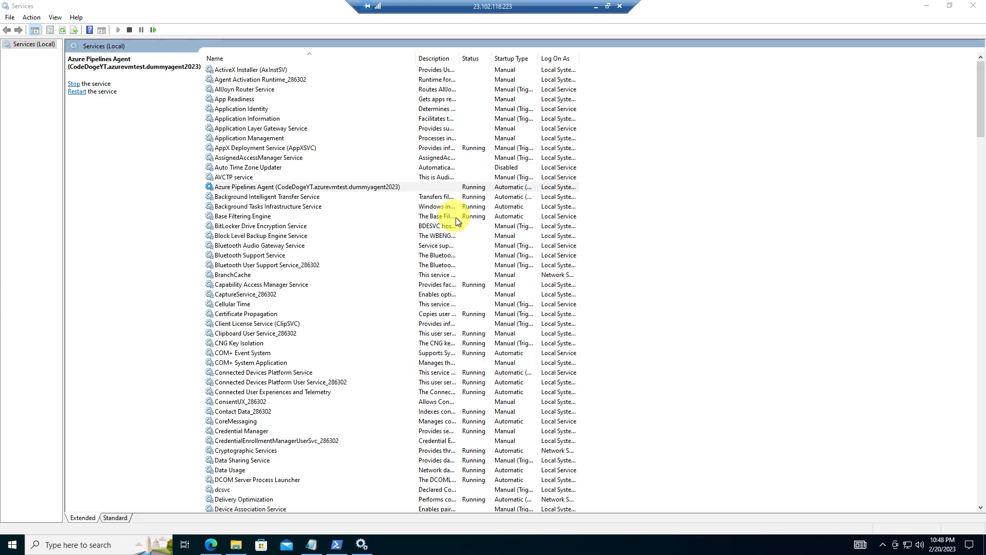
Restart the Azure Pipelines Agent service so it runs as Local System
right_click(305, 187)
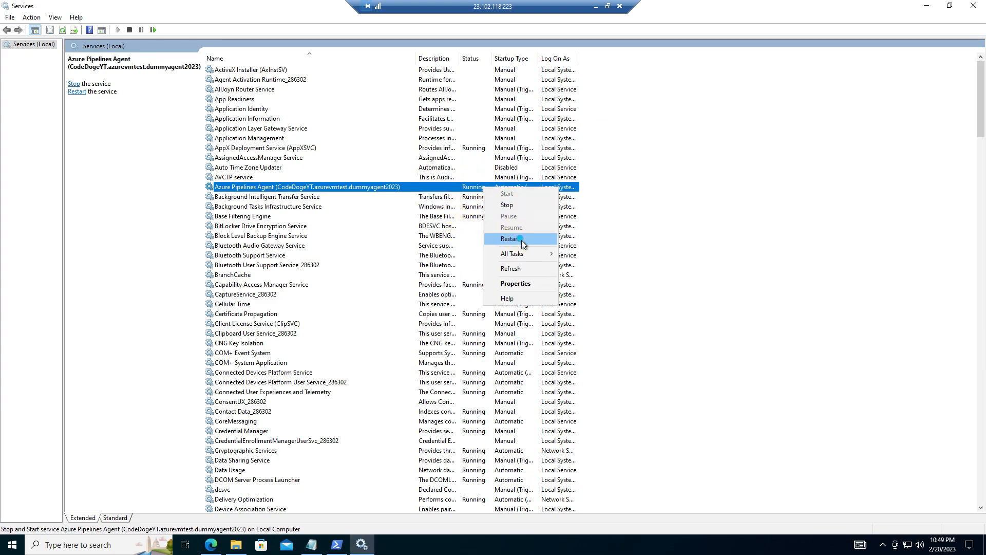
click(510, 239)
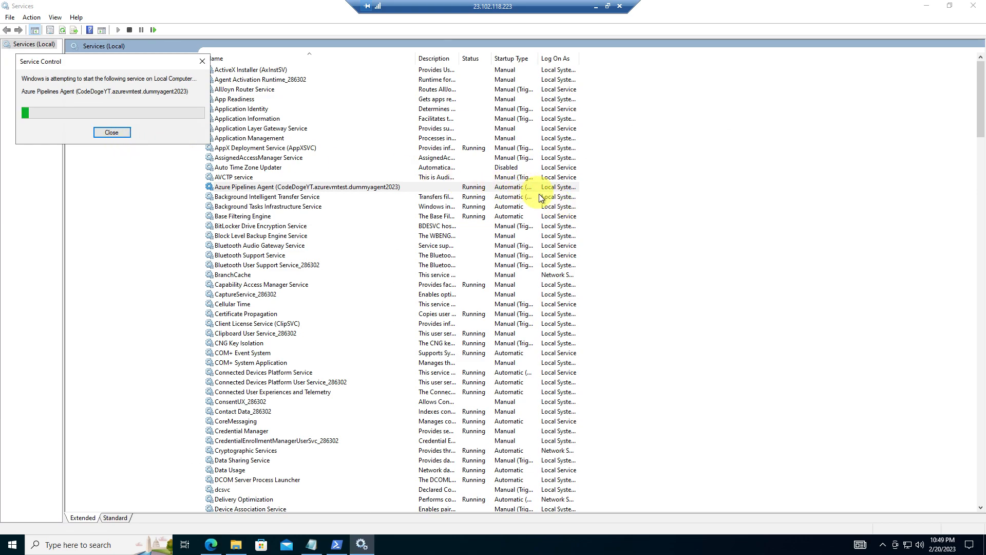
click(112, 133)
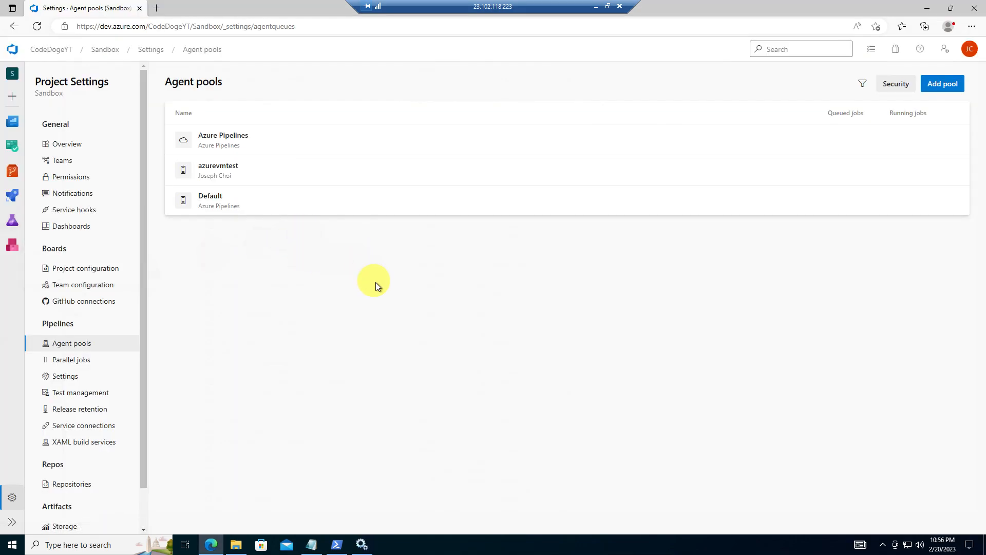
mouse_move(357, 170)
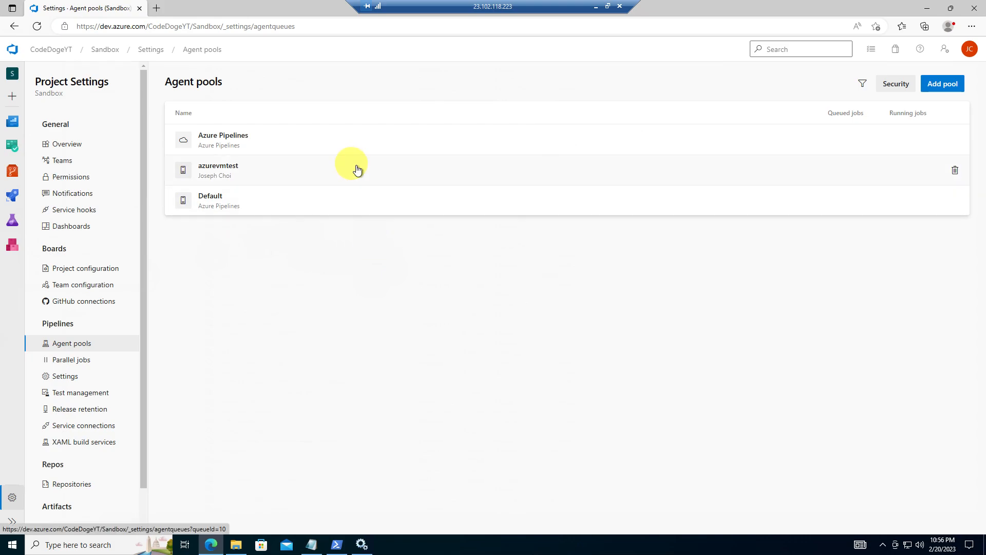
Verify dummyagent2023 online in azurevmtest's agents, then view the Default pool's empty agents list
click(218, 170)
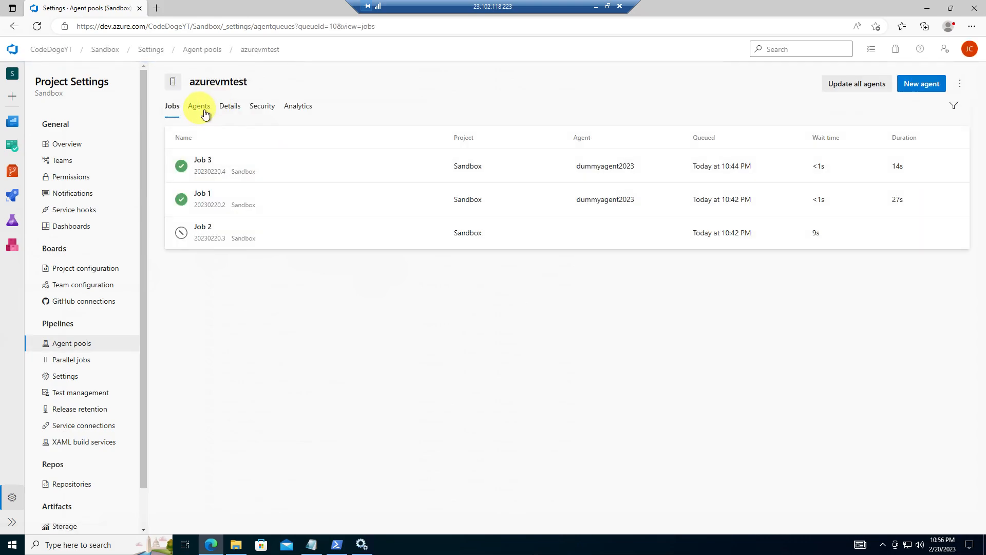
click(199, 106)
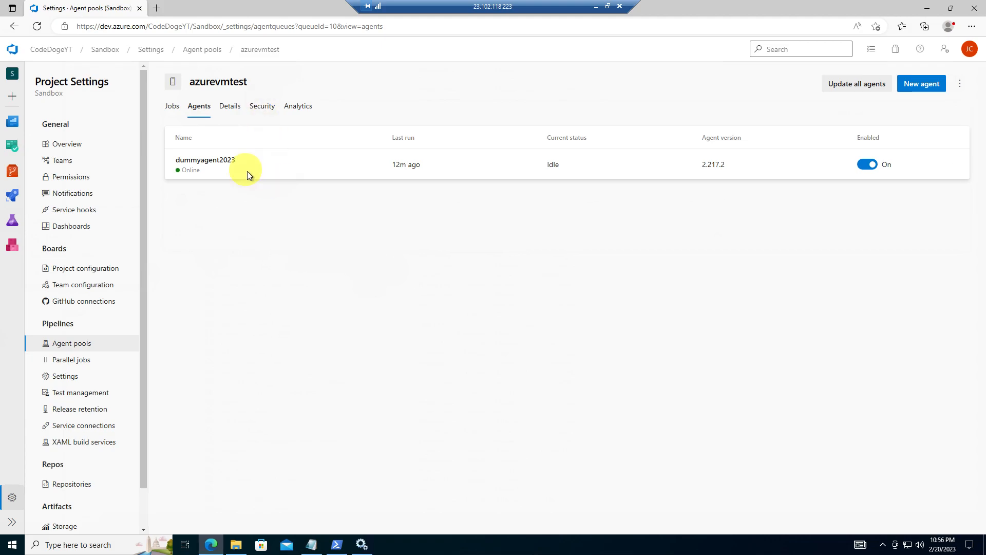
click(202, 49)
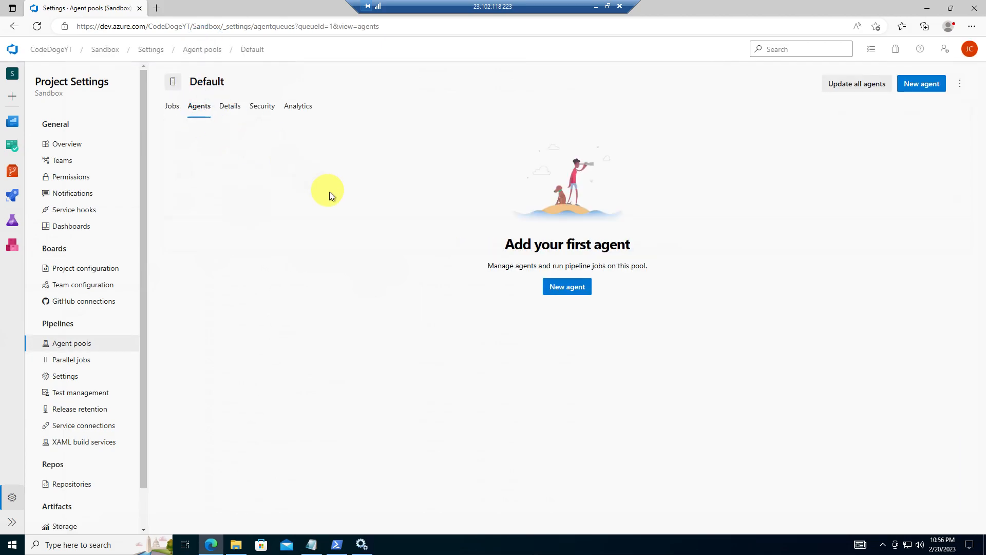
mouse_move(338, 544)
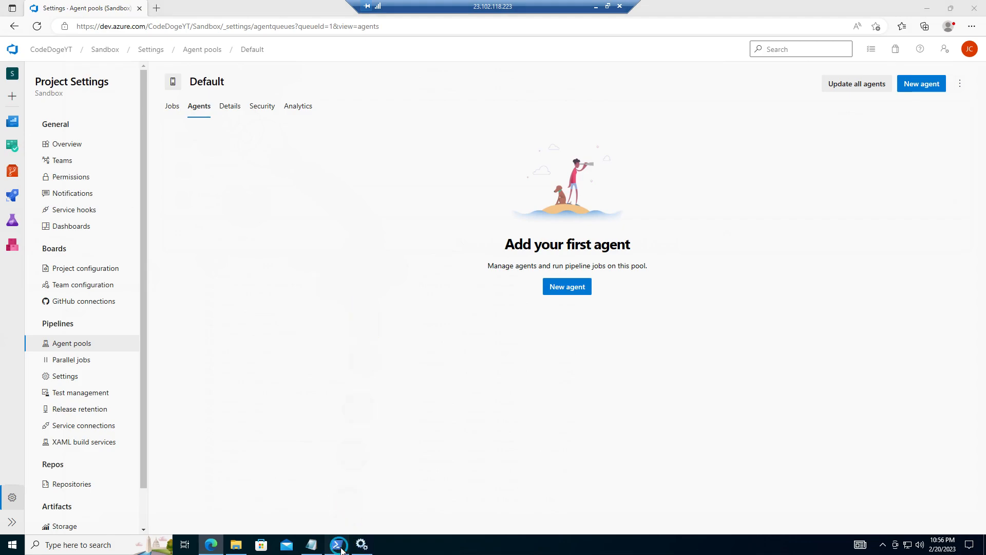
In PowerShell create the agent2 folder on C: and change into it
click(337, 545)
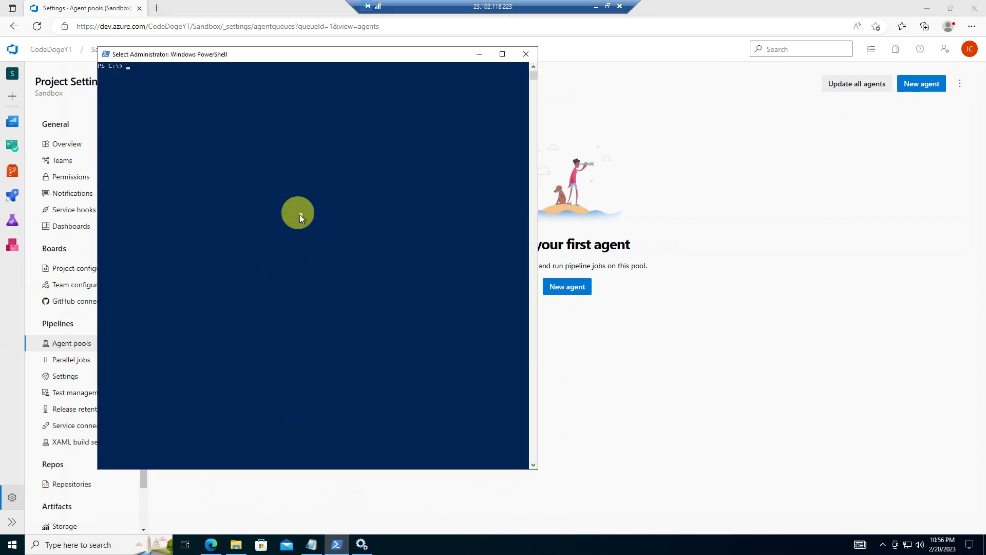
text(mk)
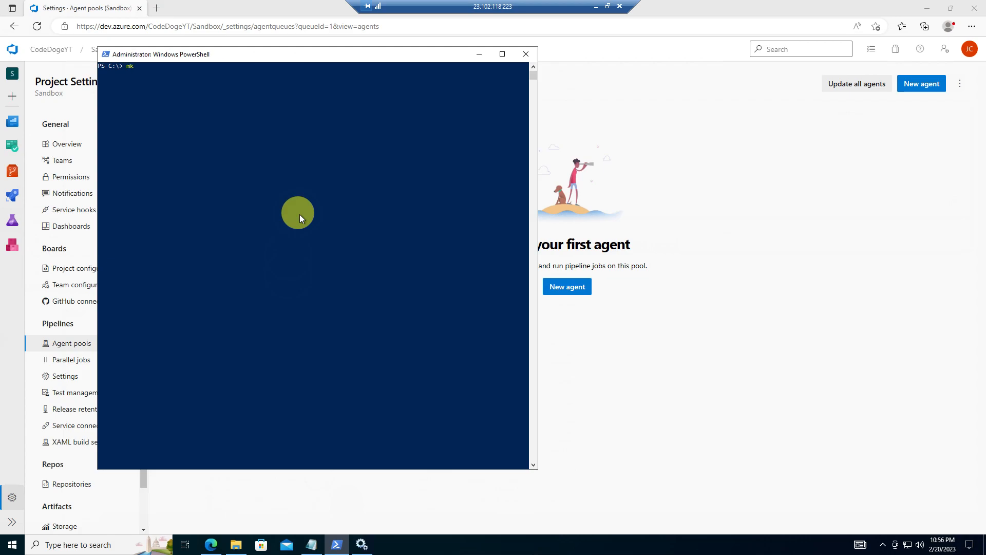
key(Return)
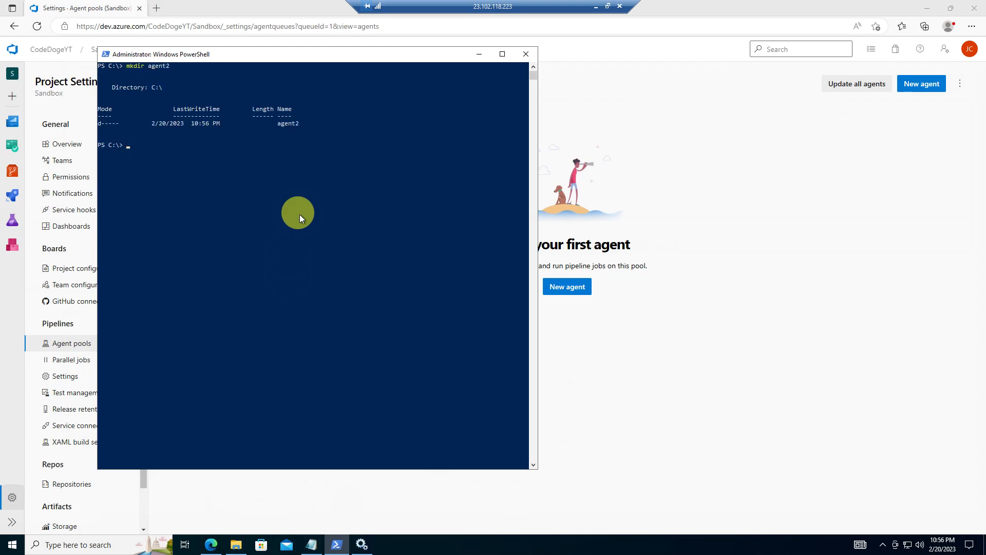
text(cd agent2)
text(dir)
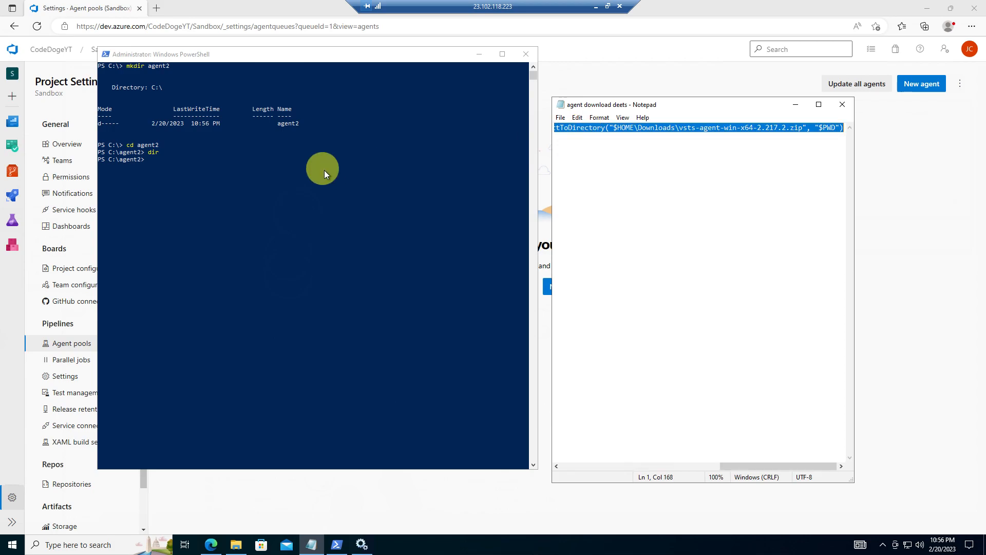
Paste and run the Add-Type ExtractToDirectory command to unpack the agent package into C:\agent2
right_click(699, 127)
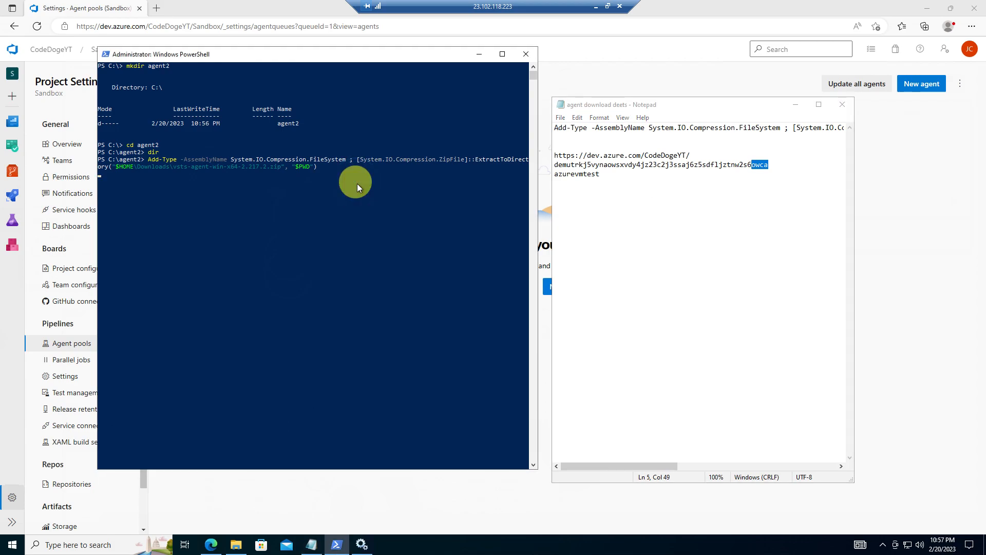
mouse_move(688, 154)
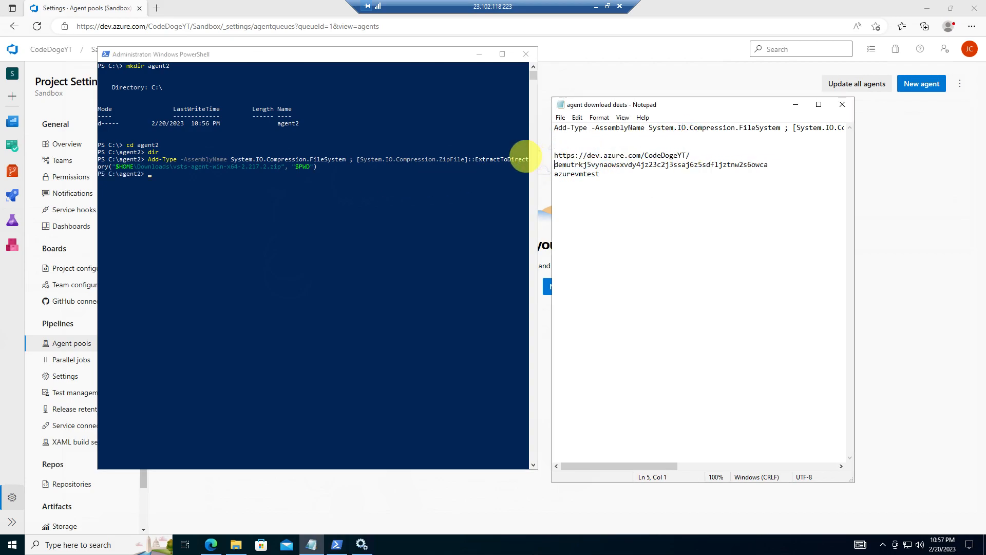
right_click(623, 155)
text(.\config.cmd)
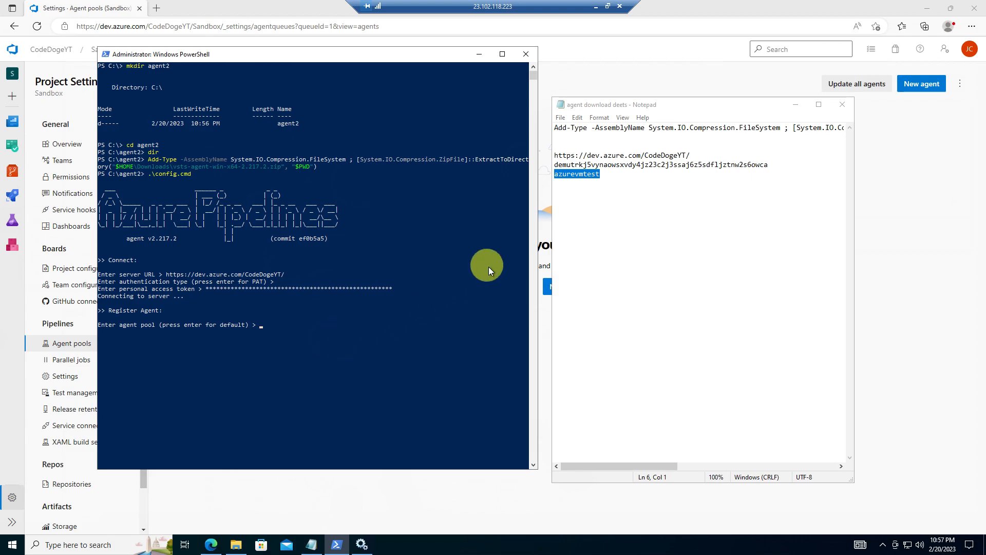
mouse_move(164, 327)
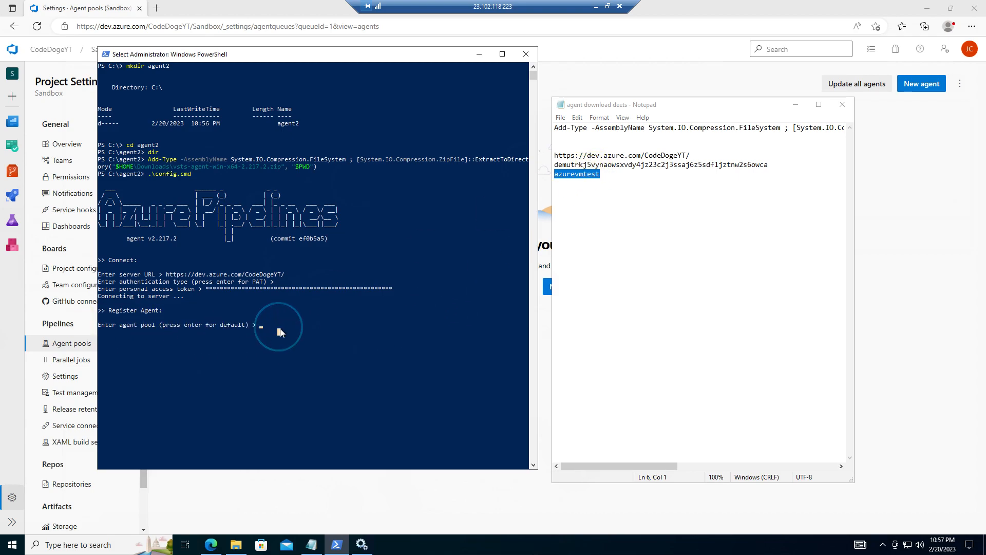
mouse_move(311, 333)
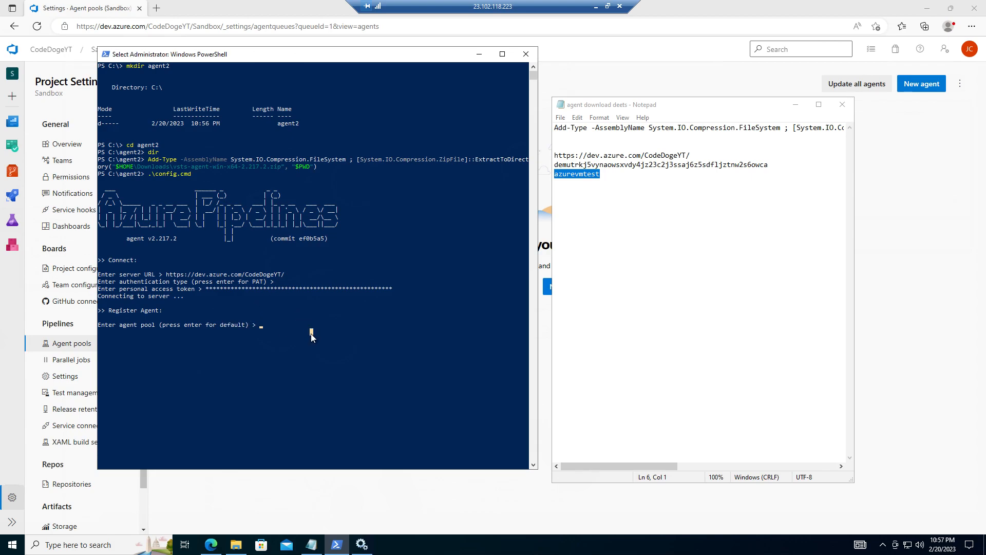
Answer config.cmd prompts, accepting the default agent name and NT AUTHORITY\NETWORK SERVICE account
click(296, 332)
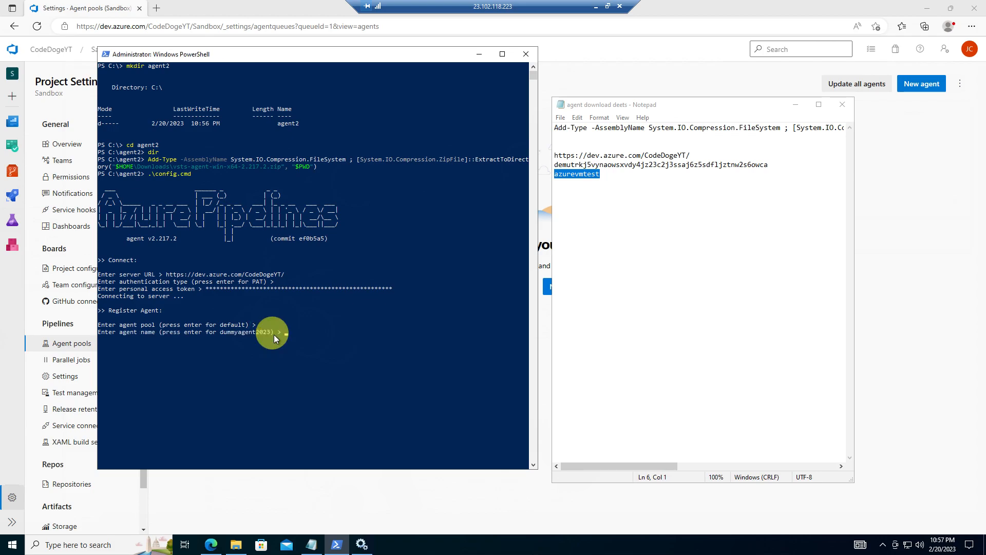
key(Return)
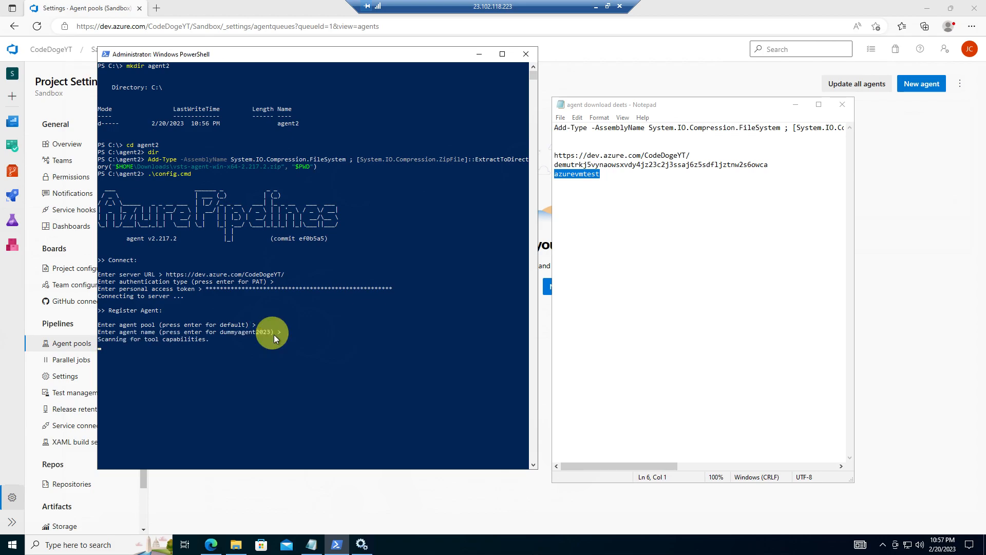
mouse_move(351, 352)
text(y)
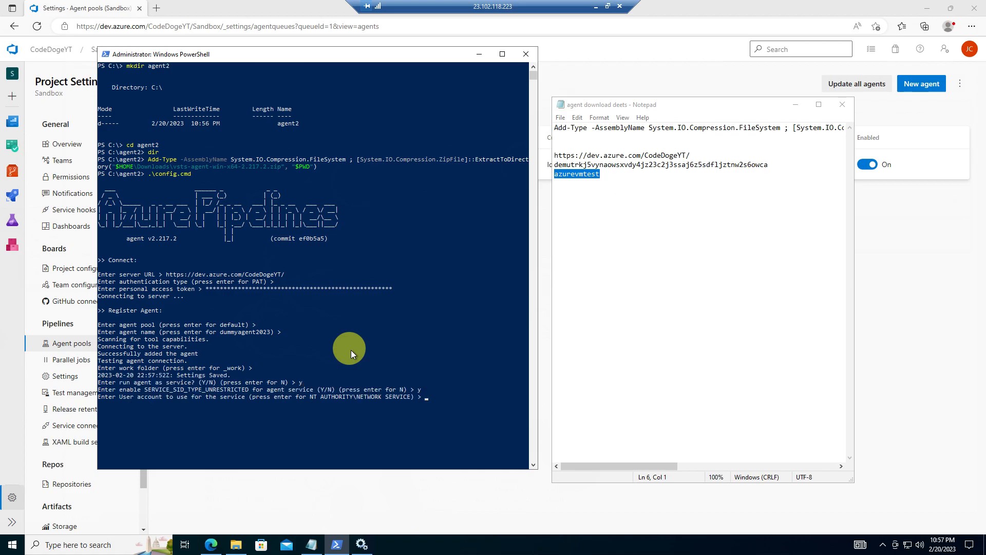
key(Return)
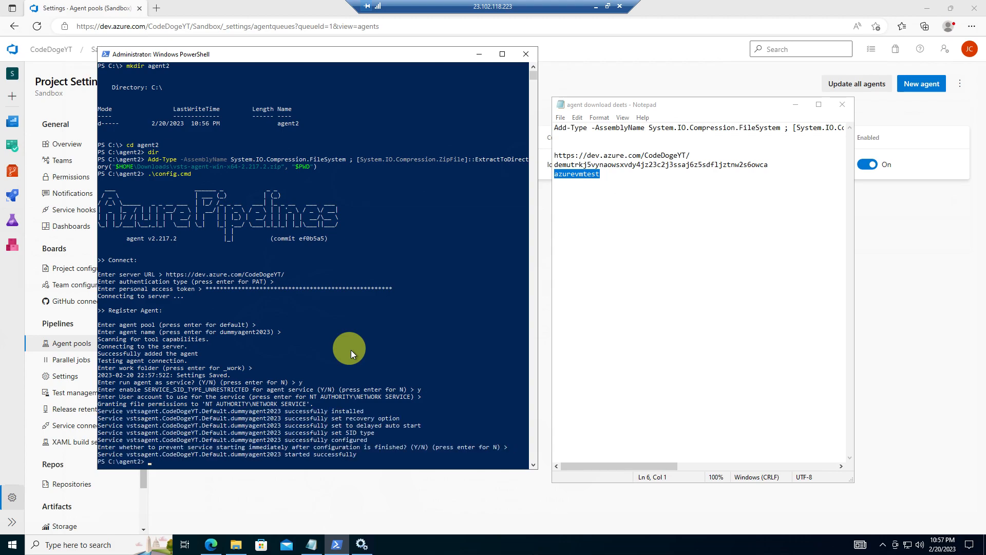
mouse_move(462, 287)
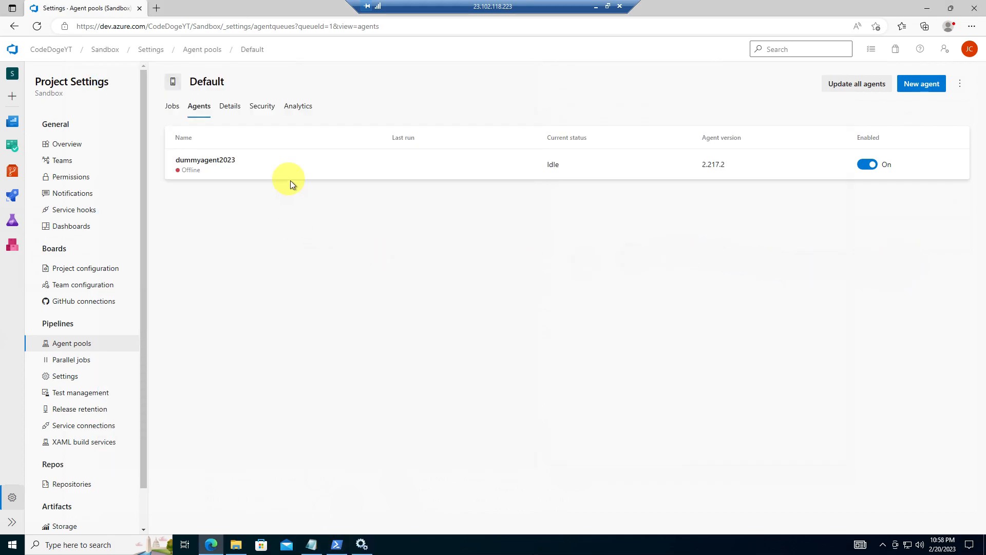
mouse_move(233, 172)
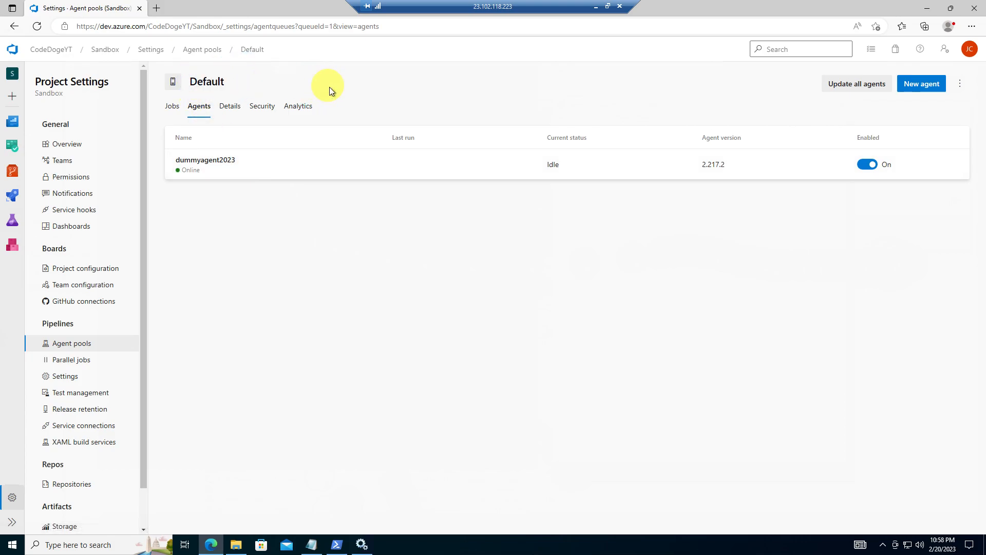
mouse_move(333, 166)
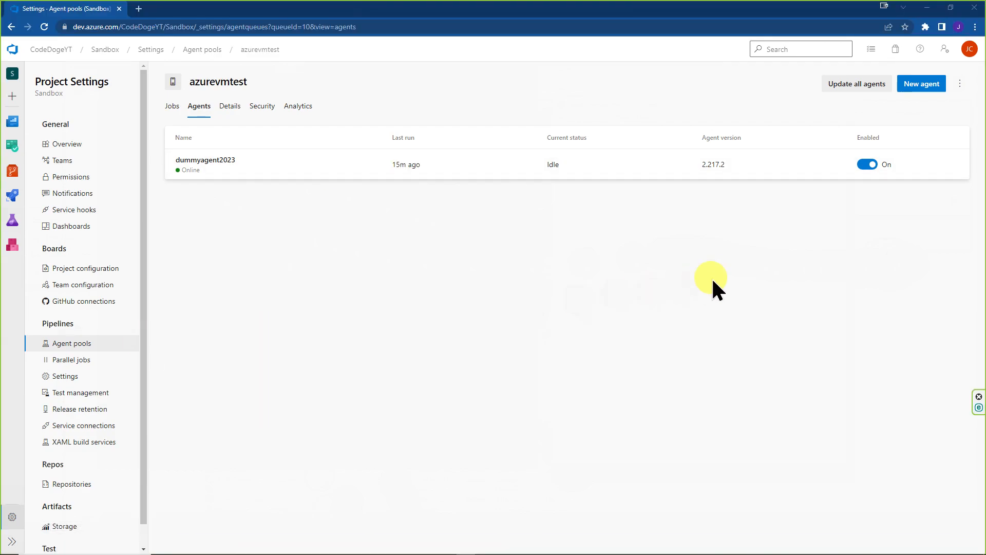
Delete dummyagent2023 from the azurevmtest pool via its ⋮ menu and go back to Agent pools
click(955, 165)
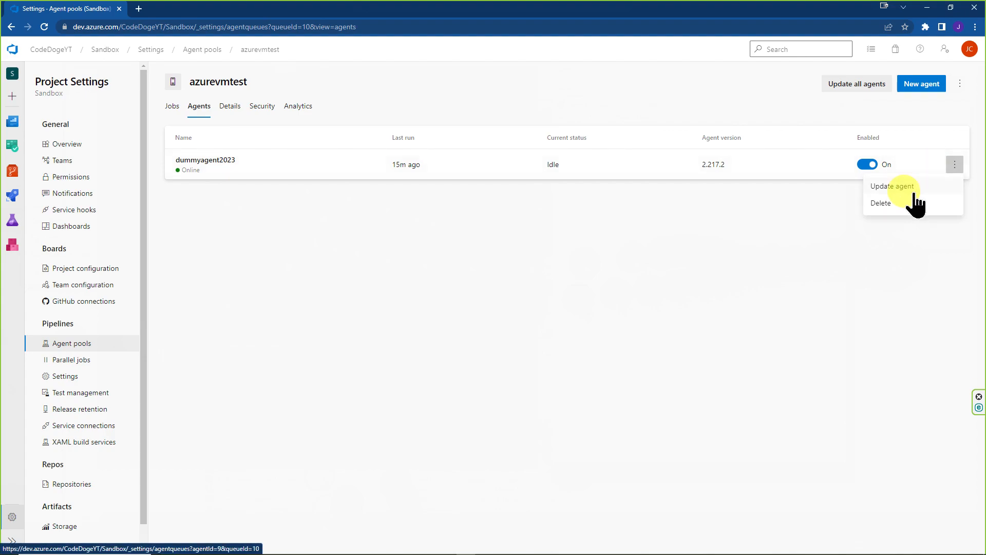
mouse_move(942, 219)
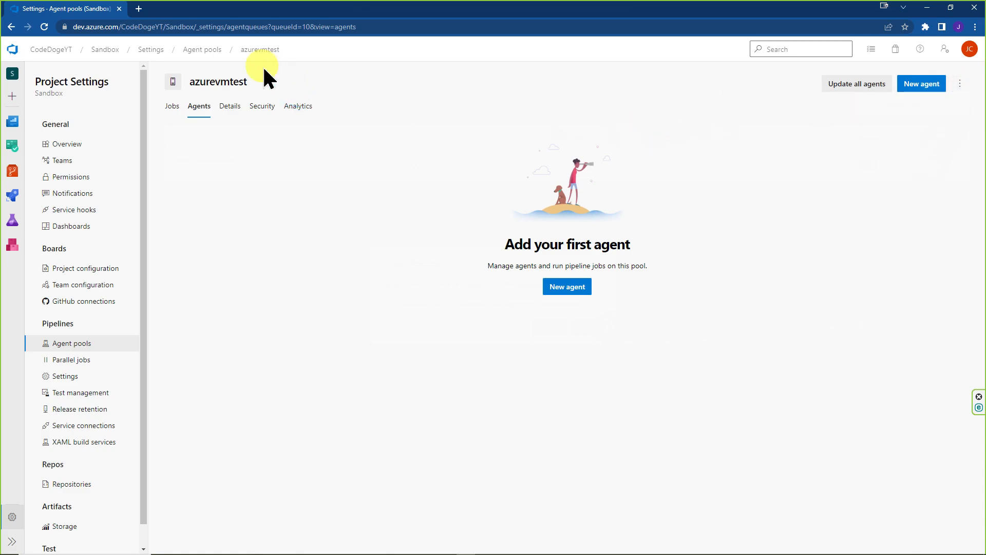
click(203, 50)
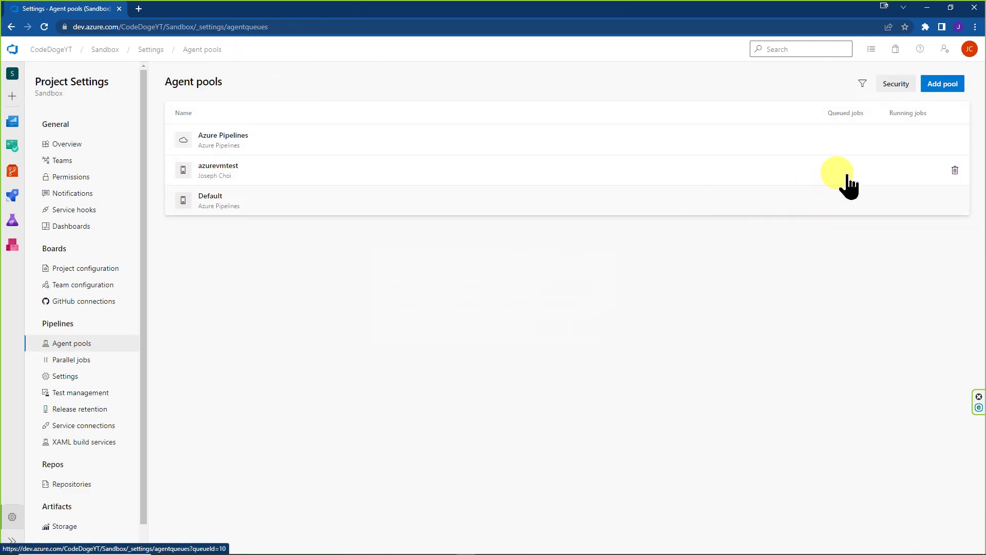
mouse_move(954, 170)
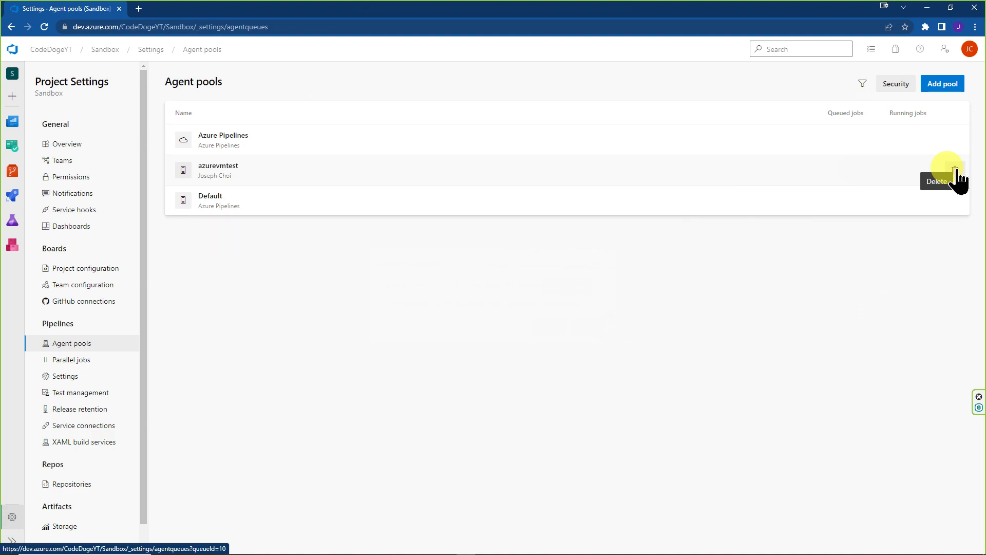
mouse_move(623, 329)
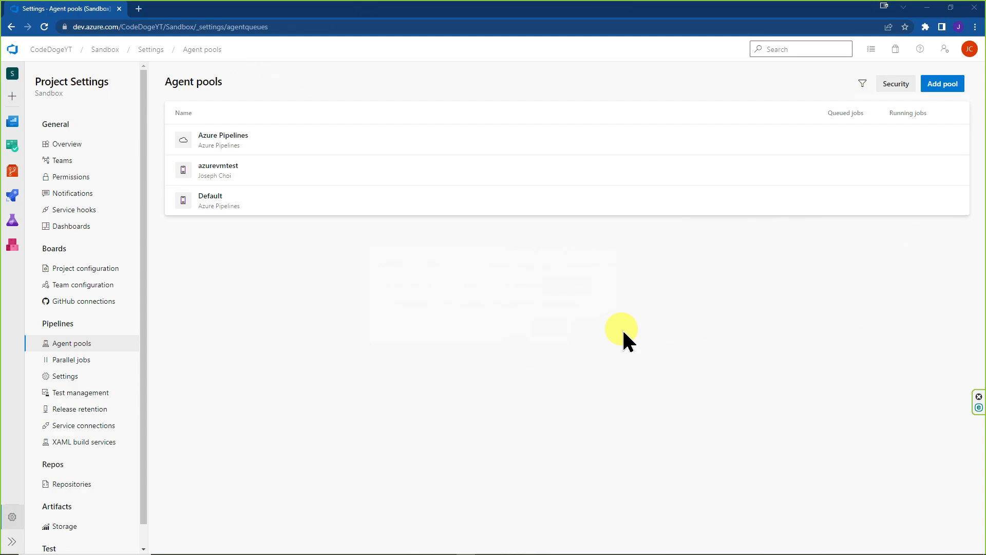
click(210, 196)
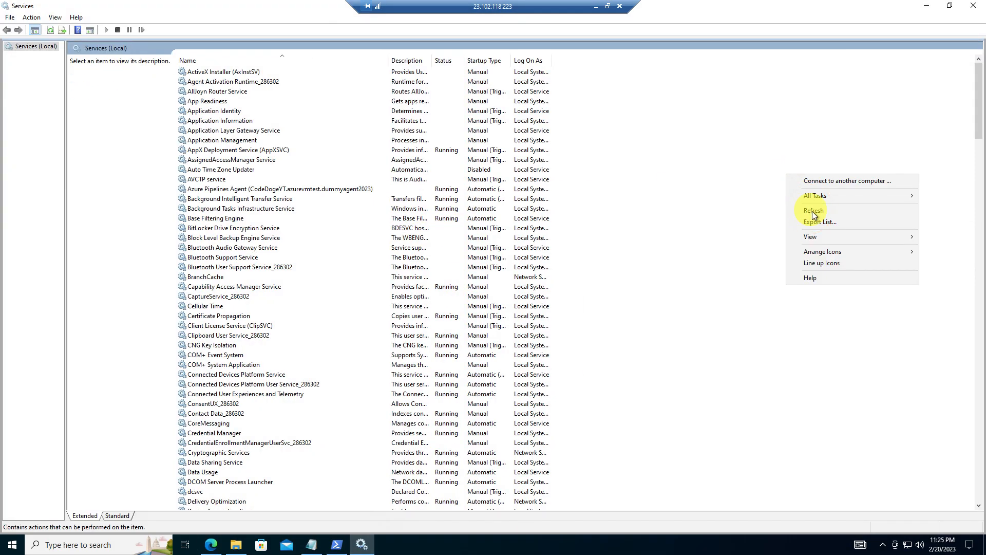
Refresh Services, view properties of the stopped azurevmtest agent service, and start an admin cmd
click(814, 210)
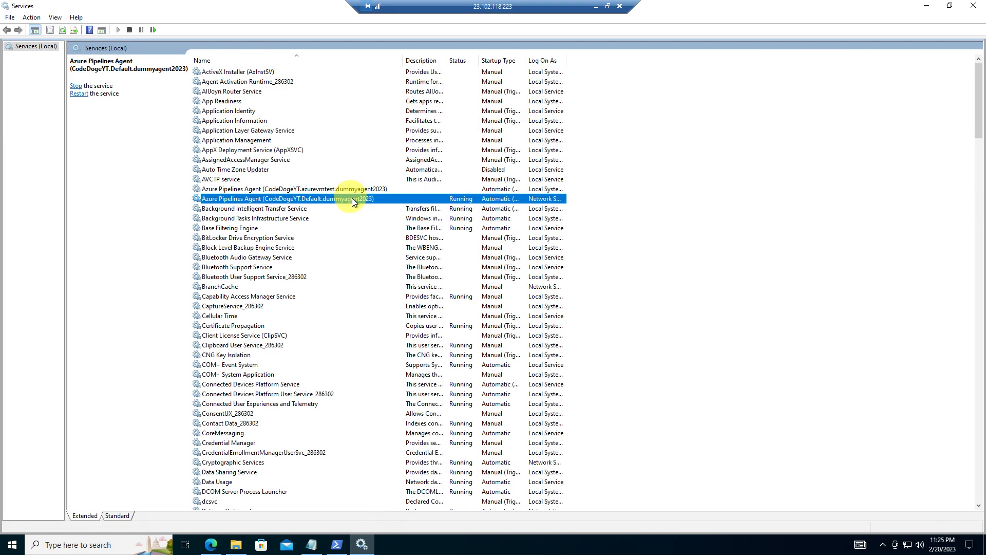
click(302, 189)
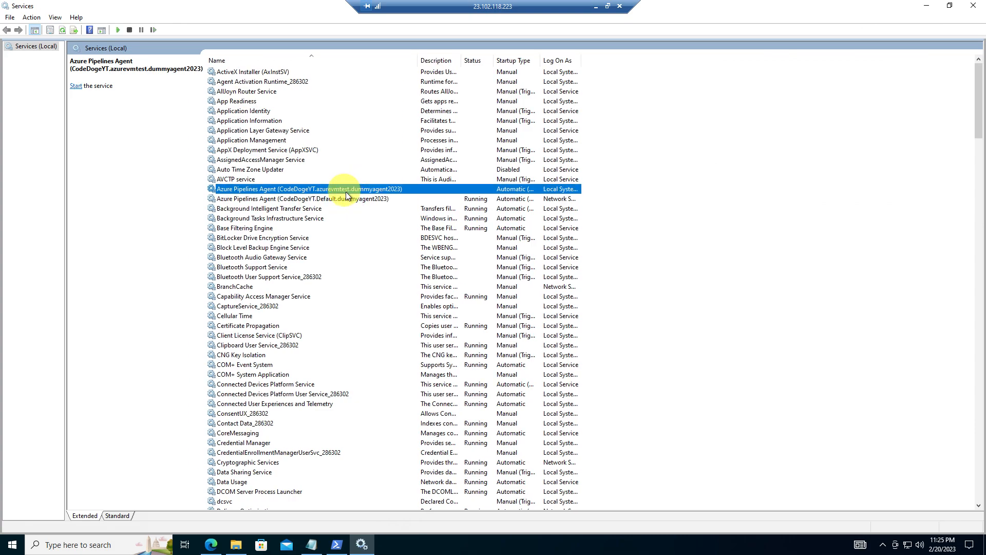
mouse_move(743, 152)
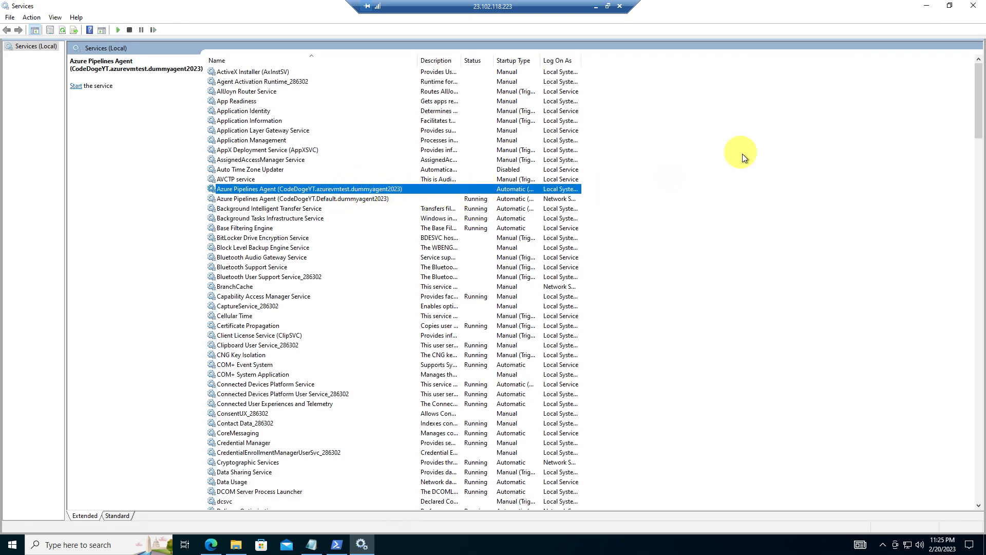
right_click(308, 189)
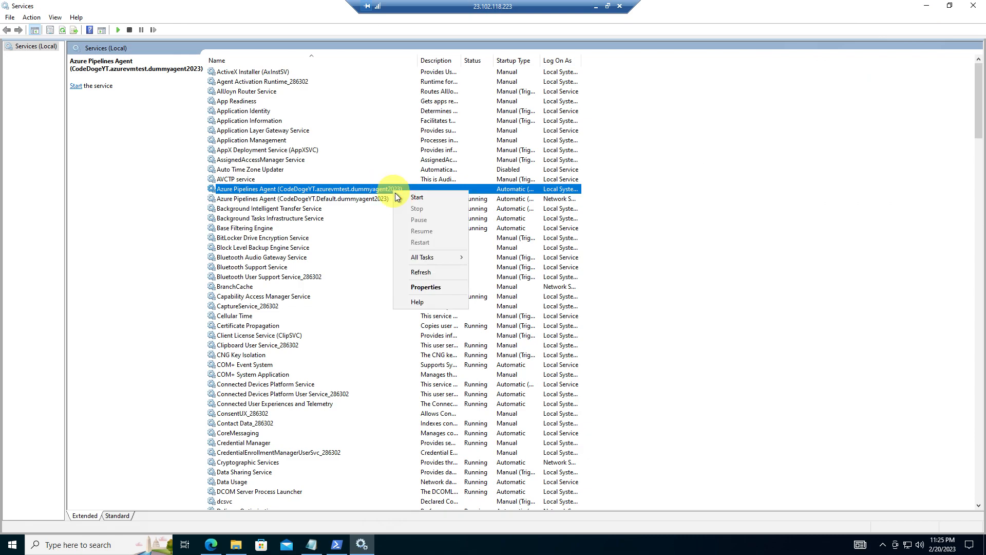
click(425, 287)
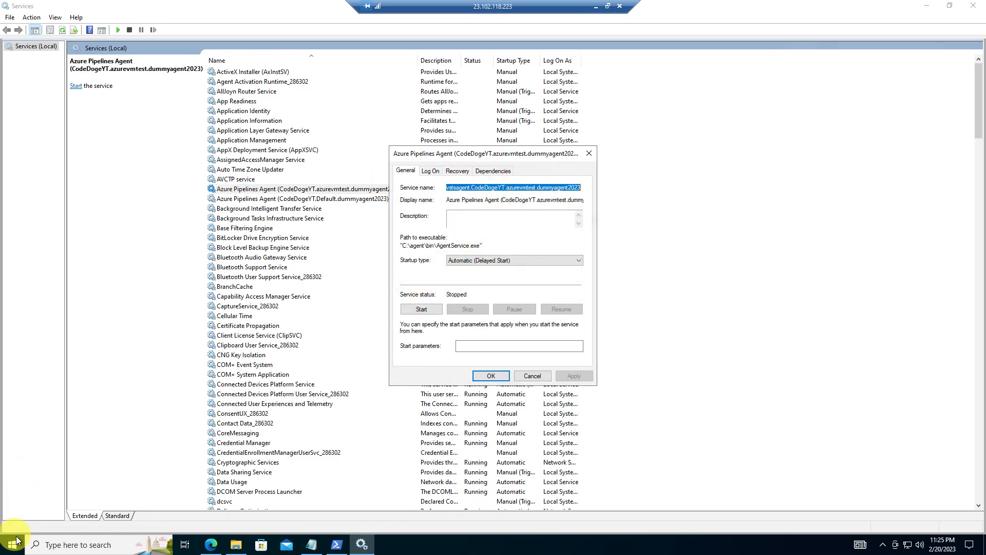
text(cmd)
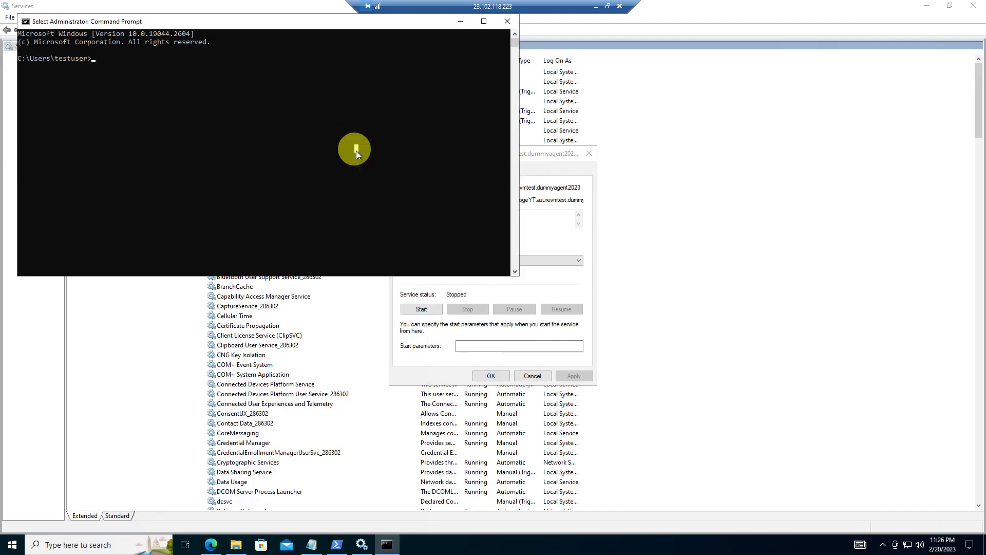
Run sc delete vstsagent.CodeDogeYT.azurevmtest.dummyagent2023 and confirm Services lists only the Default agent
text(sc d)
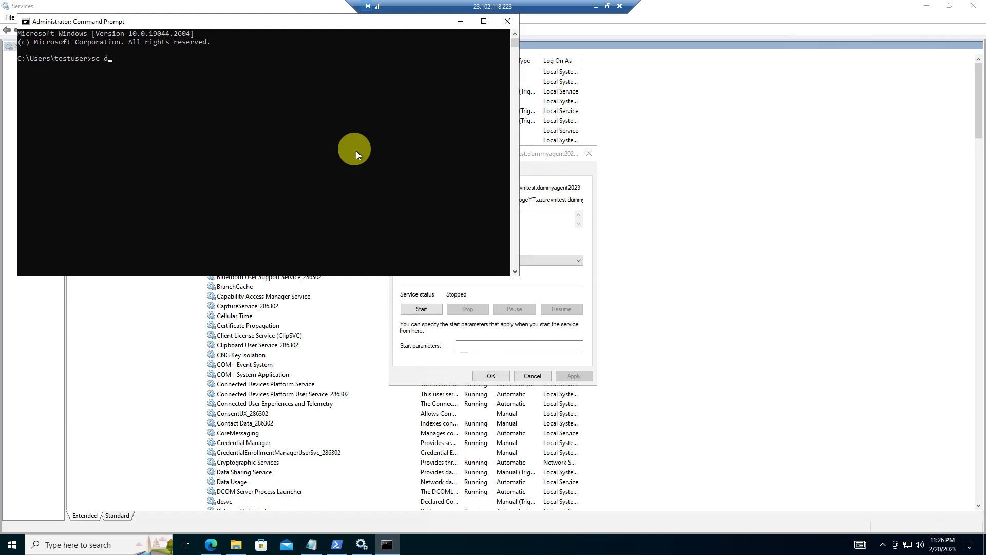
key(Return)
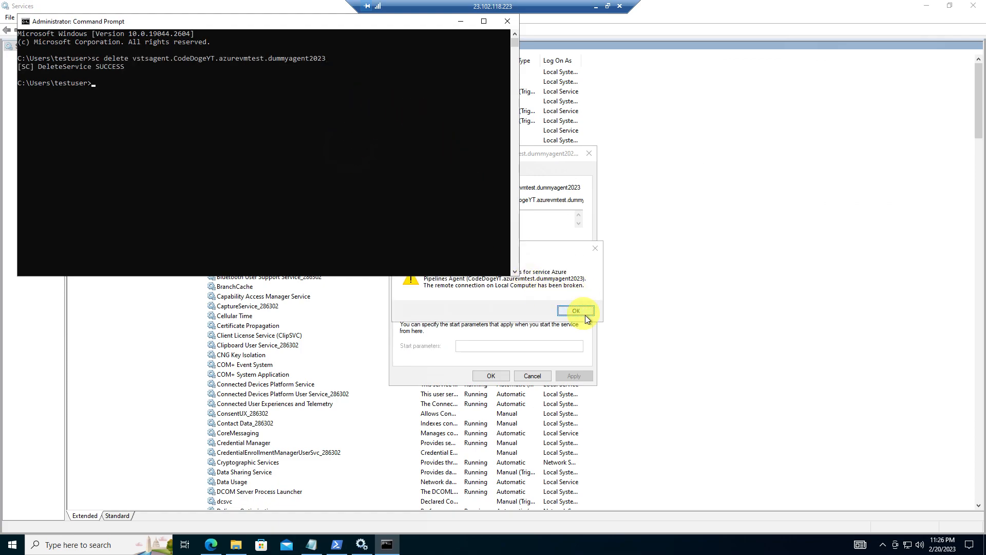
click(575, 310)
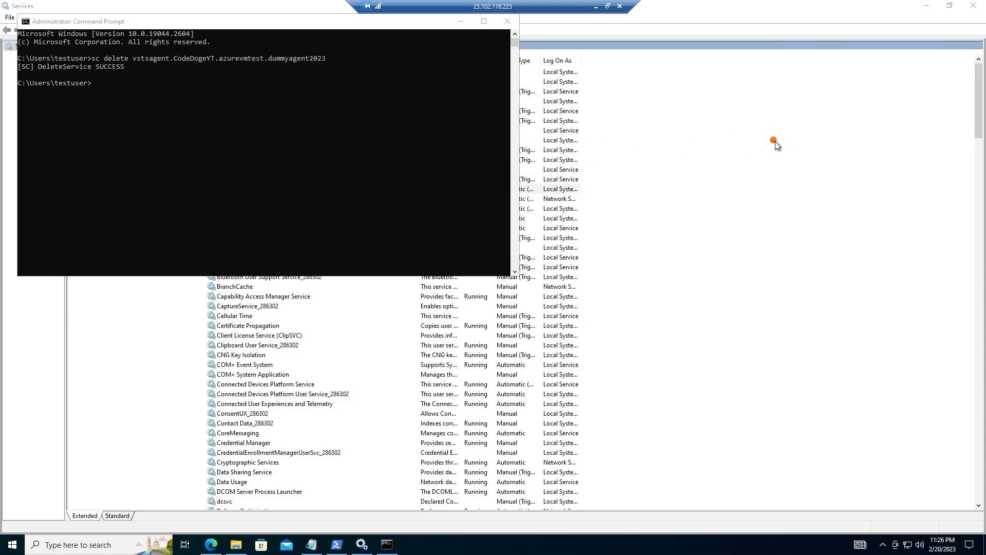
click(507, 21)
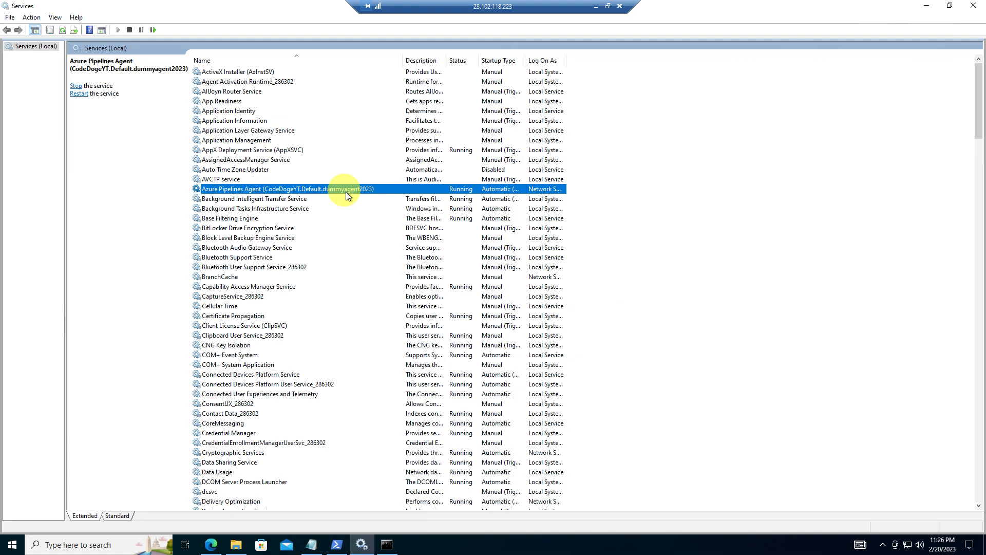
mouse_move(646, 210)
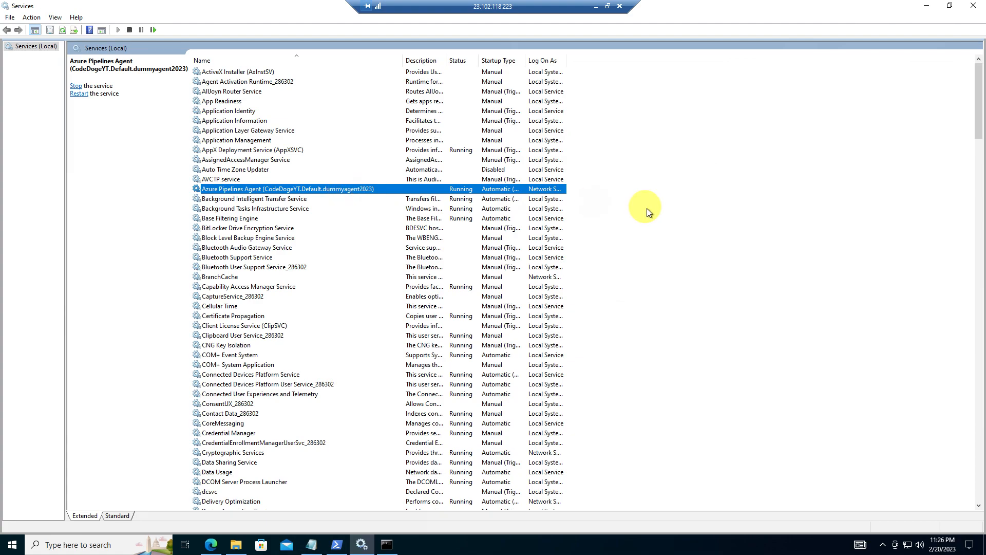
mouse_move(679, 98)
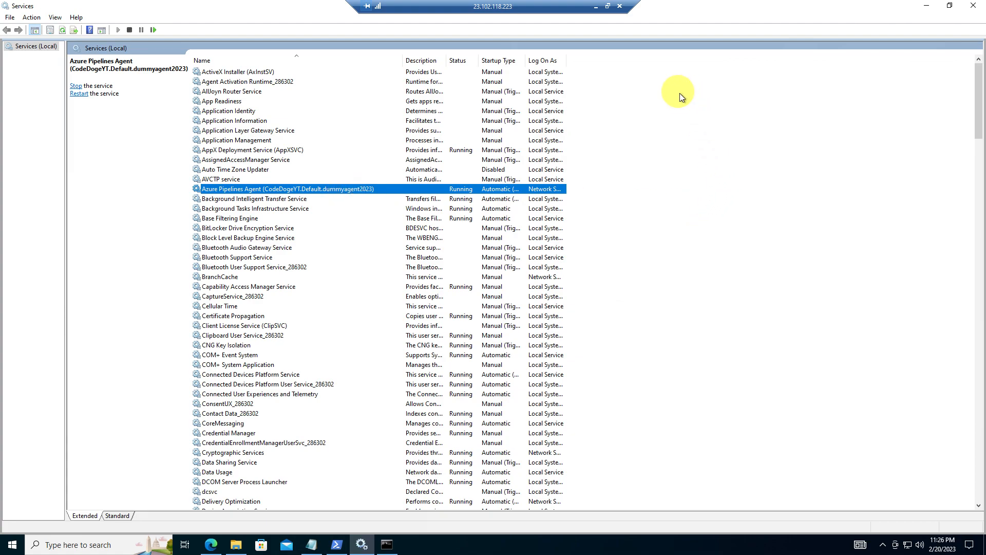